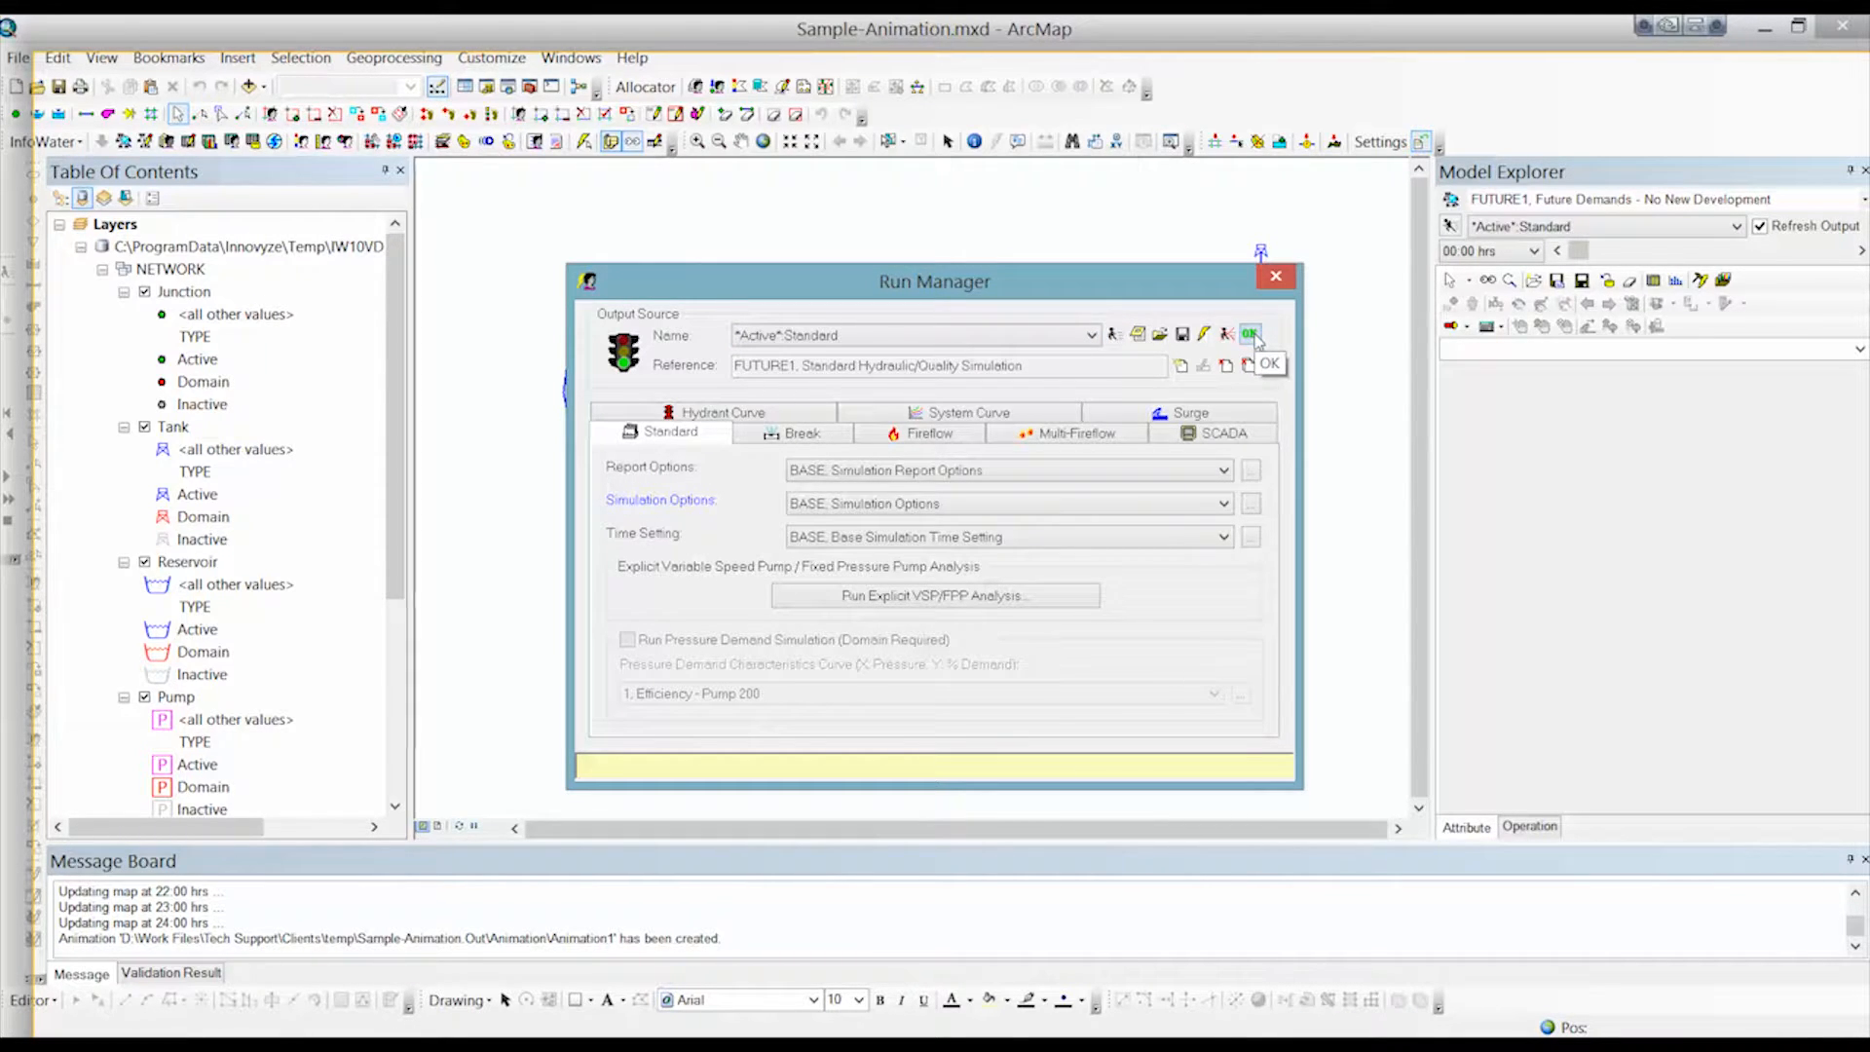
Confirm the Run Manager with OK so the simulation output loads onto the network map.
click(1268, 364)
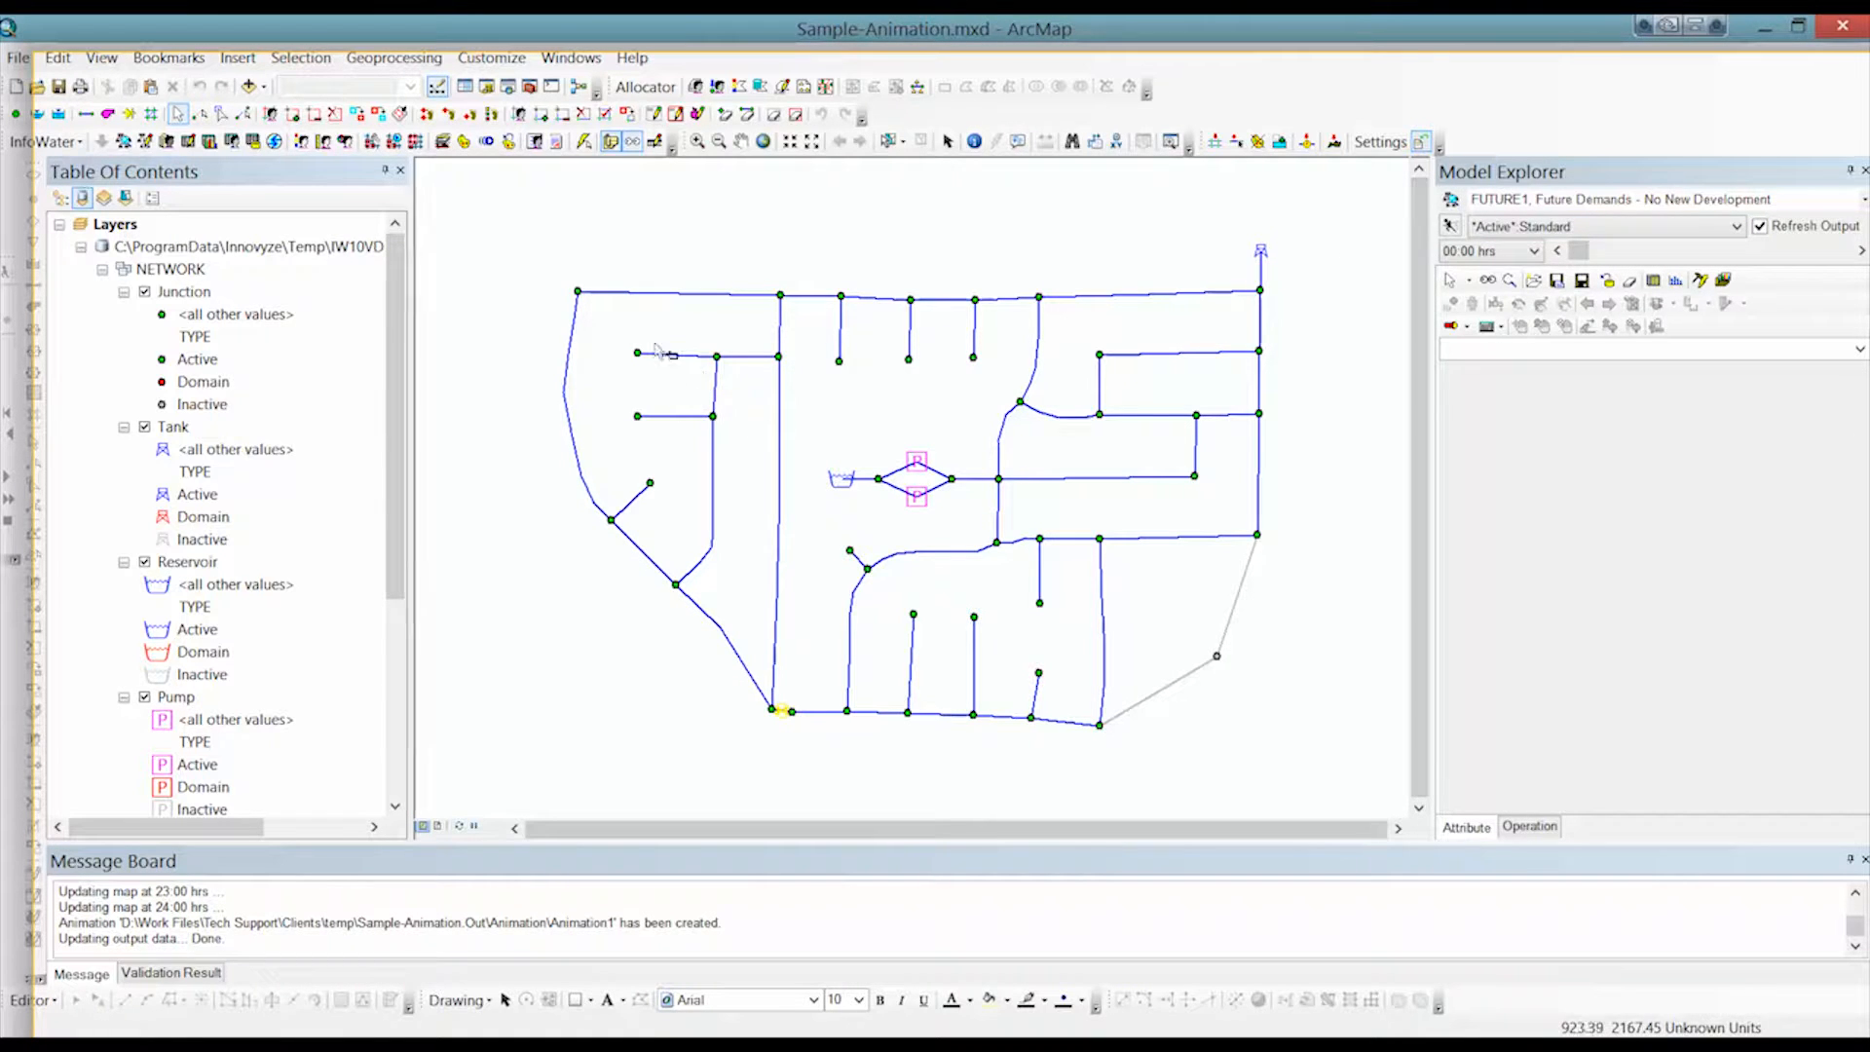
mouse_move(721, 534)
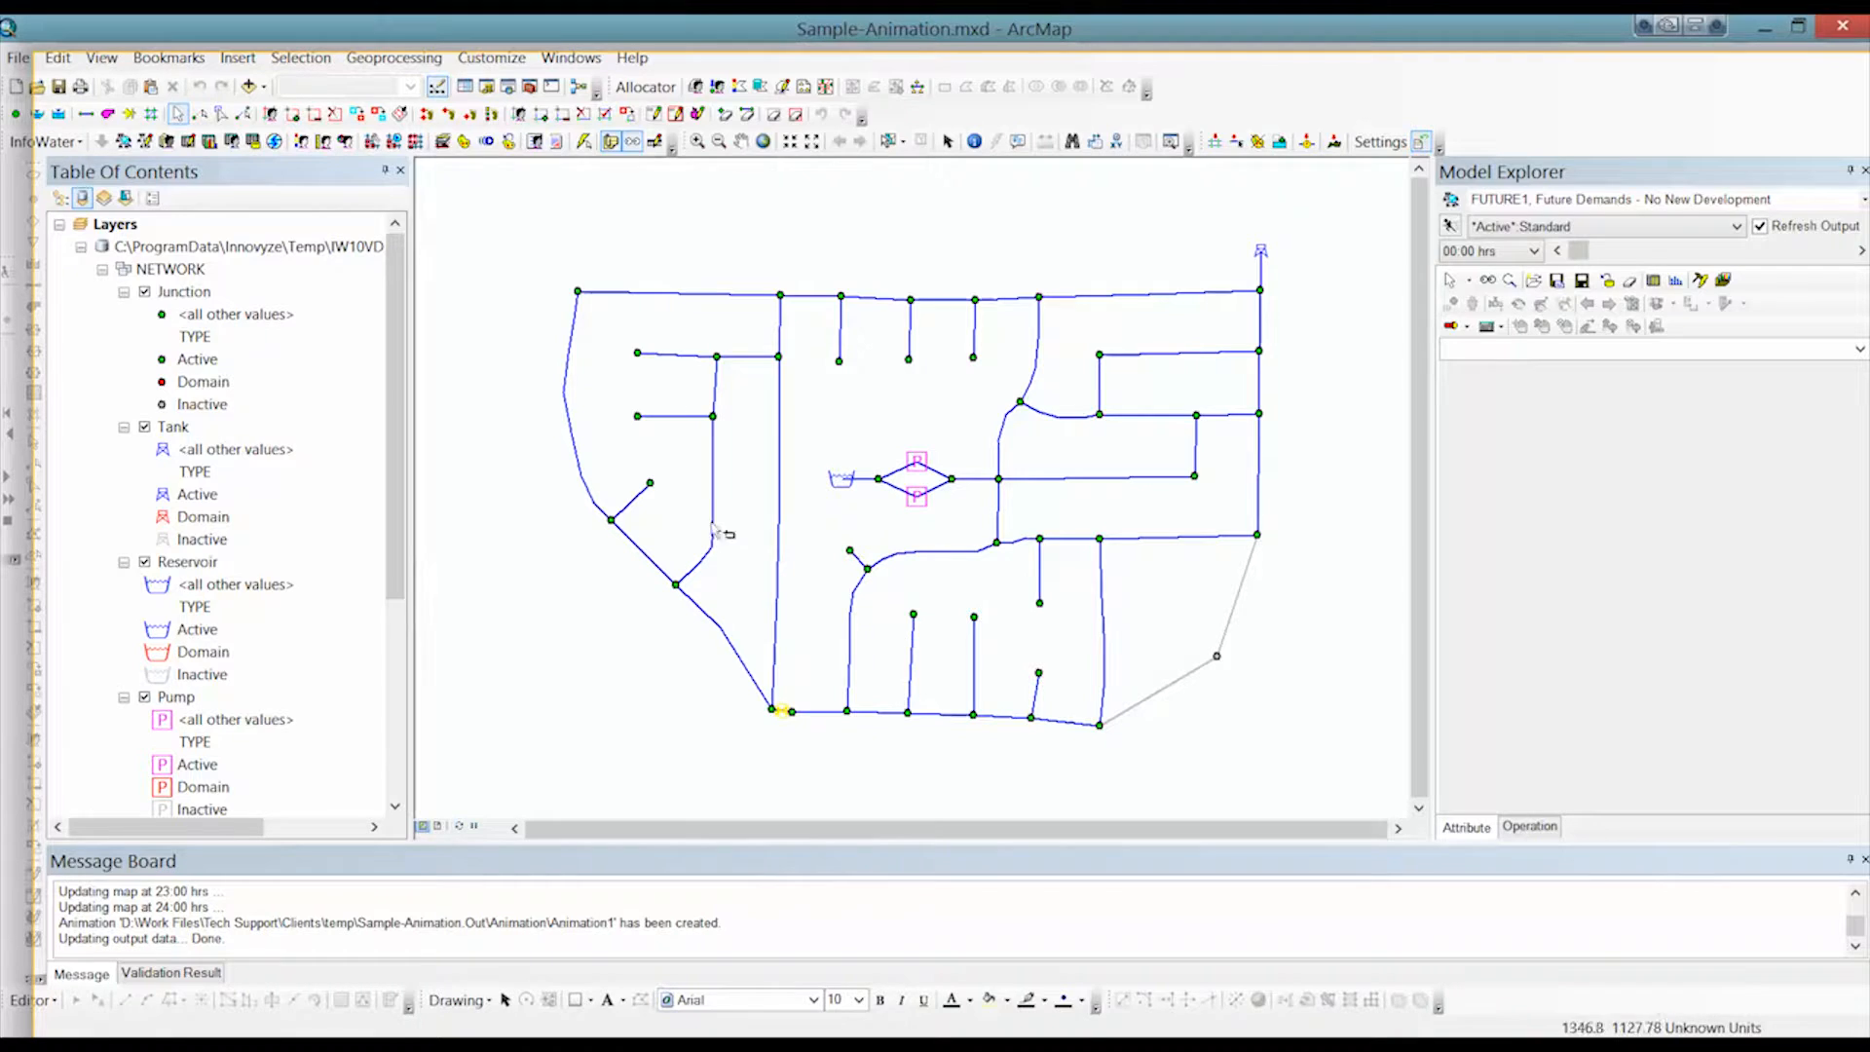
mouse_move(1005, 584)
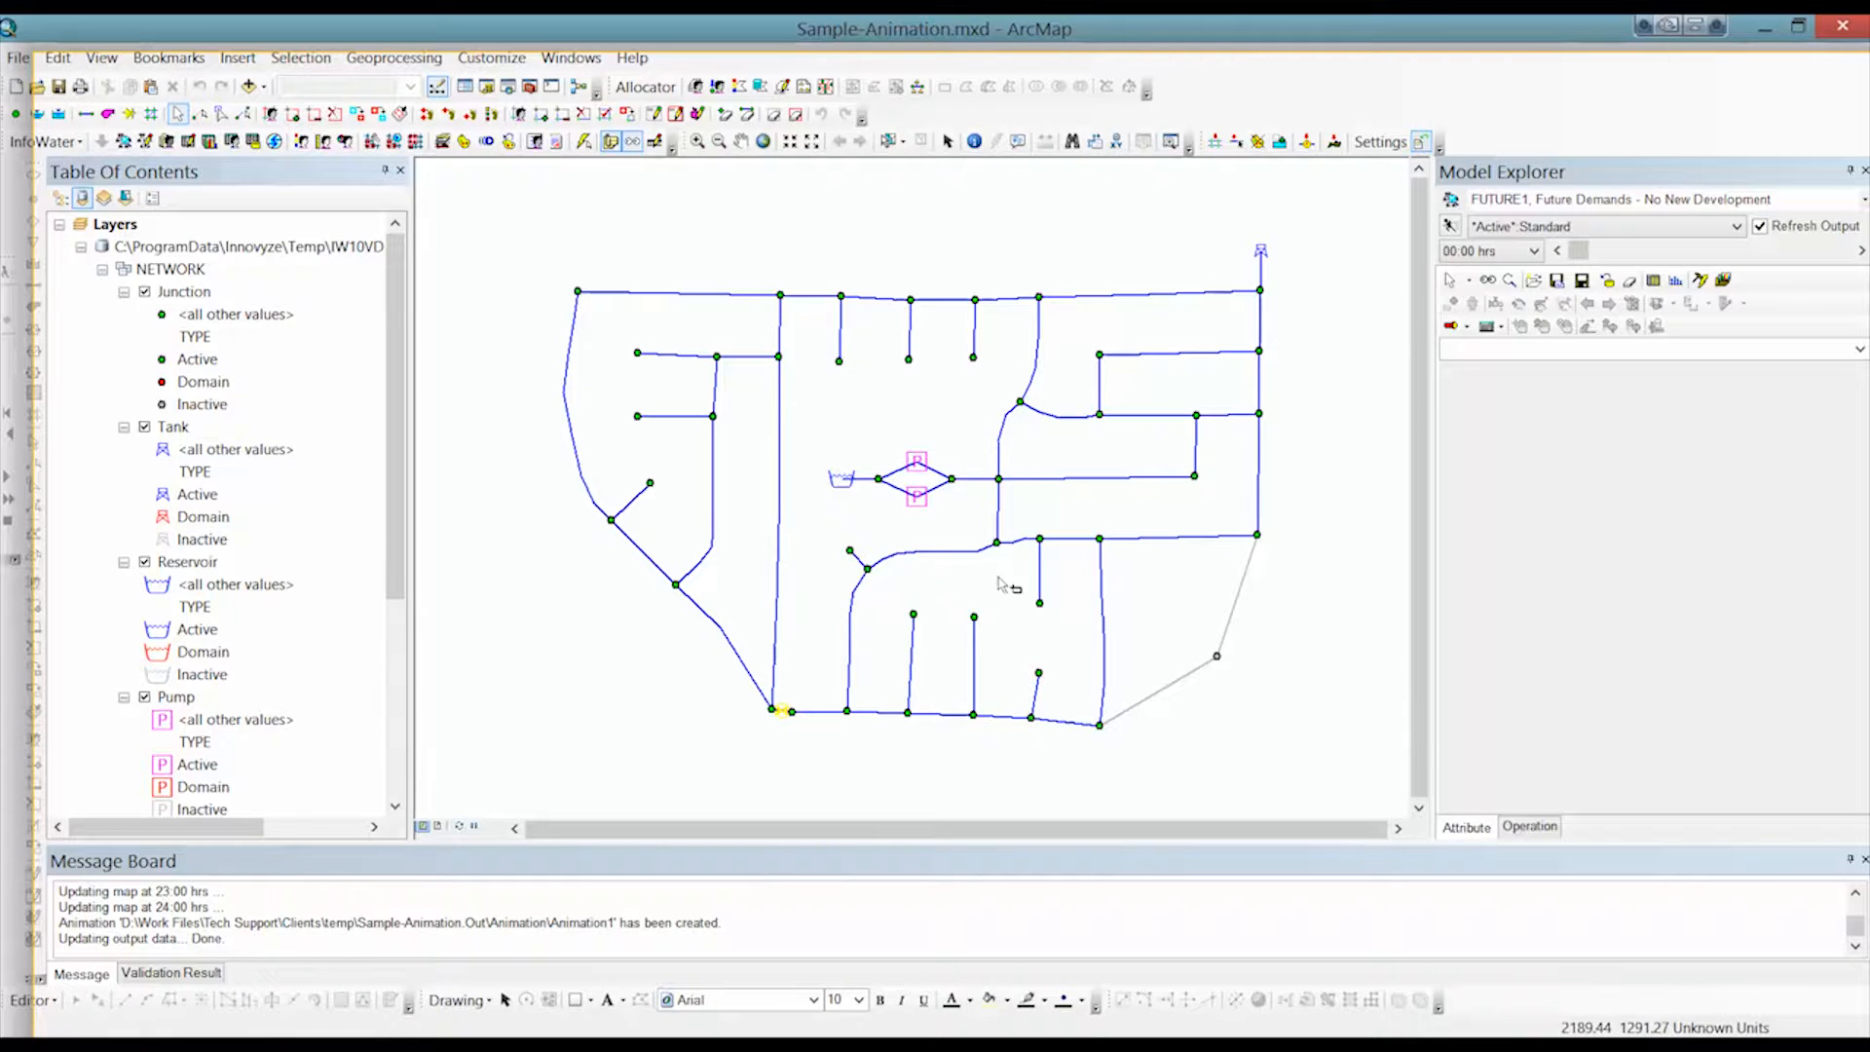
mouse_move(968, 364)
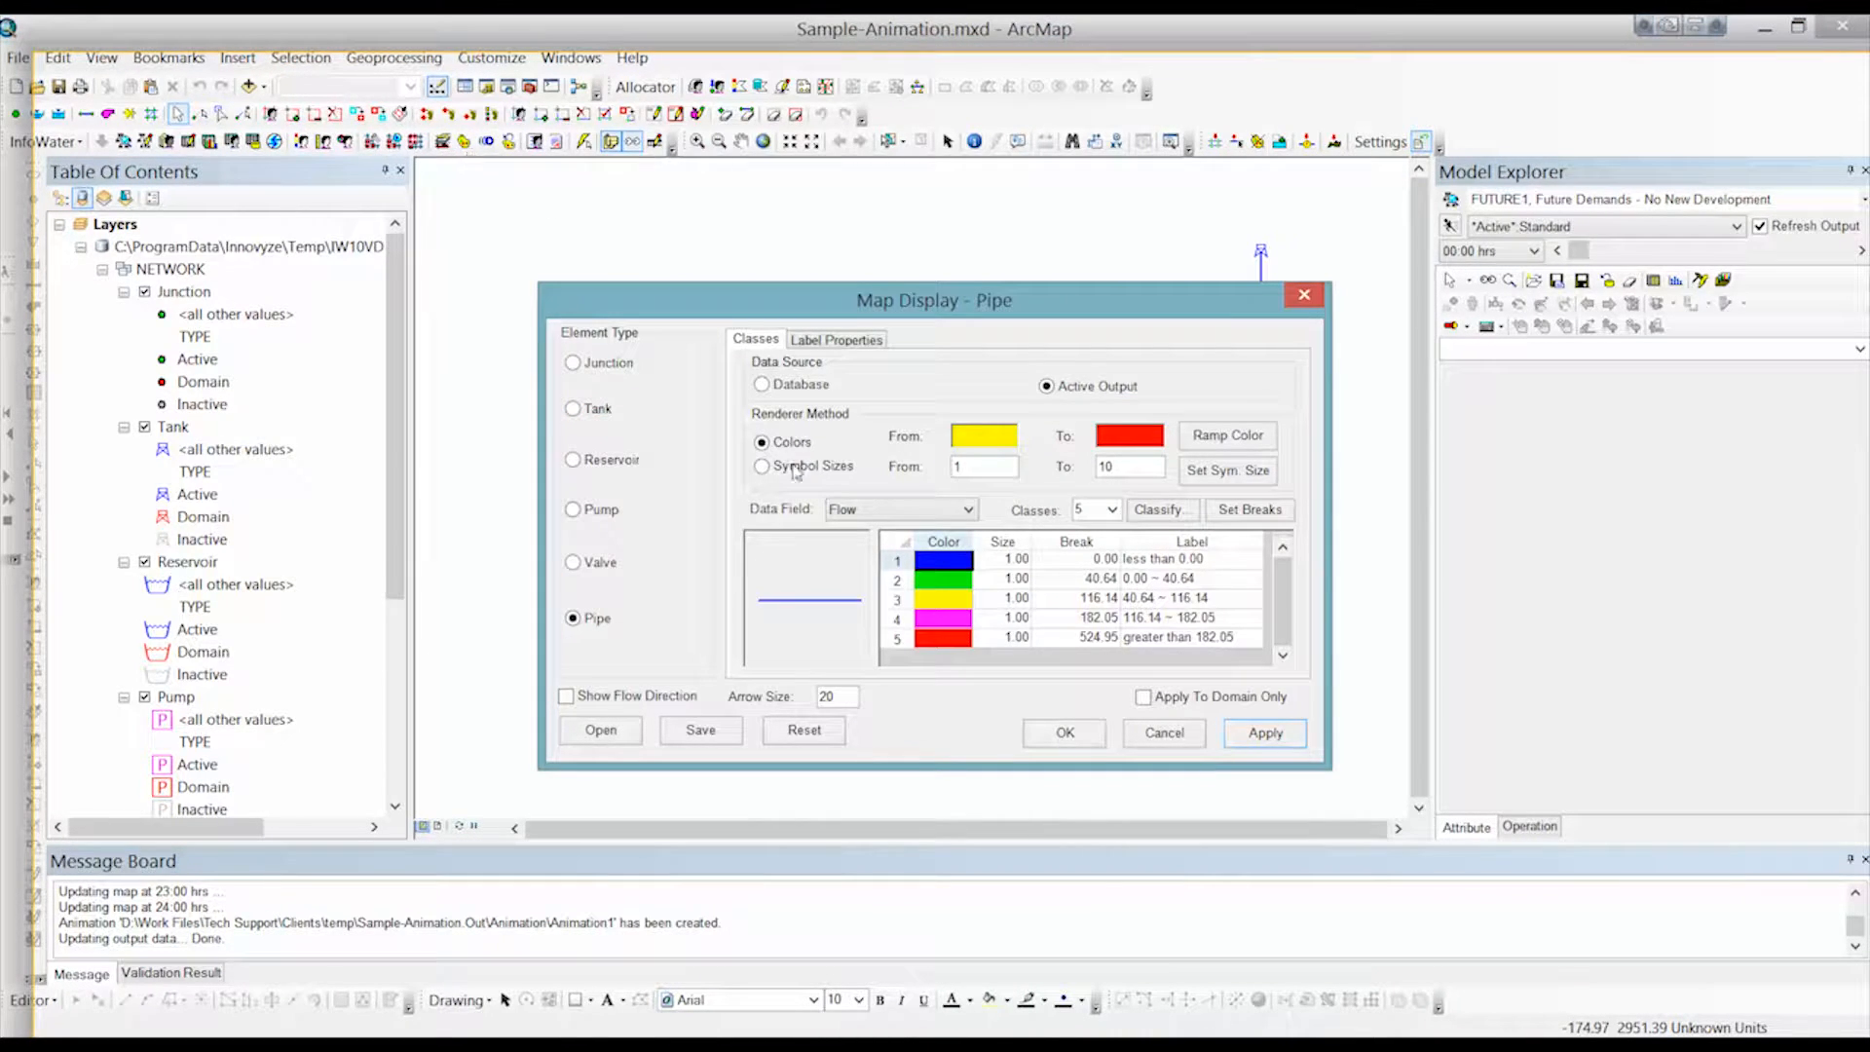
In Map Display, colour junctions by Pressure and pipes by Flow.
click(573, 362)
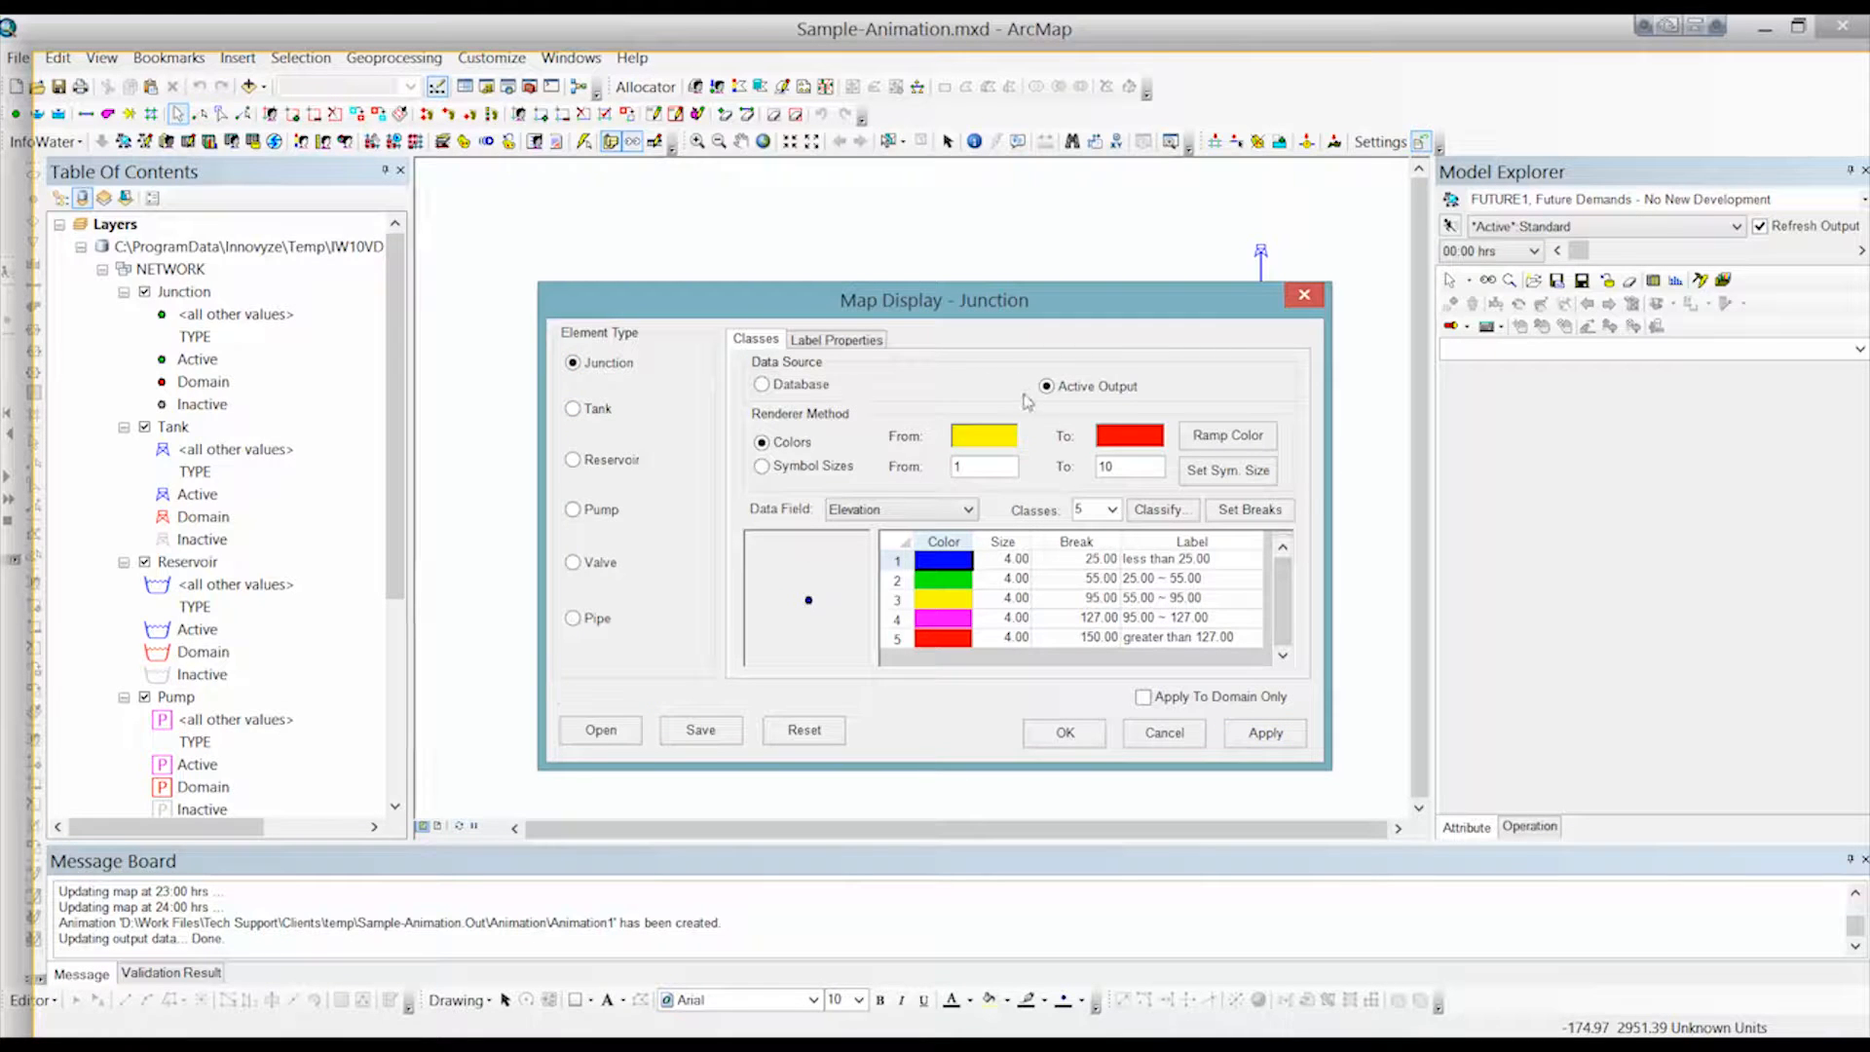
click(966, 509)
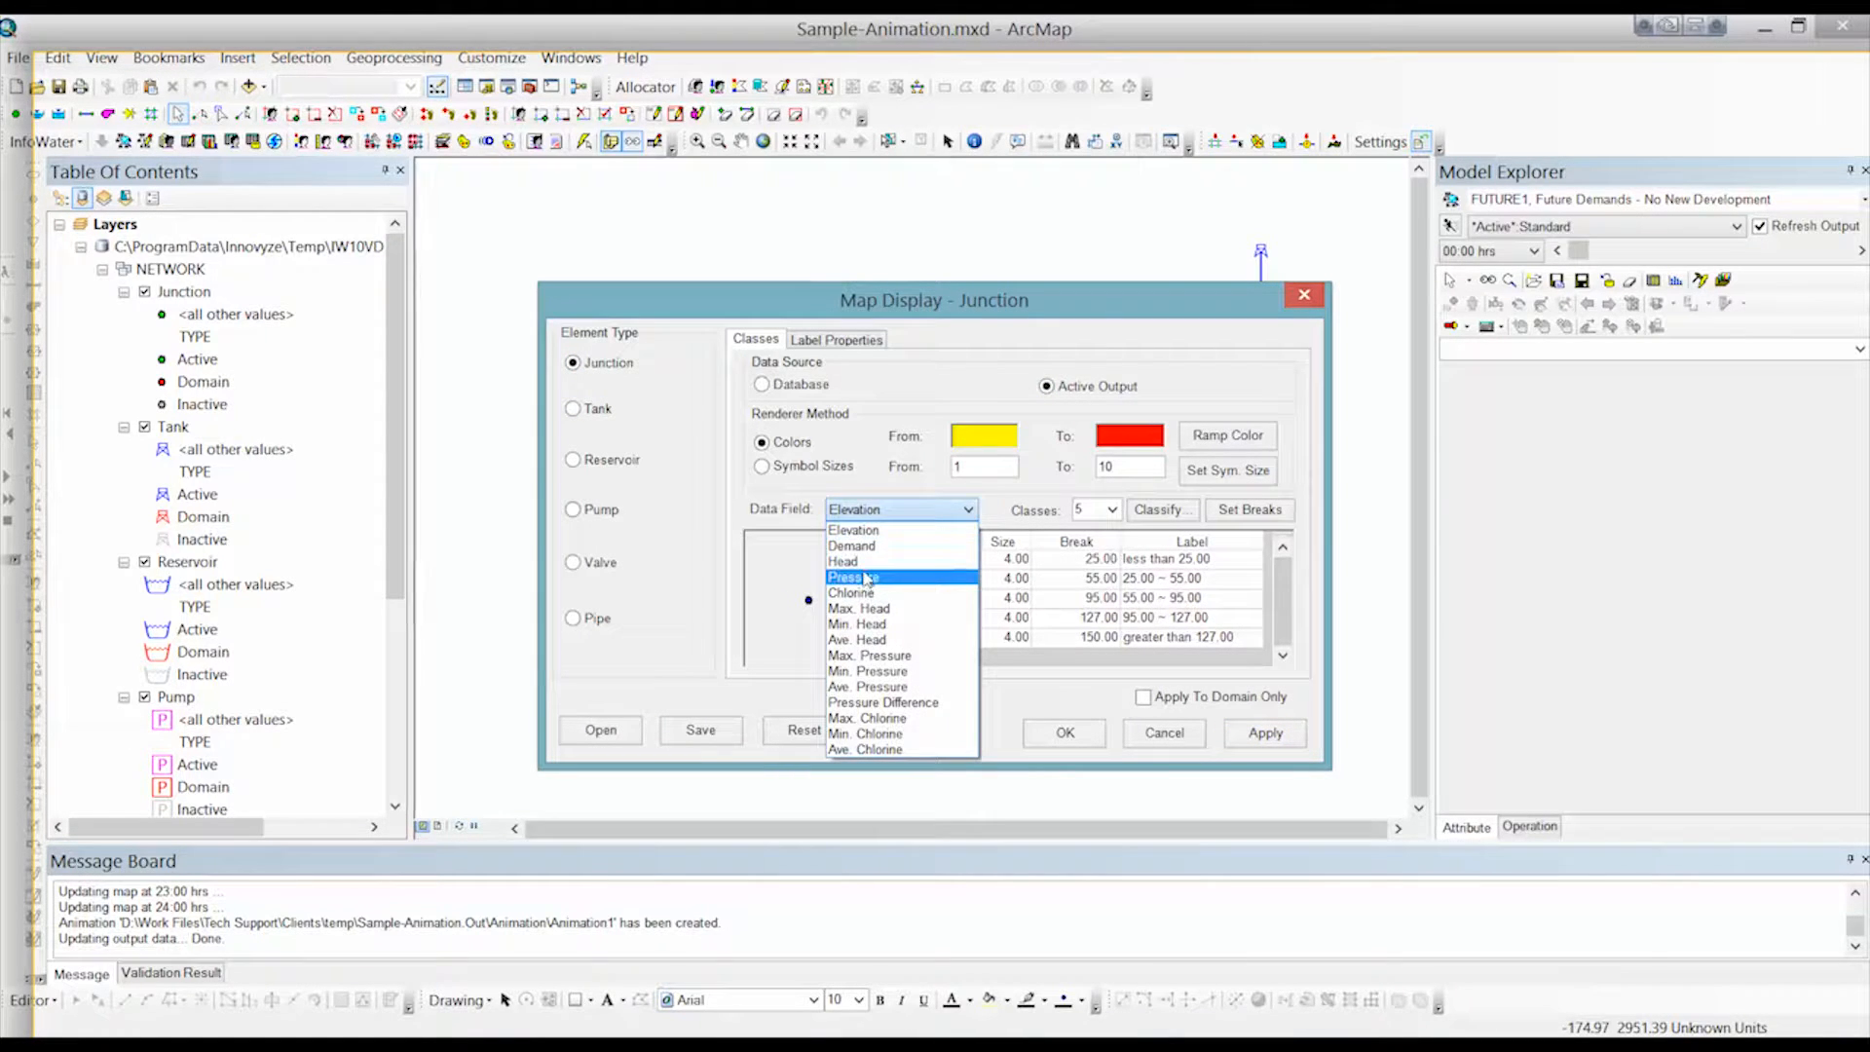
click(851, 577)
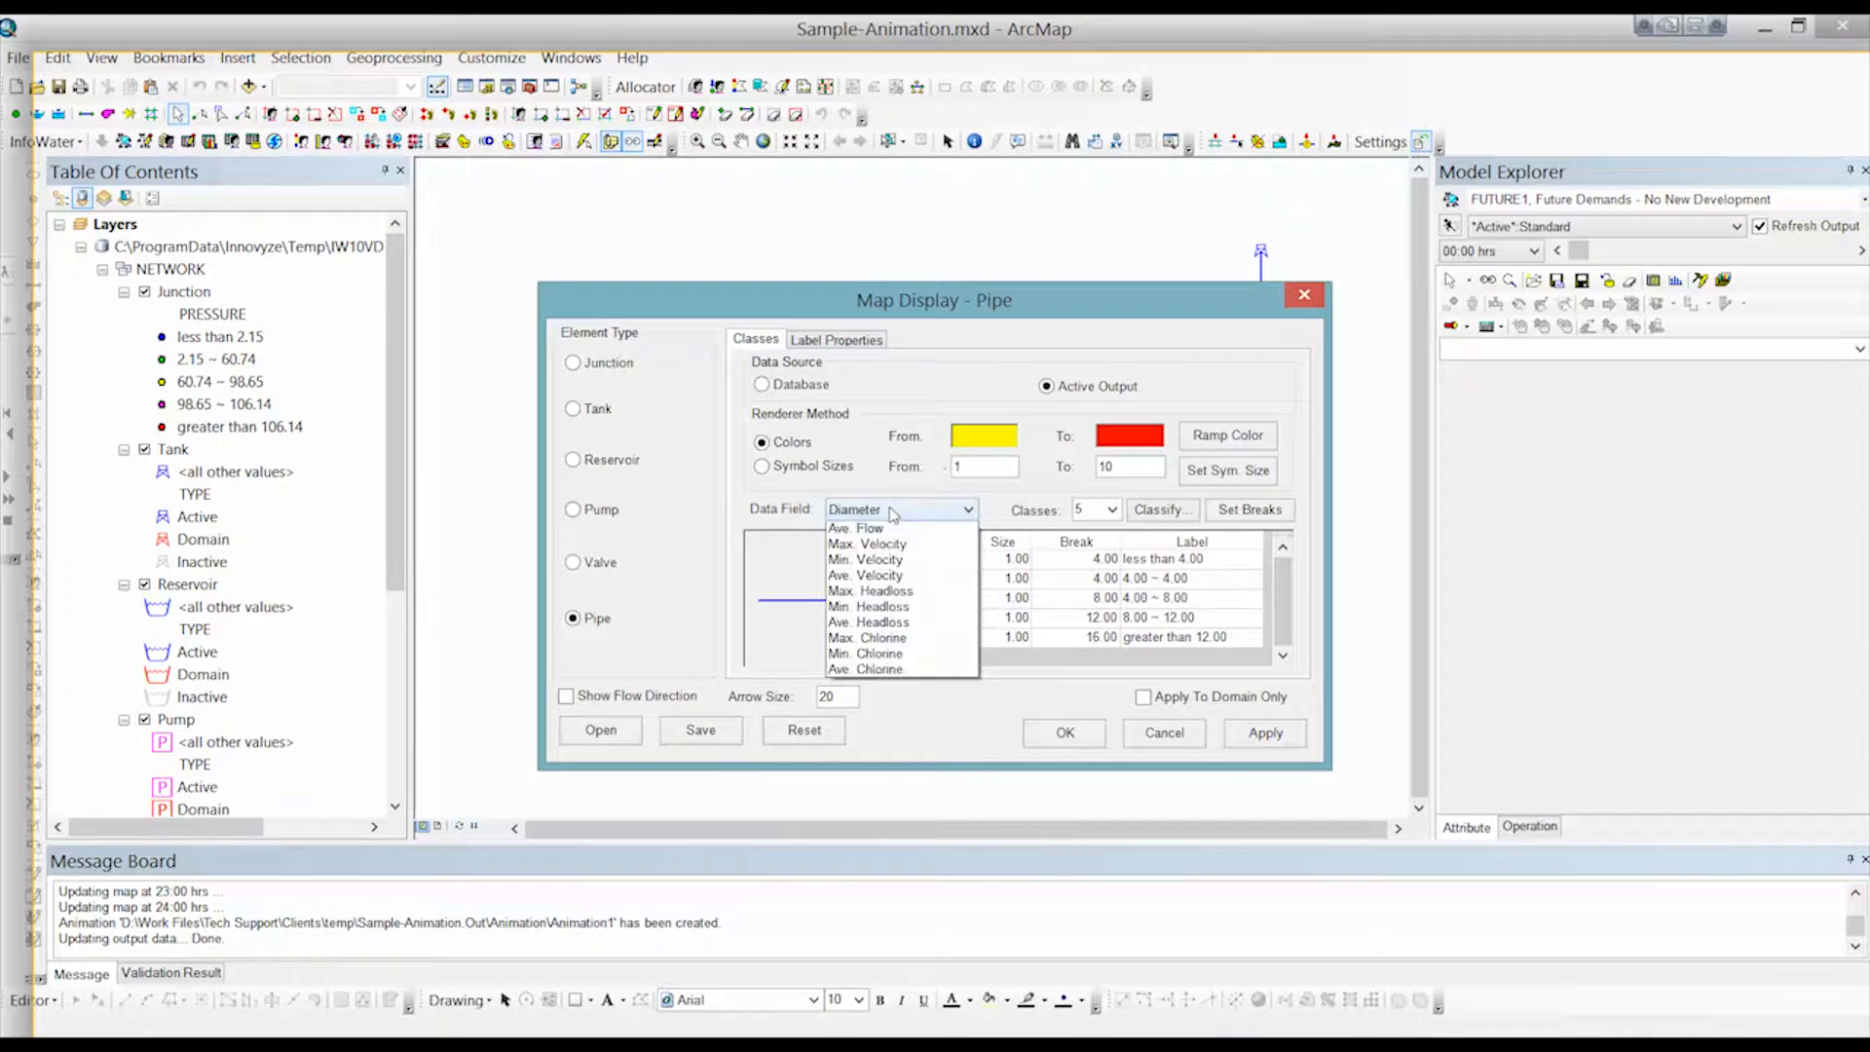
click(859, 528)
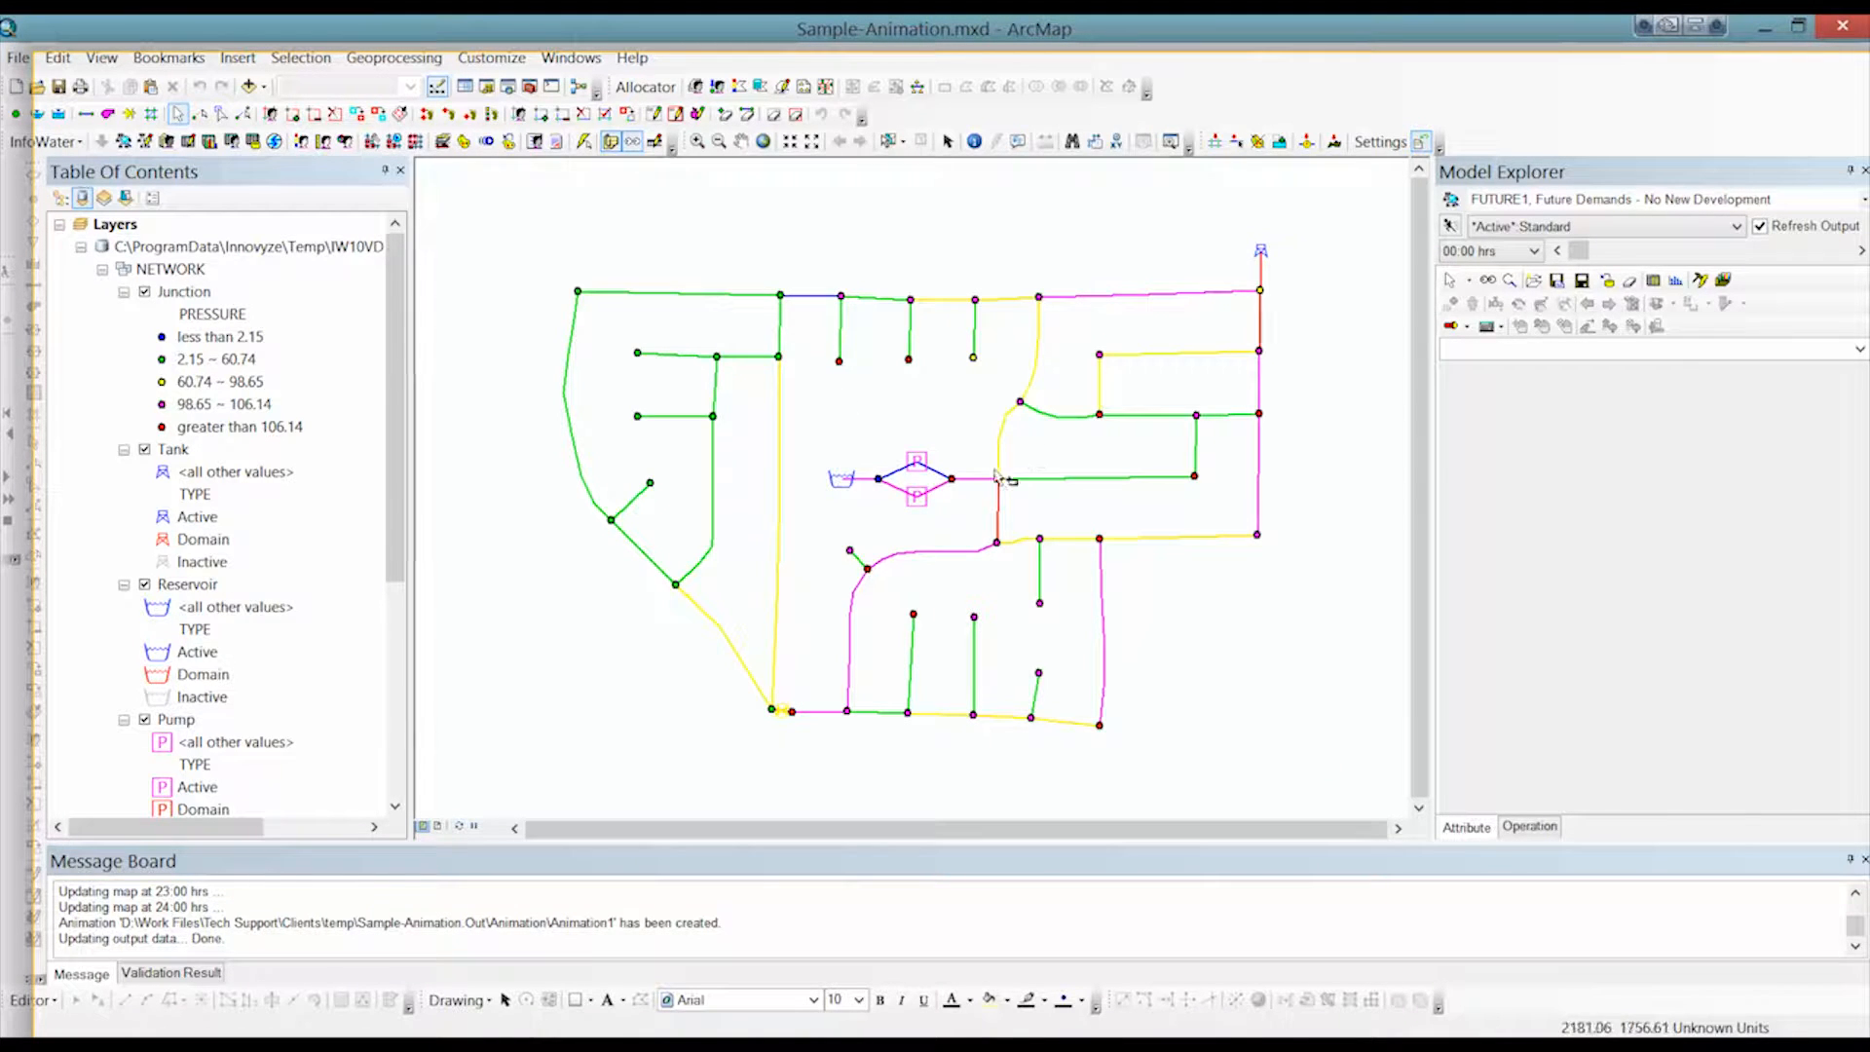
mouse_move(113, 156)
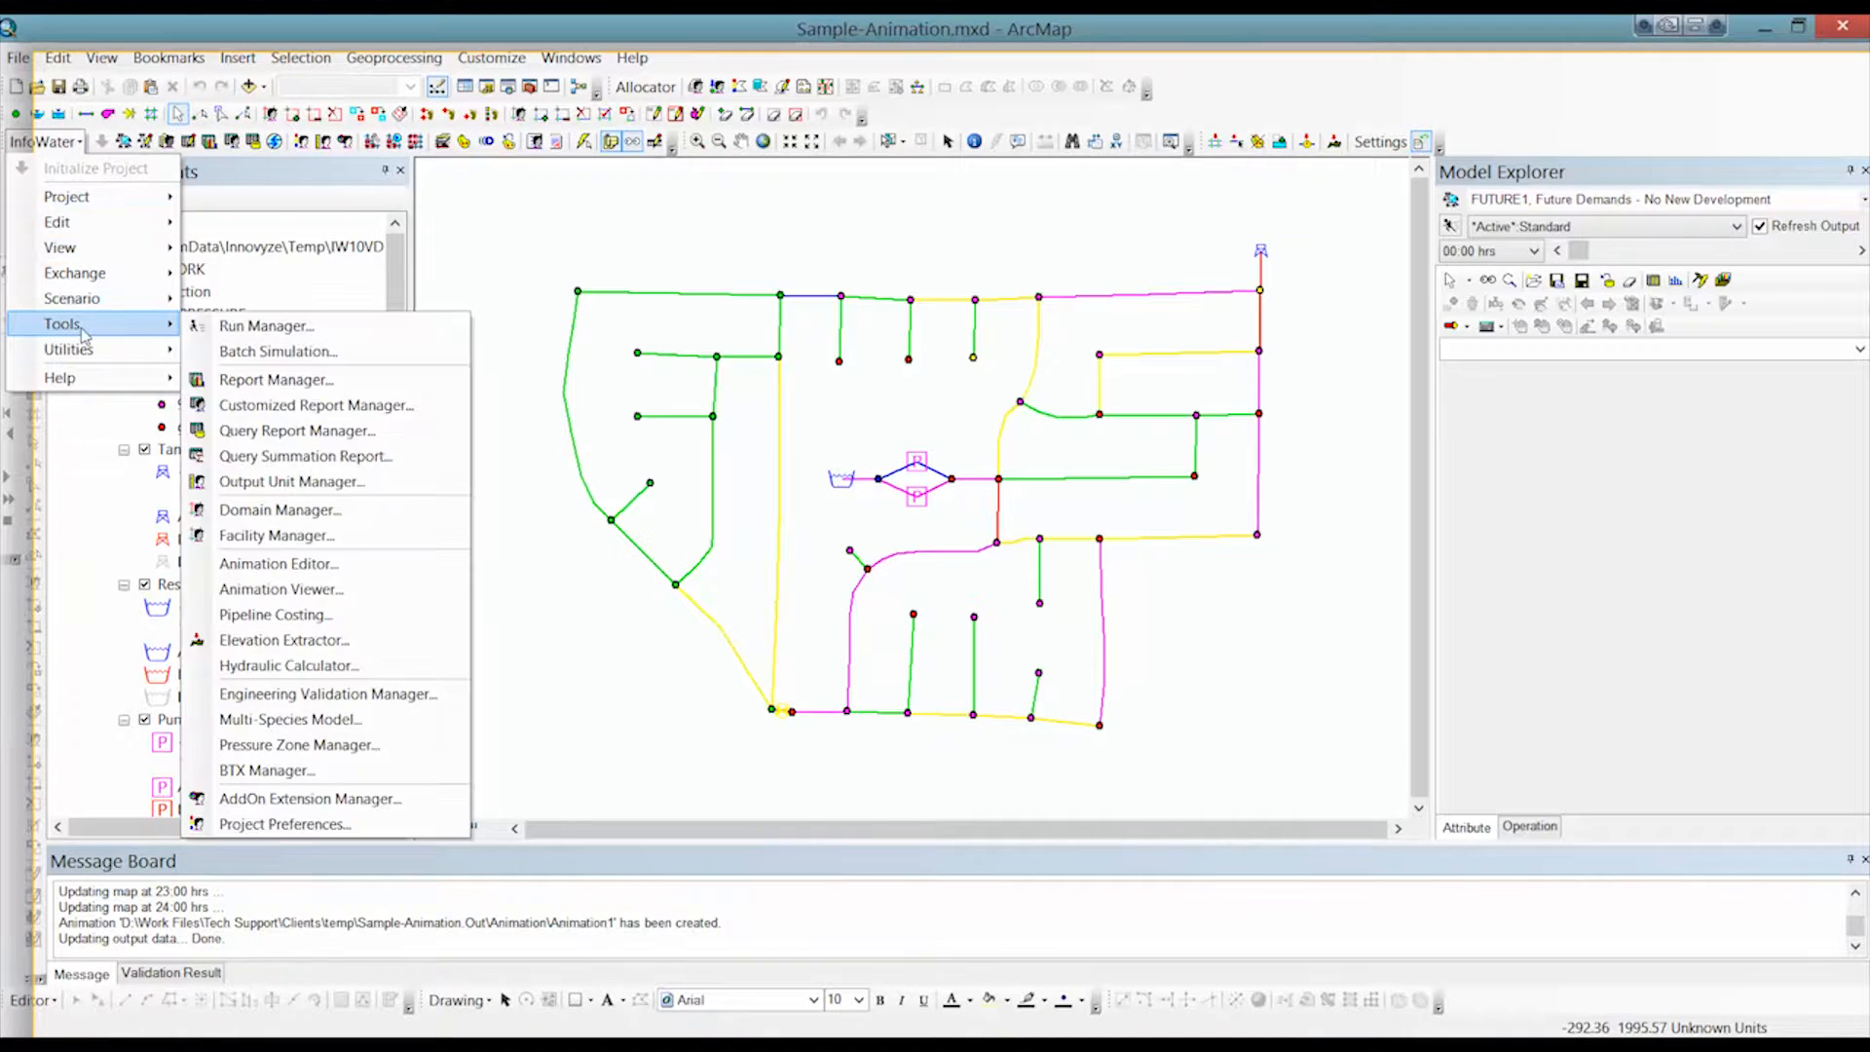
mouse_move(279, 563)
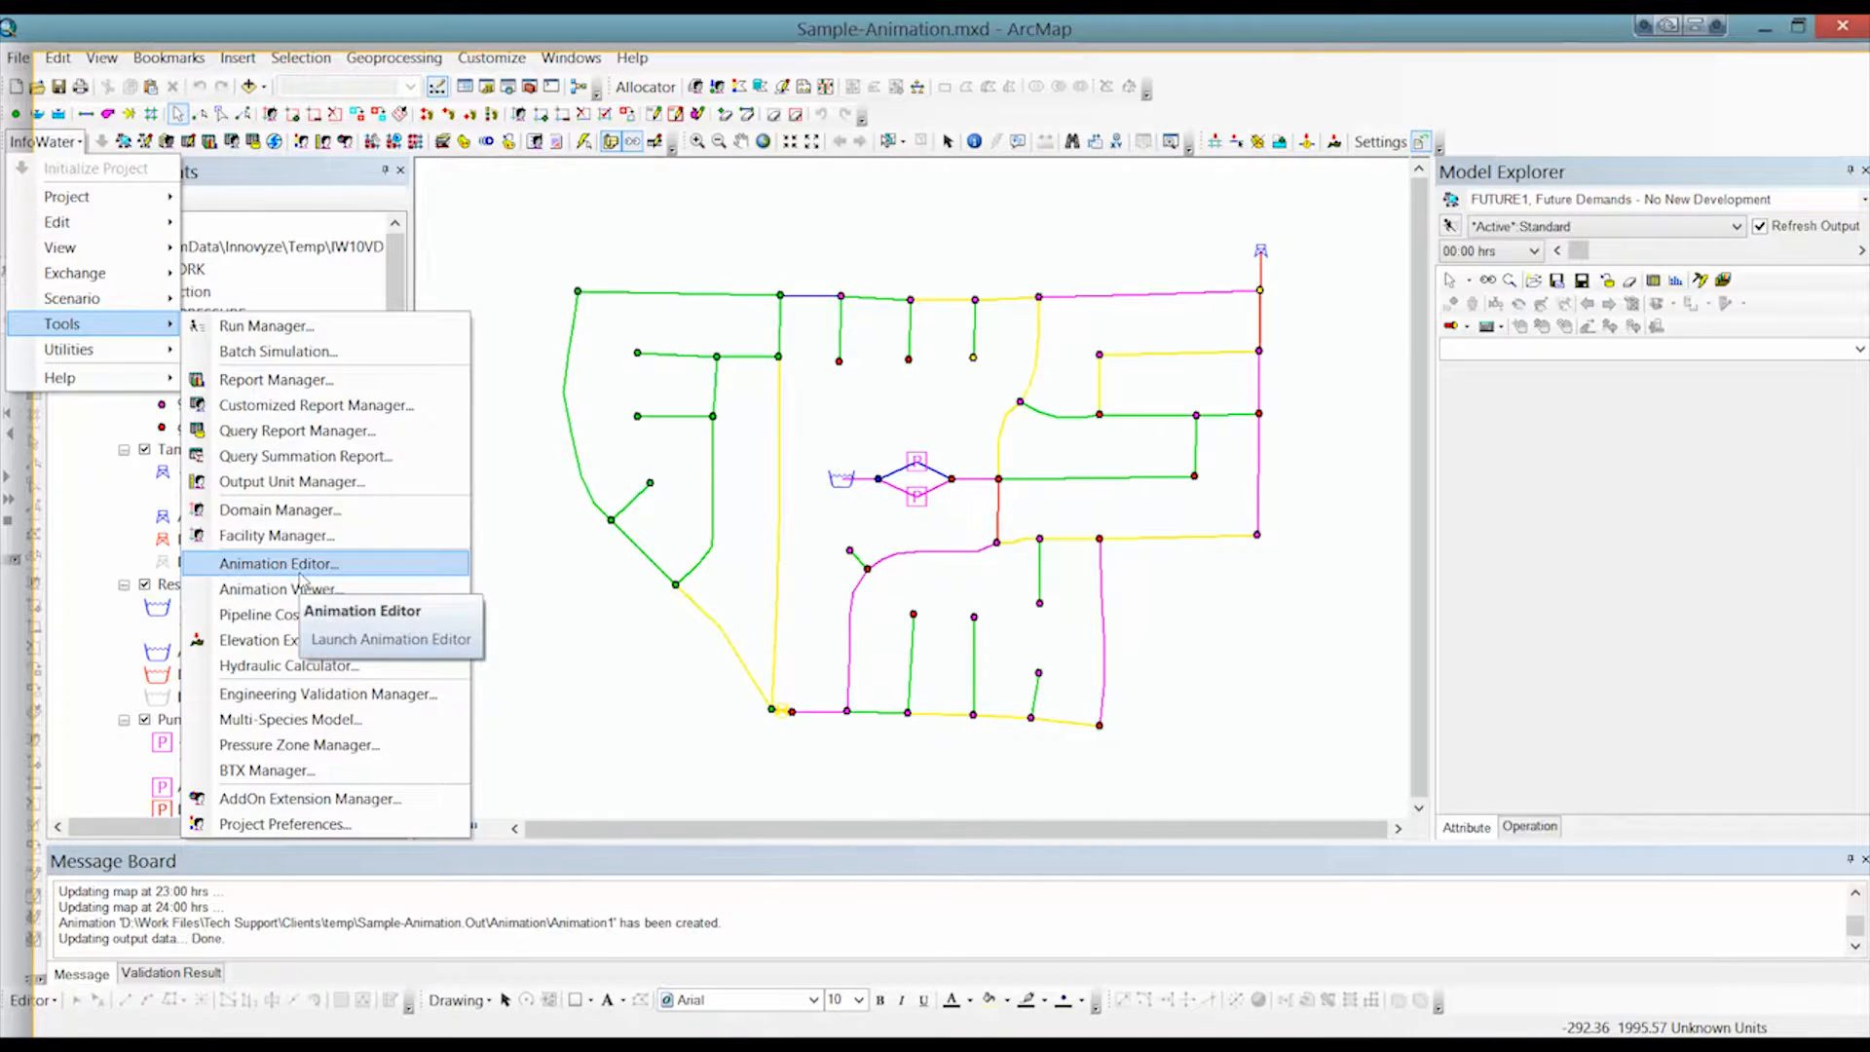
In the Animation Editor, create Animation2 over hours 00:00 to 24:00 and close the editor.
click(277, 563)
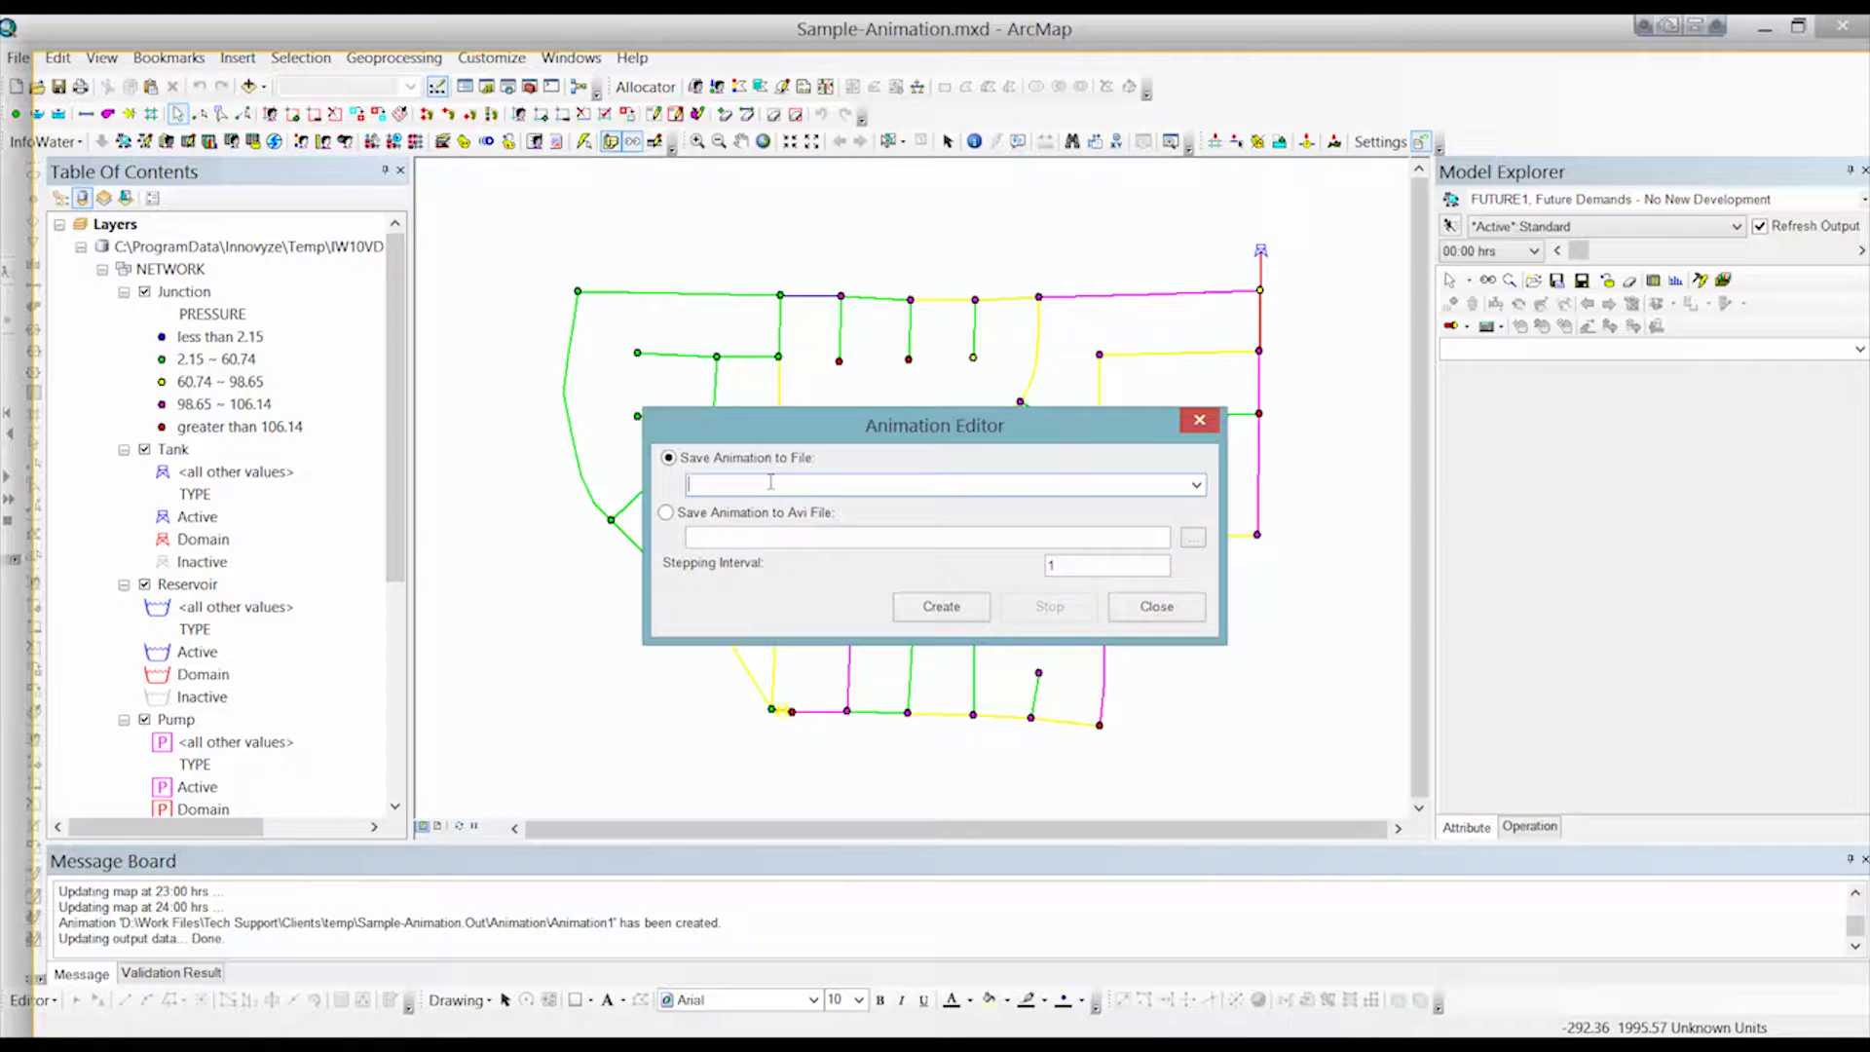
text(Animation2)
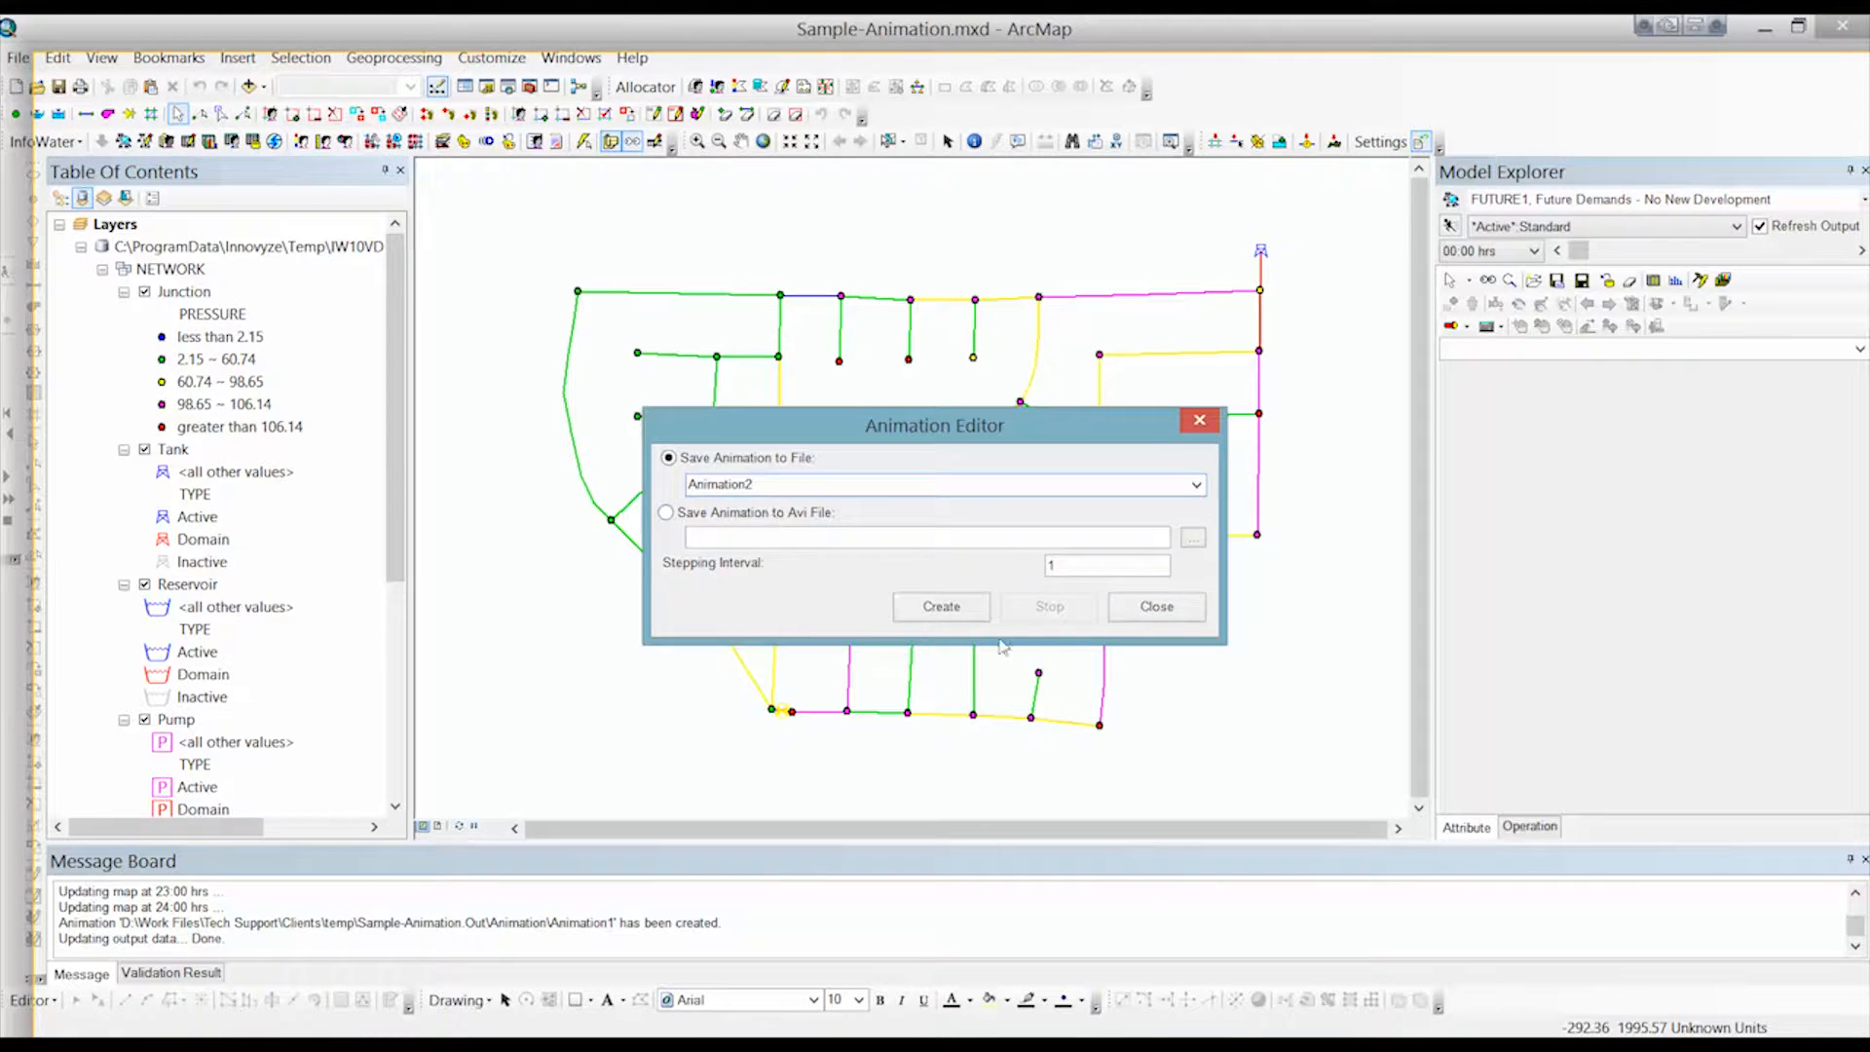
click(941, 606)
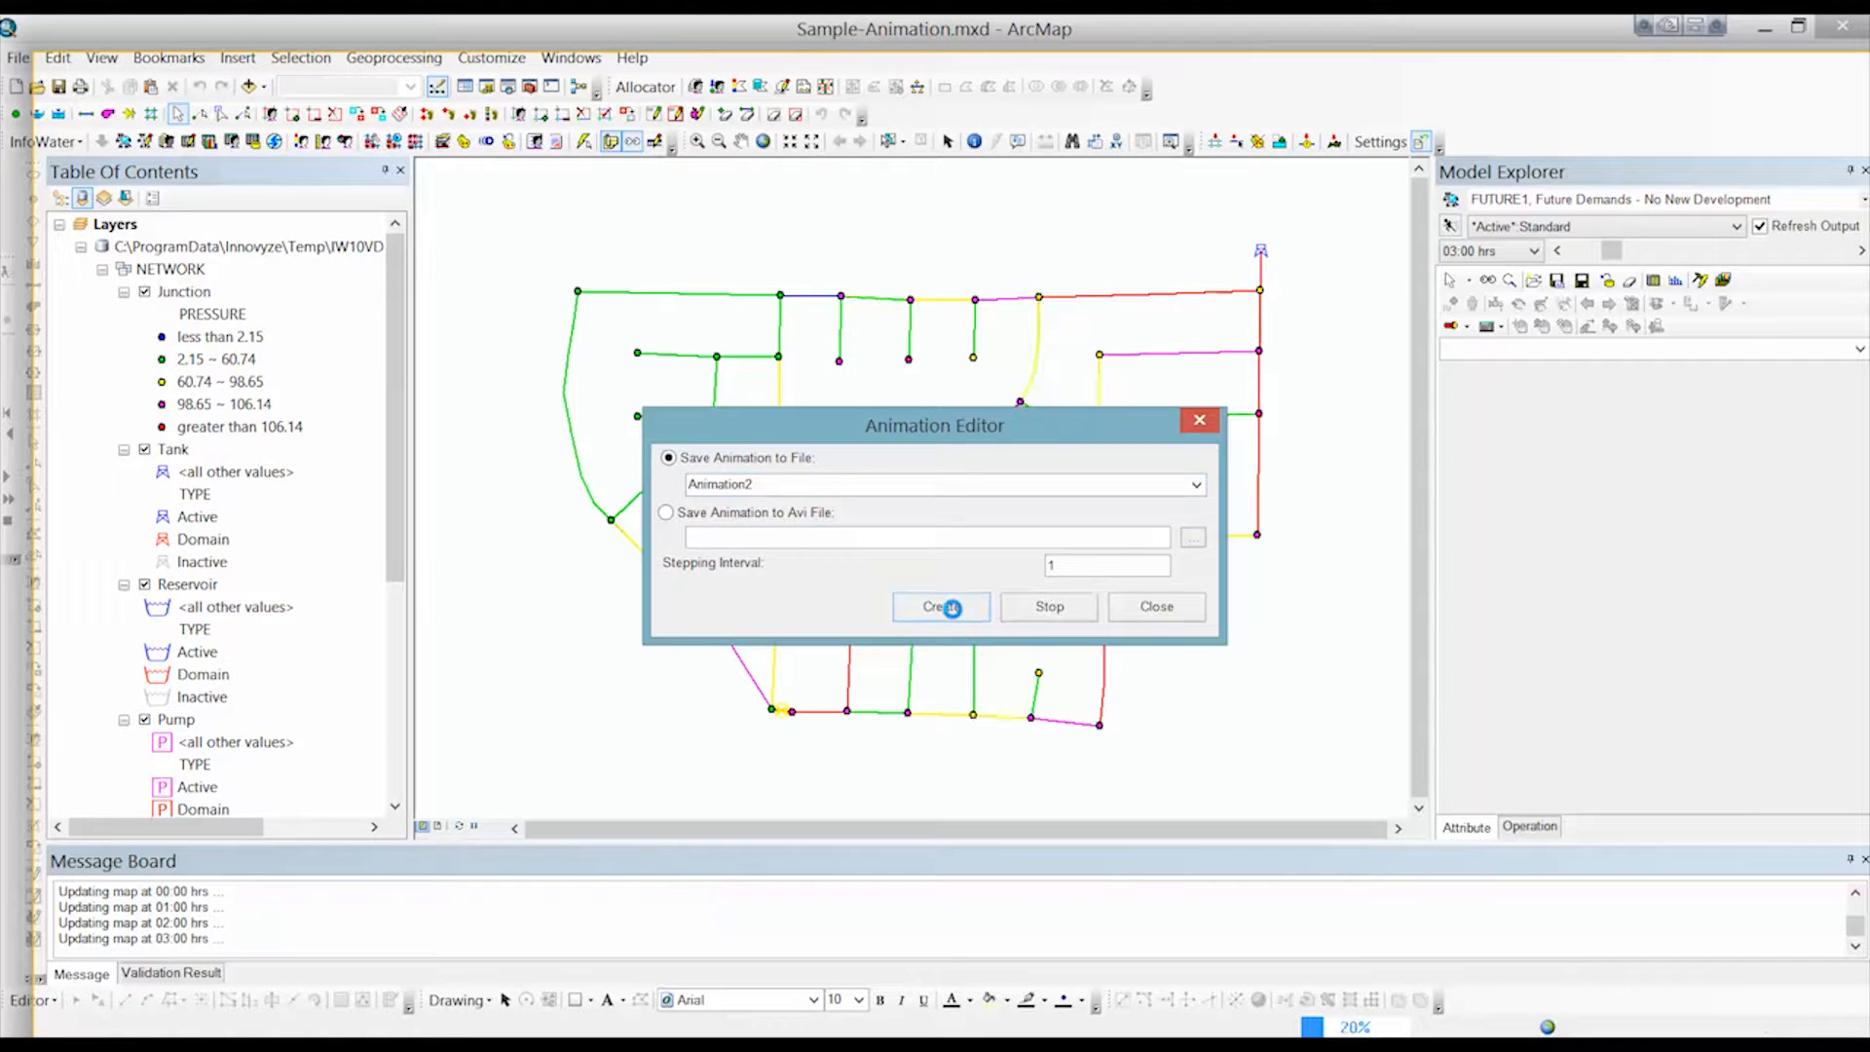
click(941, 606)
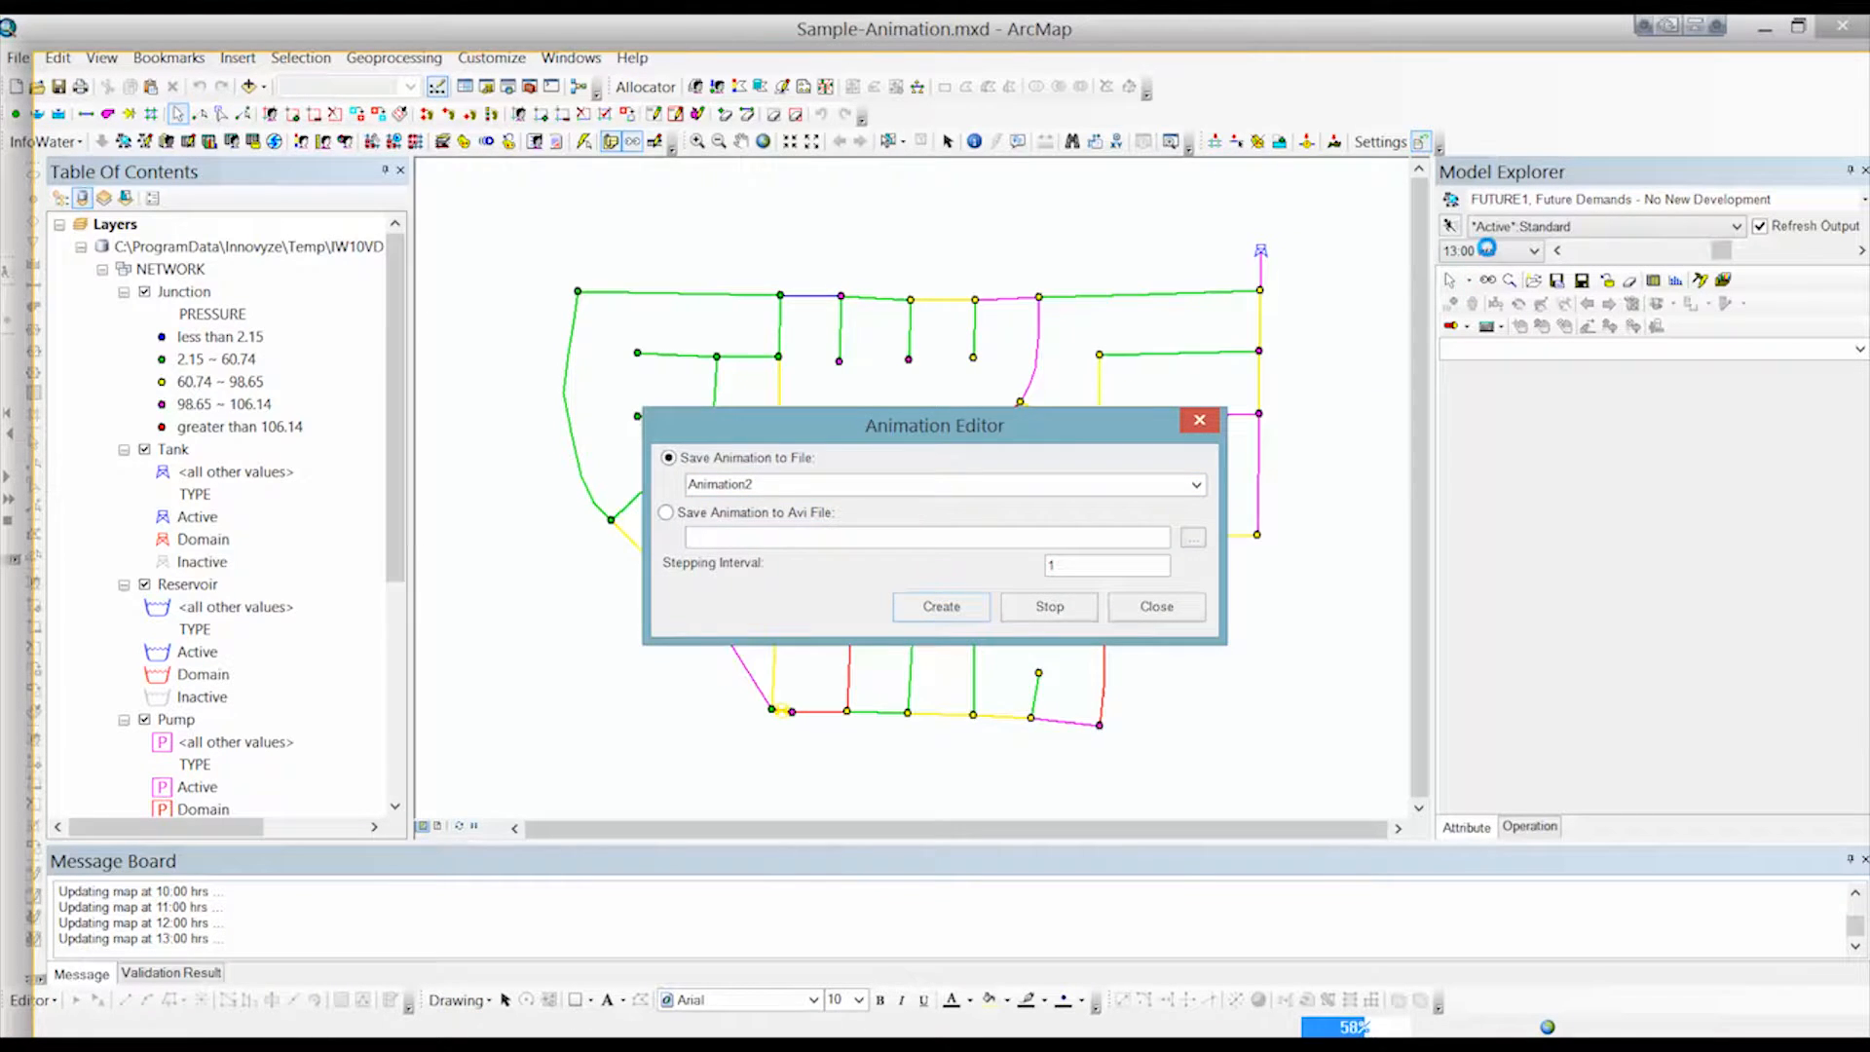
click(939, 606)
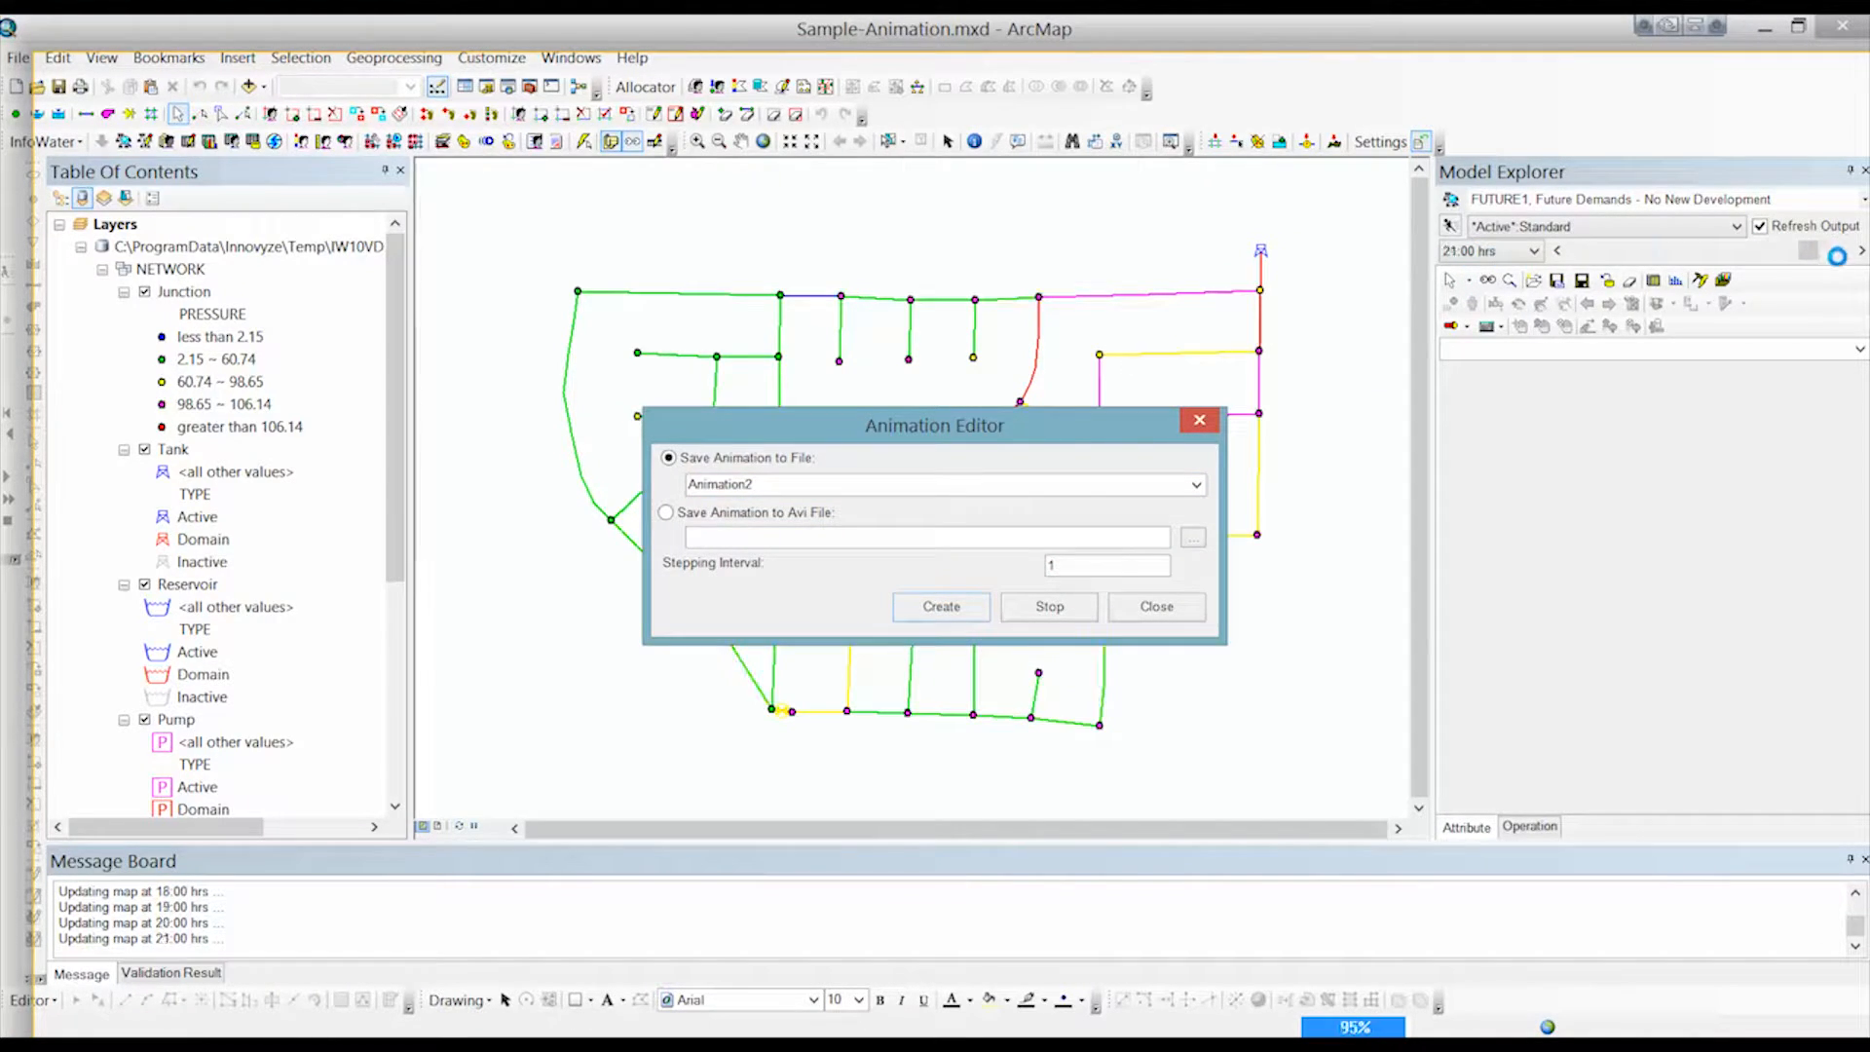
click(939, 606)
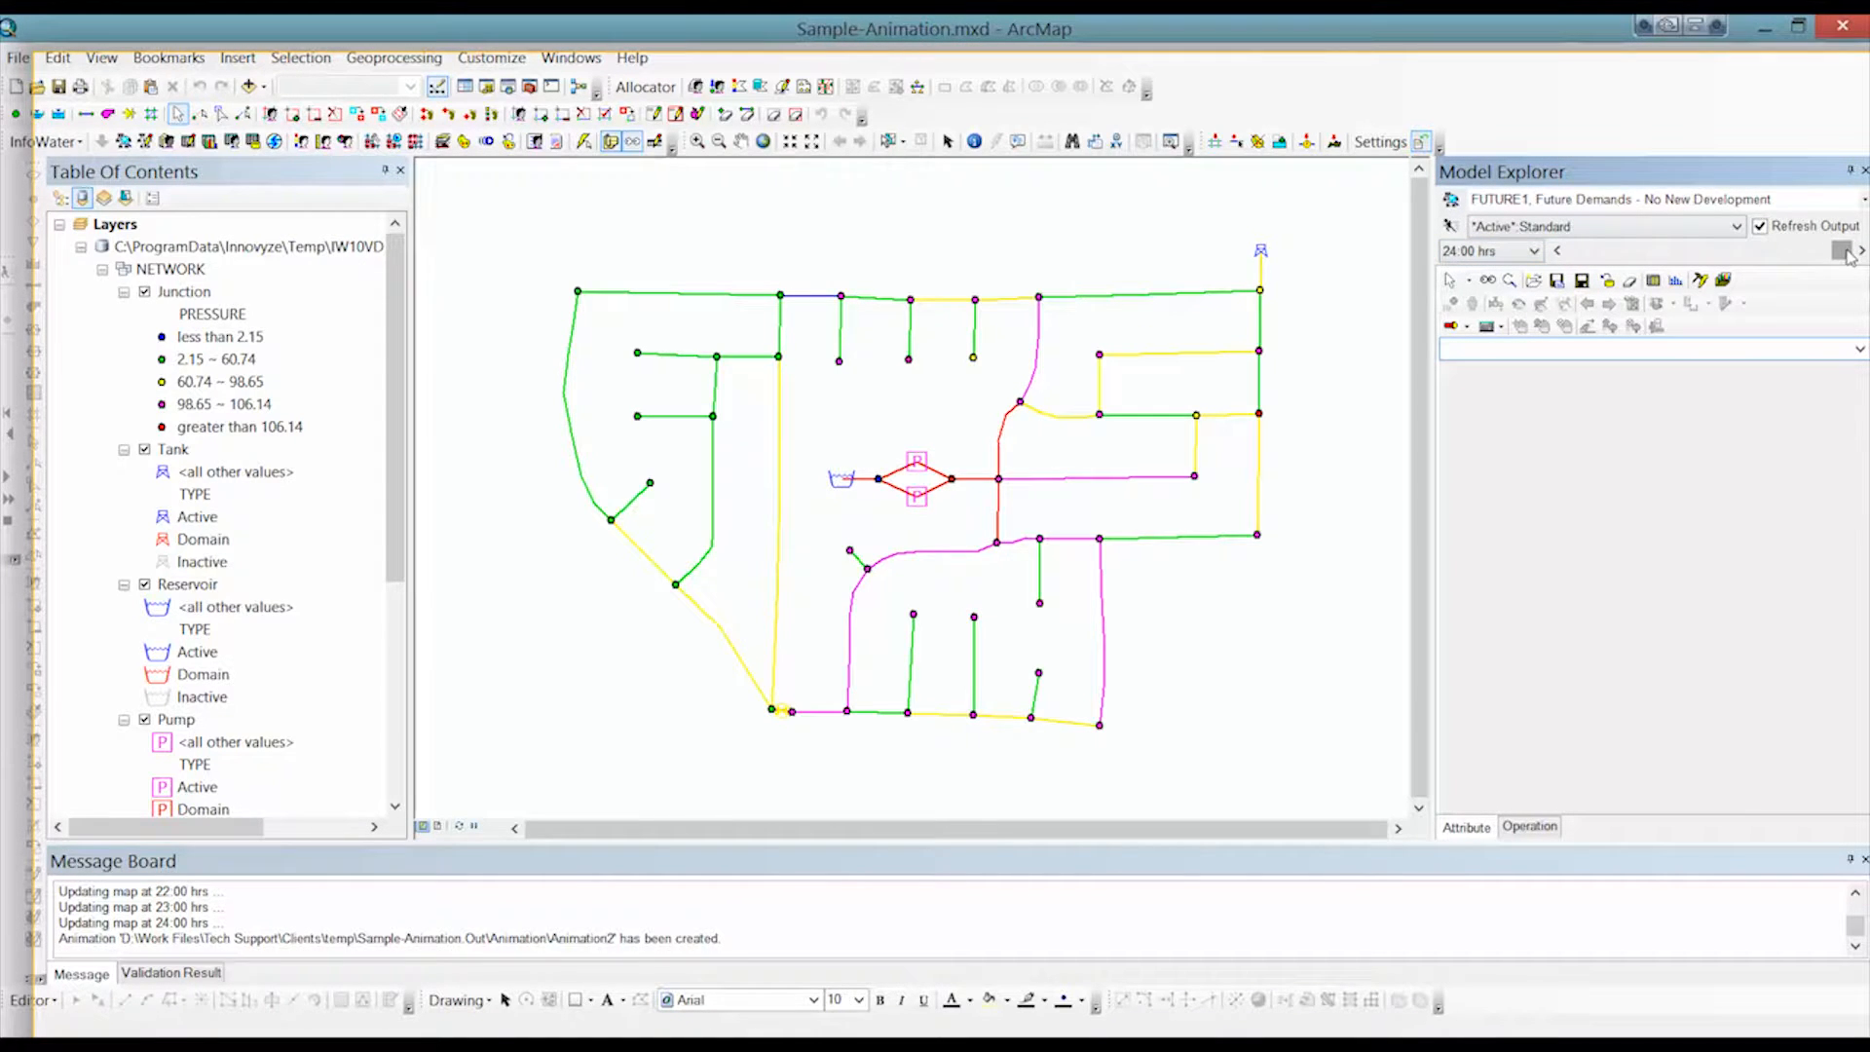
Step the Model Explorer output time to 00:00 hrs and back to 24:00 hrs.
click(1556, 251)
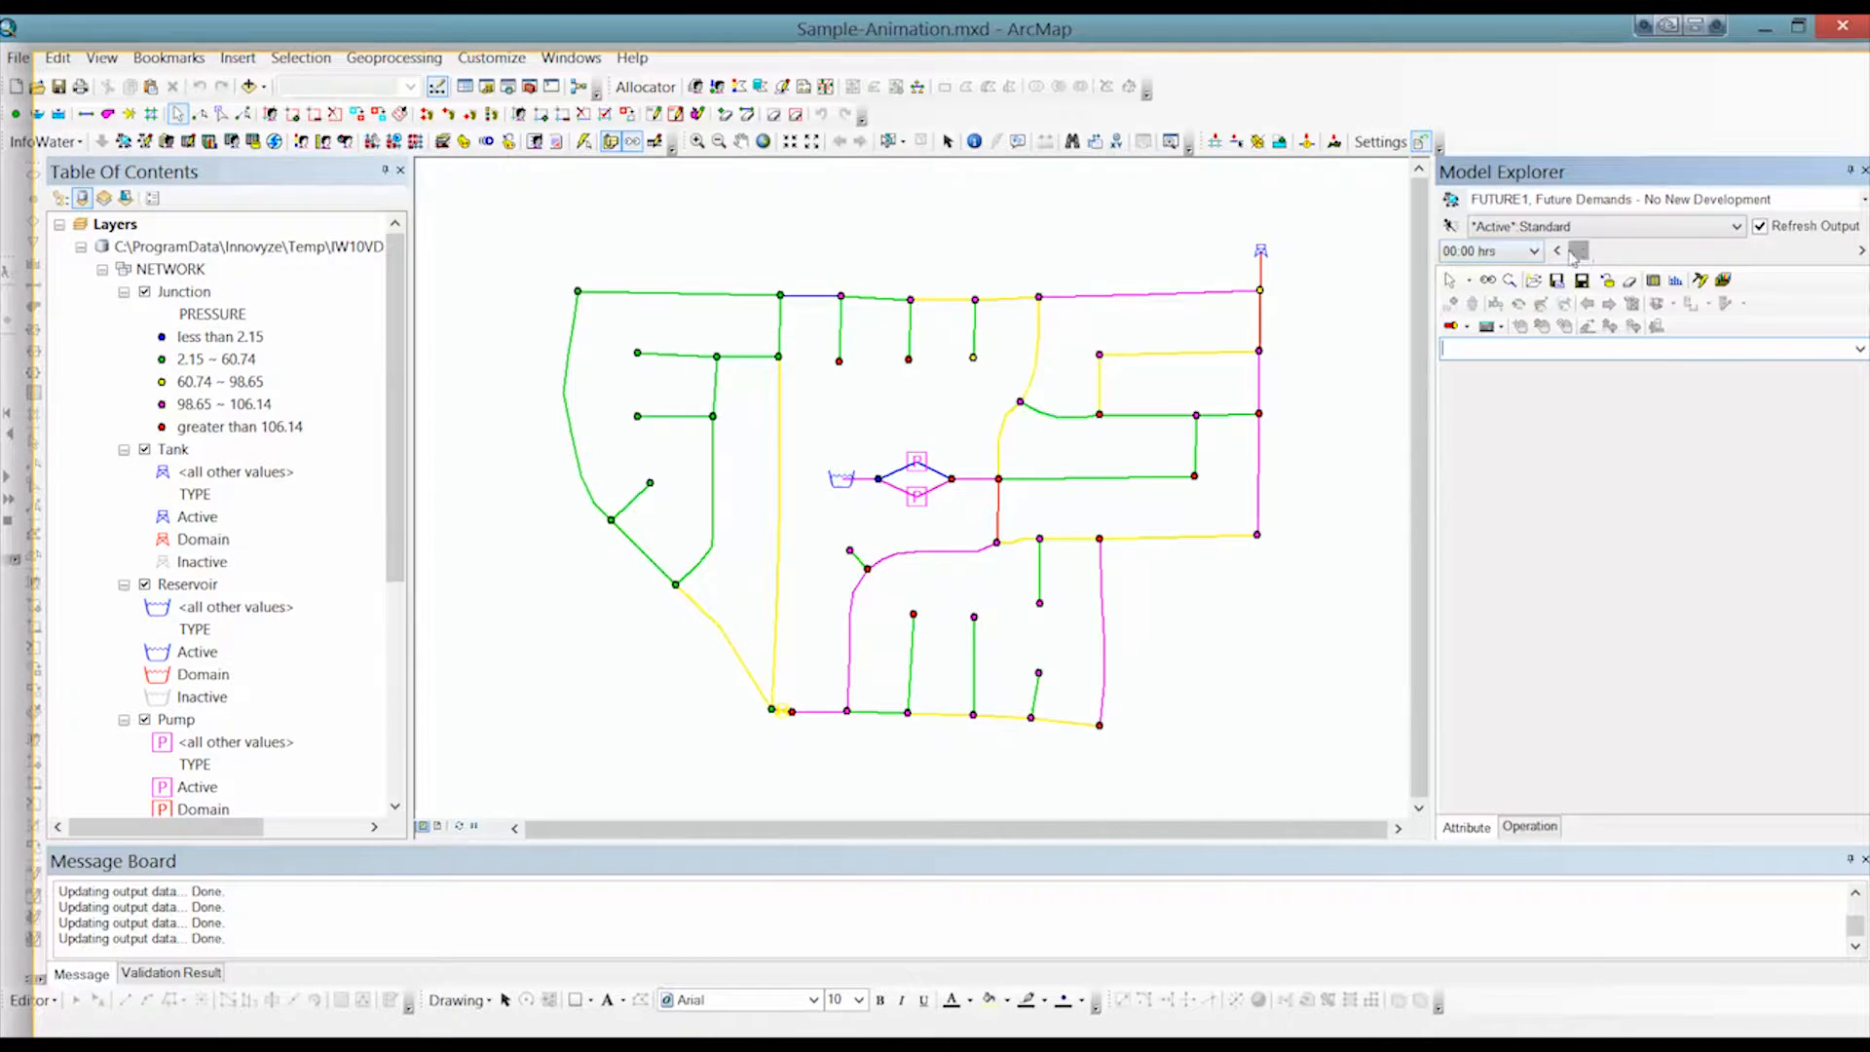
click(1580, 251)
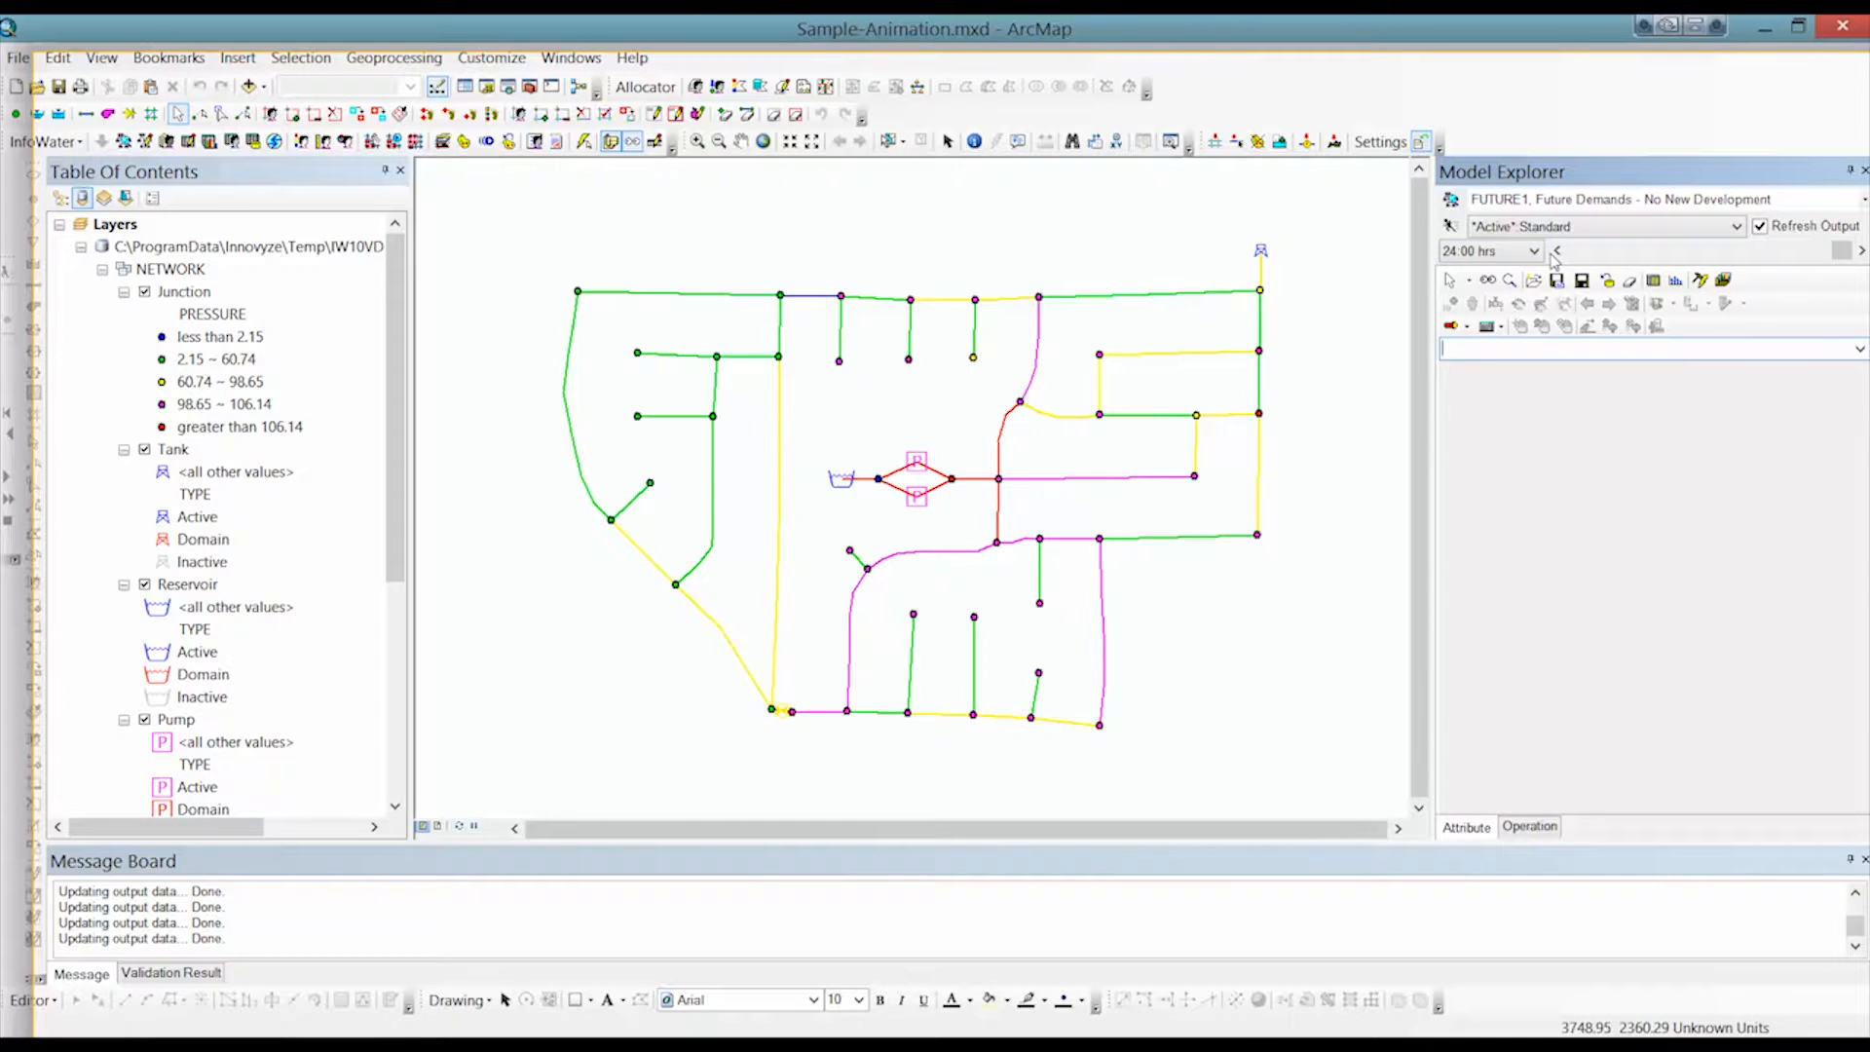
mouse_move(871, 368)
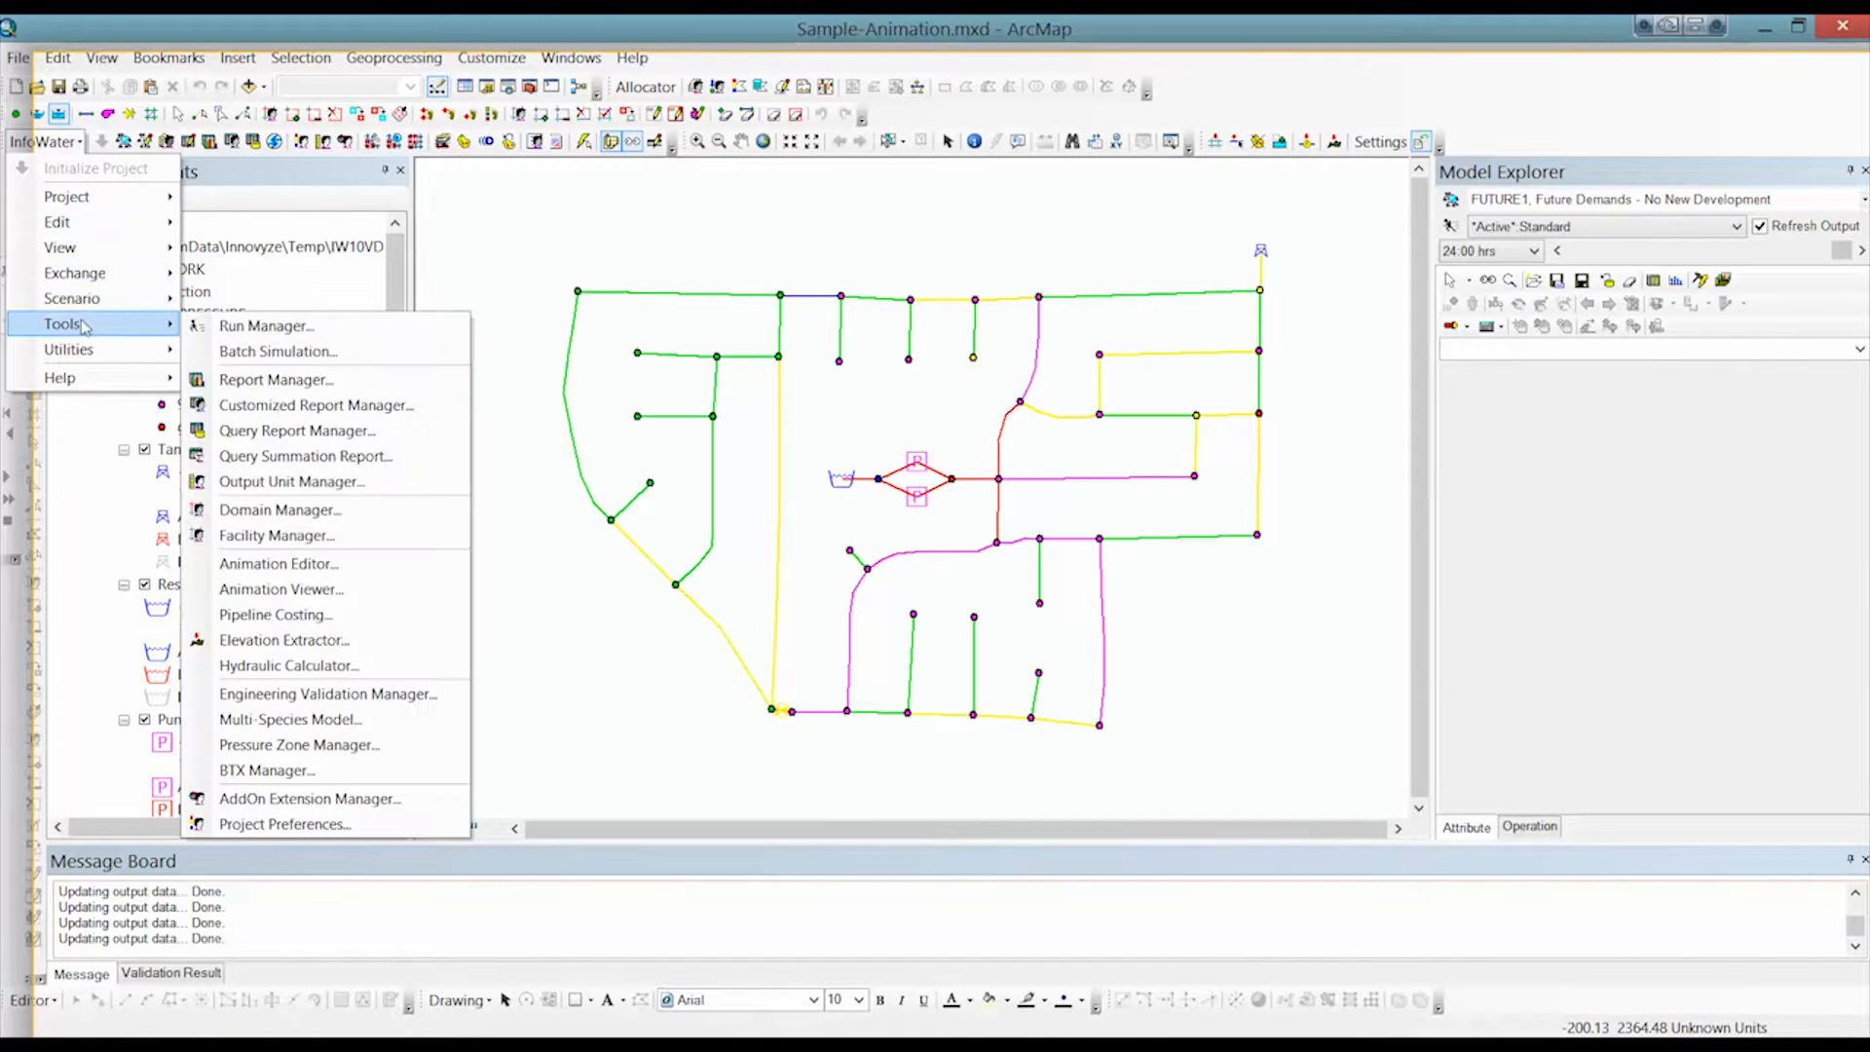
Launch the Animation Viewer and show the 00:00 hrs frame of the saved animation.
click(280, 588)
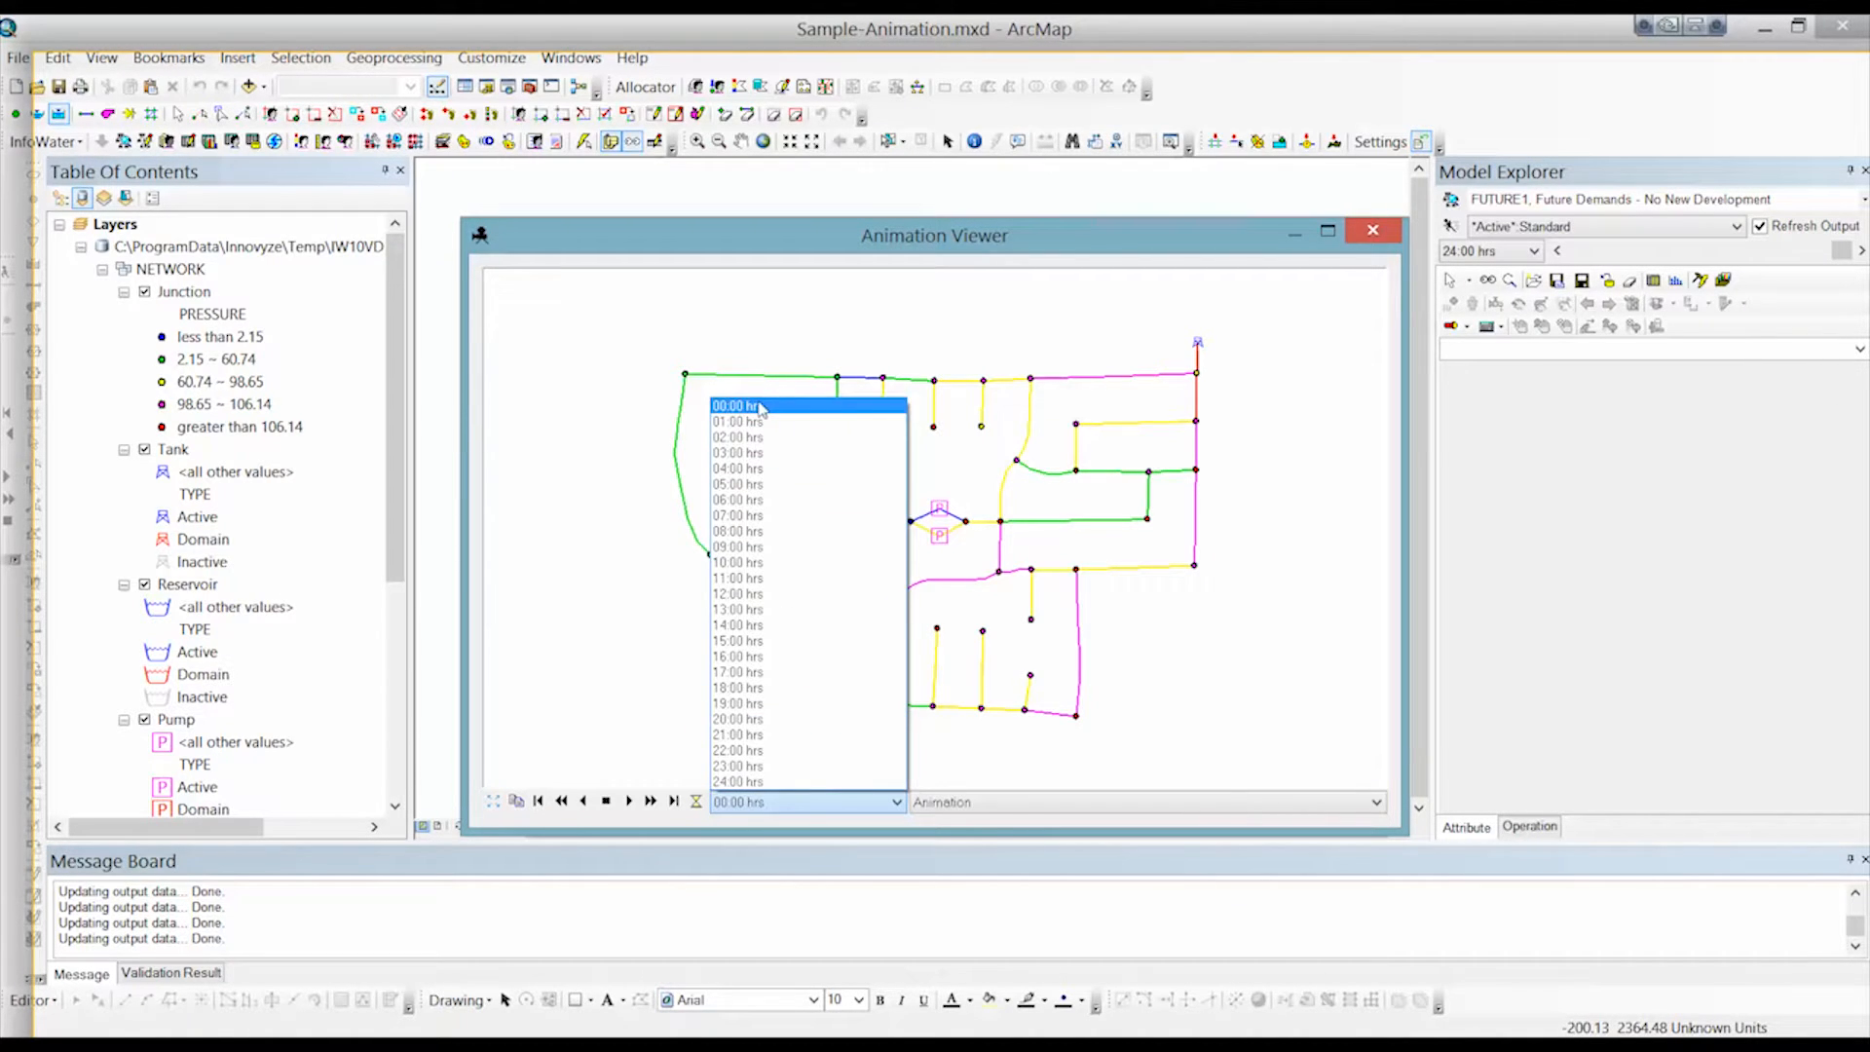
click(737, 405)
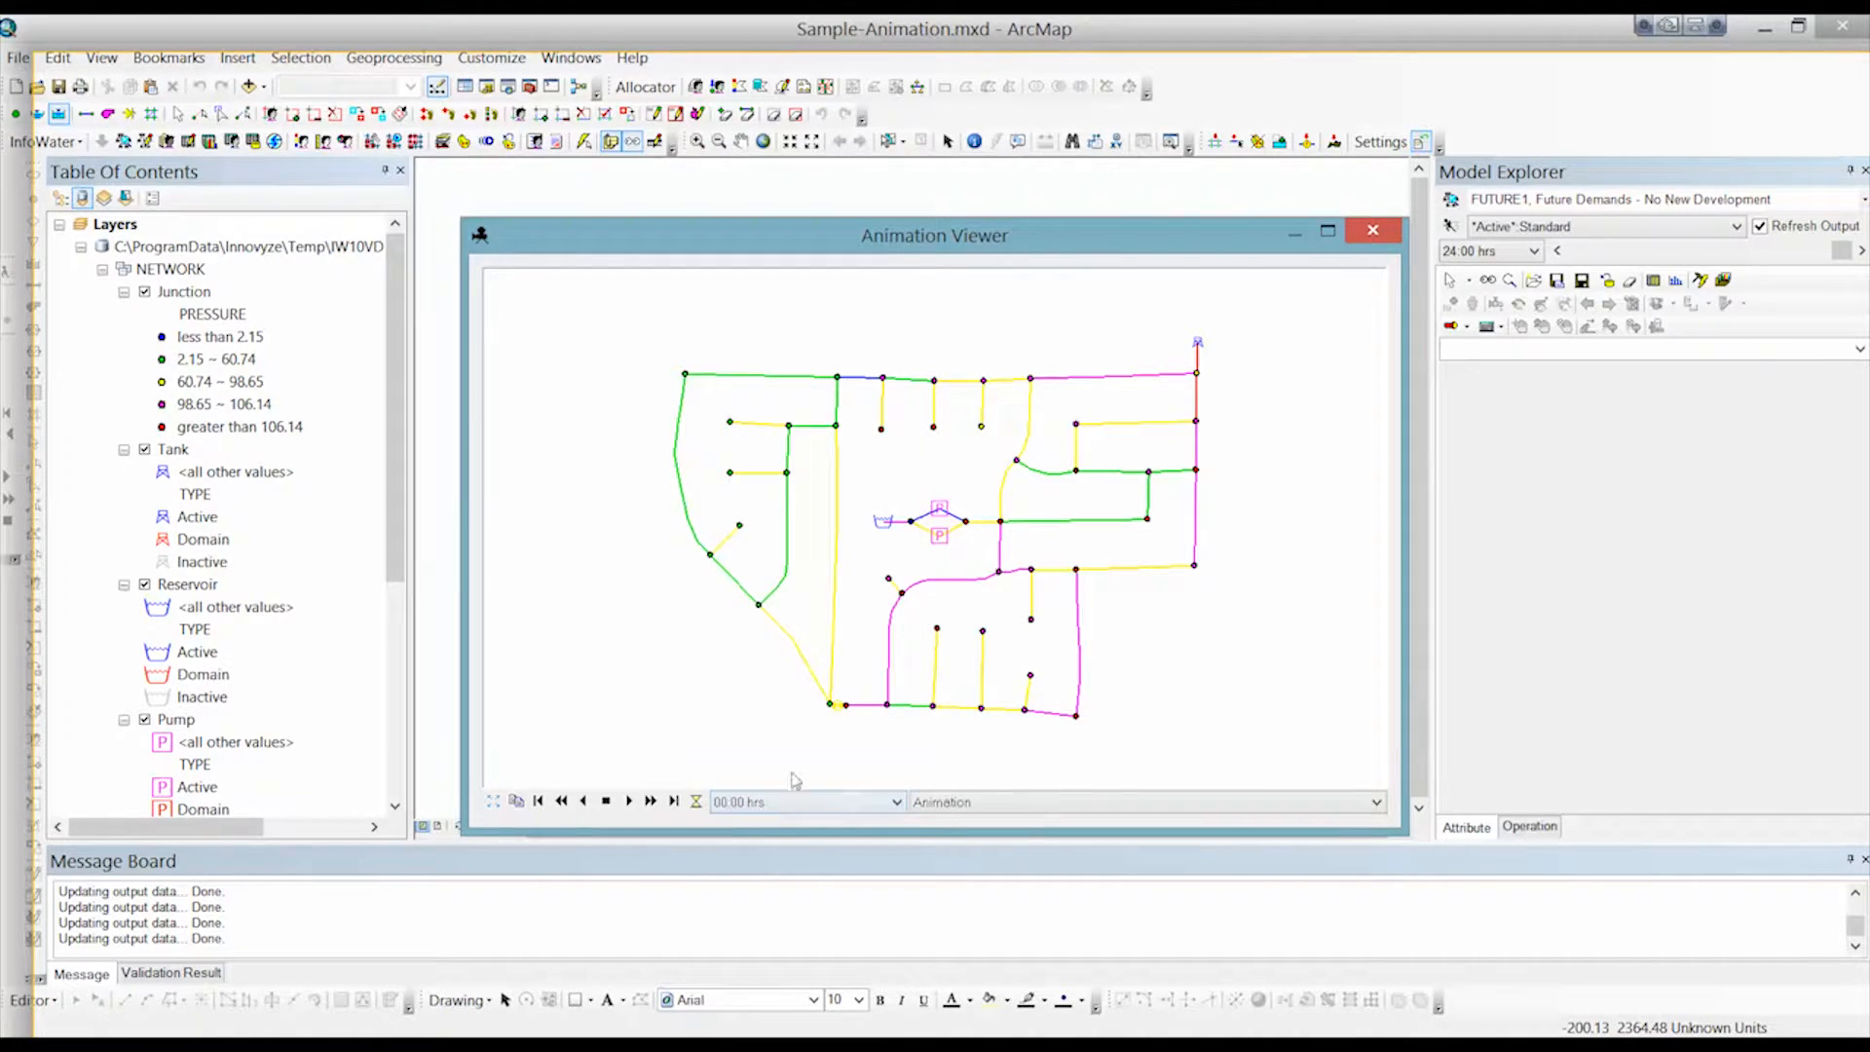
mouse_move(695, 801)
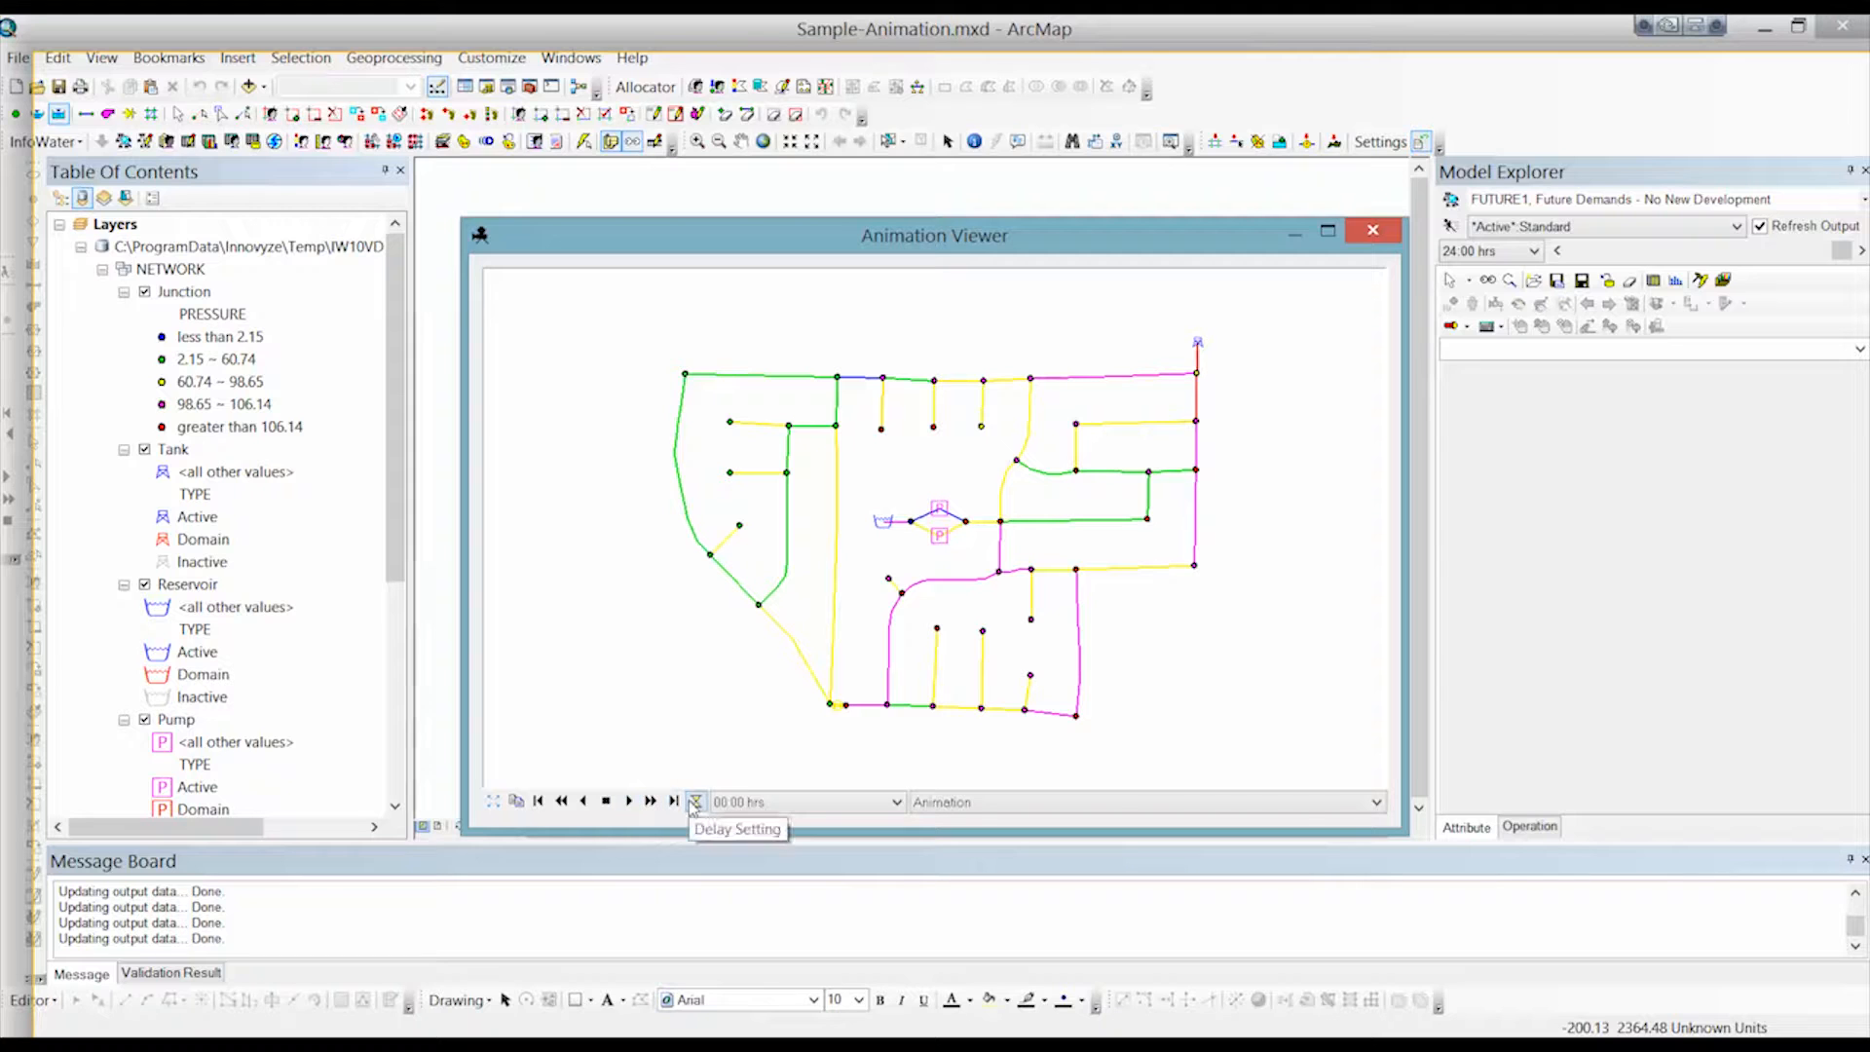
Confirm the animation display delay at 500 milliseconds in the Display Delay dialog.
click(694, 801)
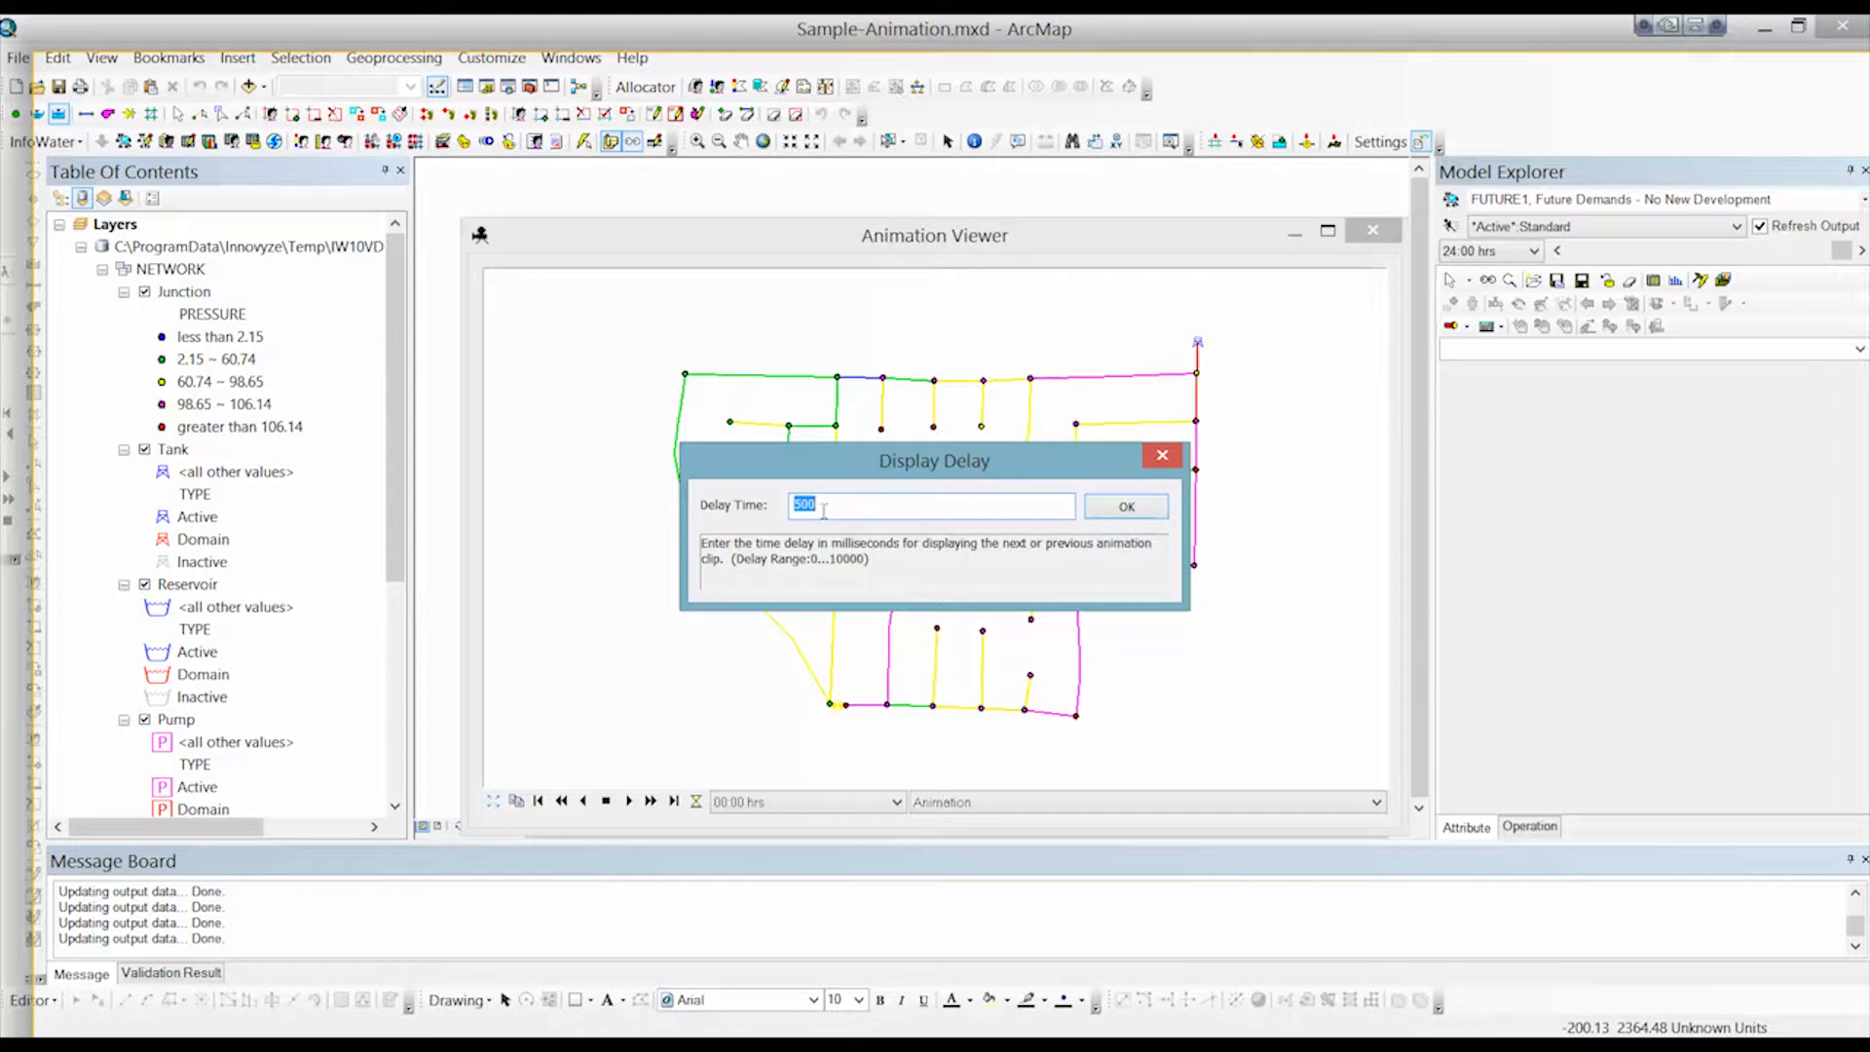
click(1124, 507)
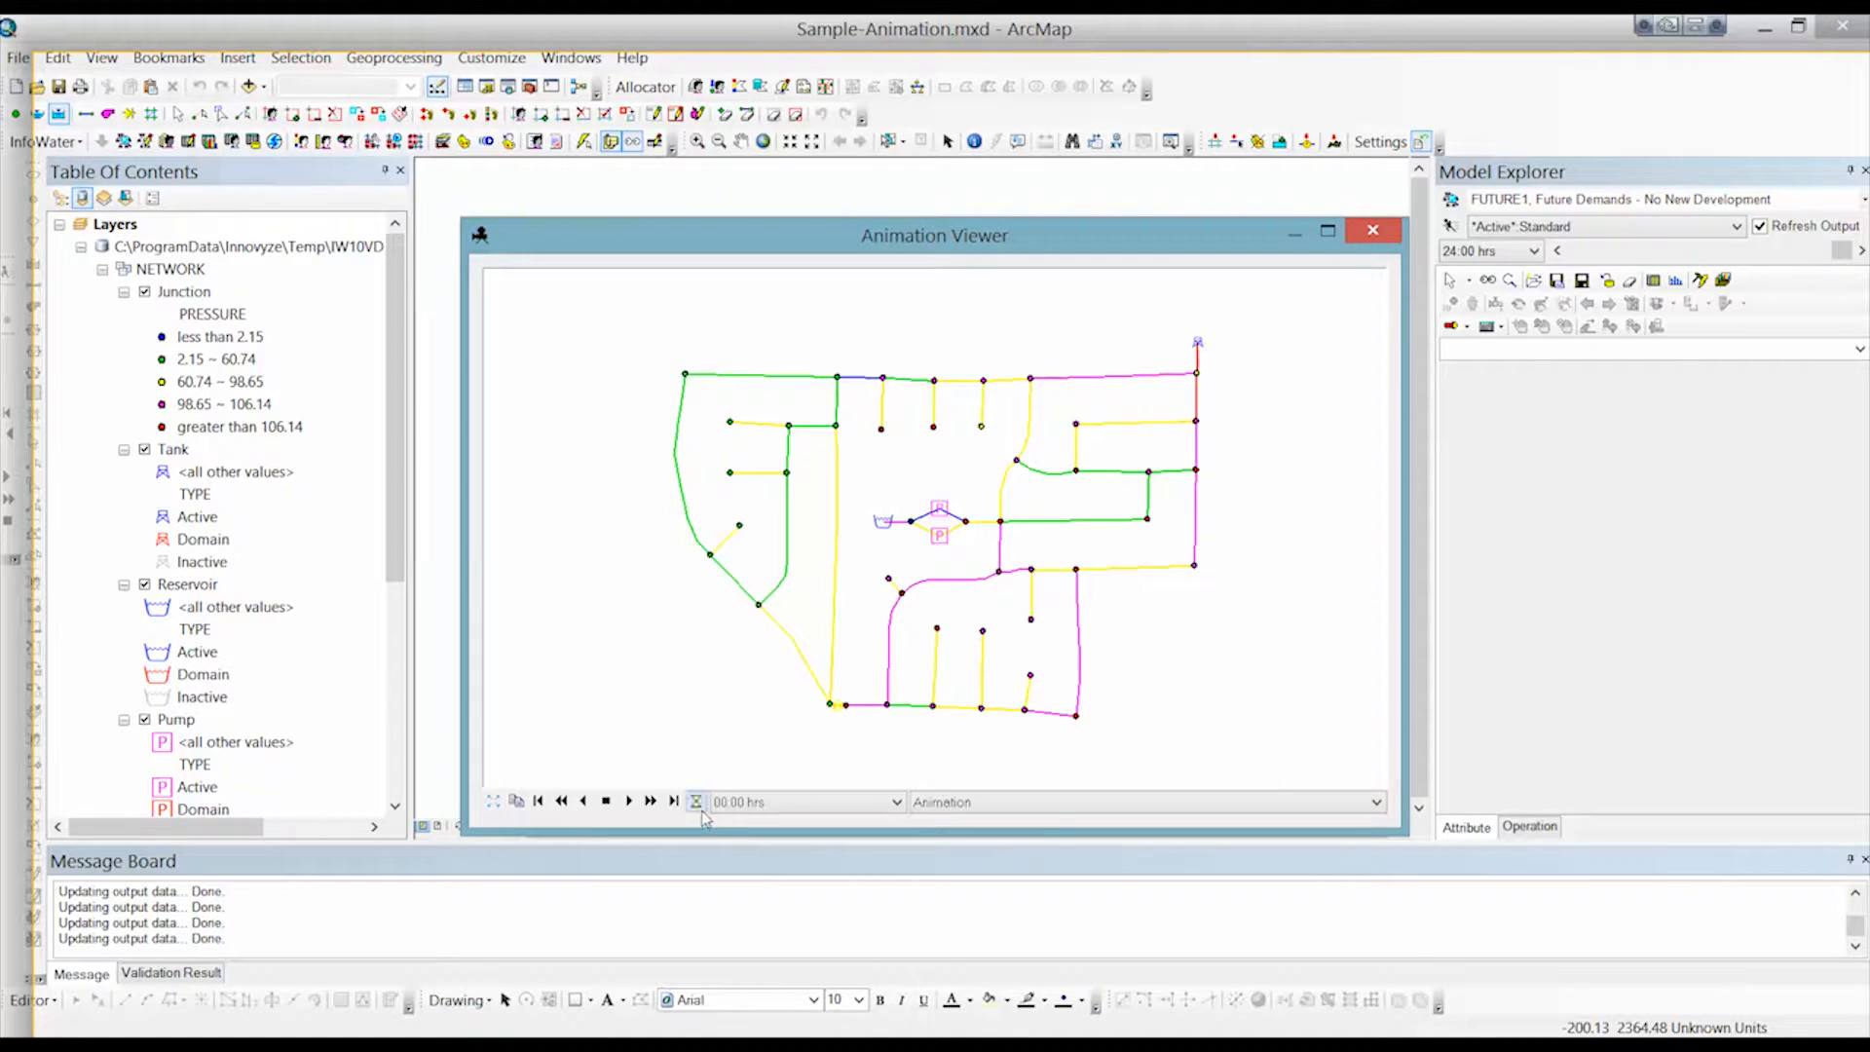
mouse_move(696, 800)
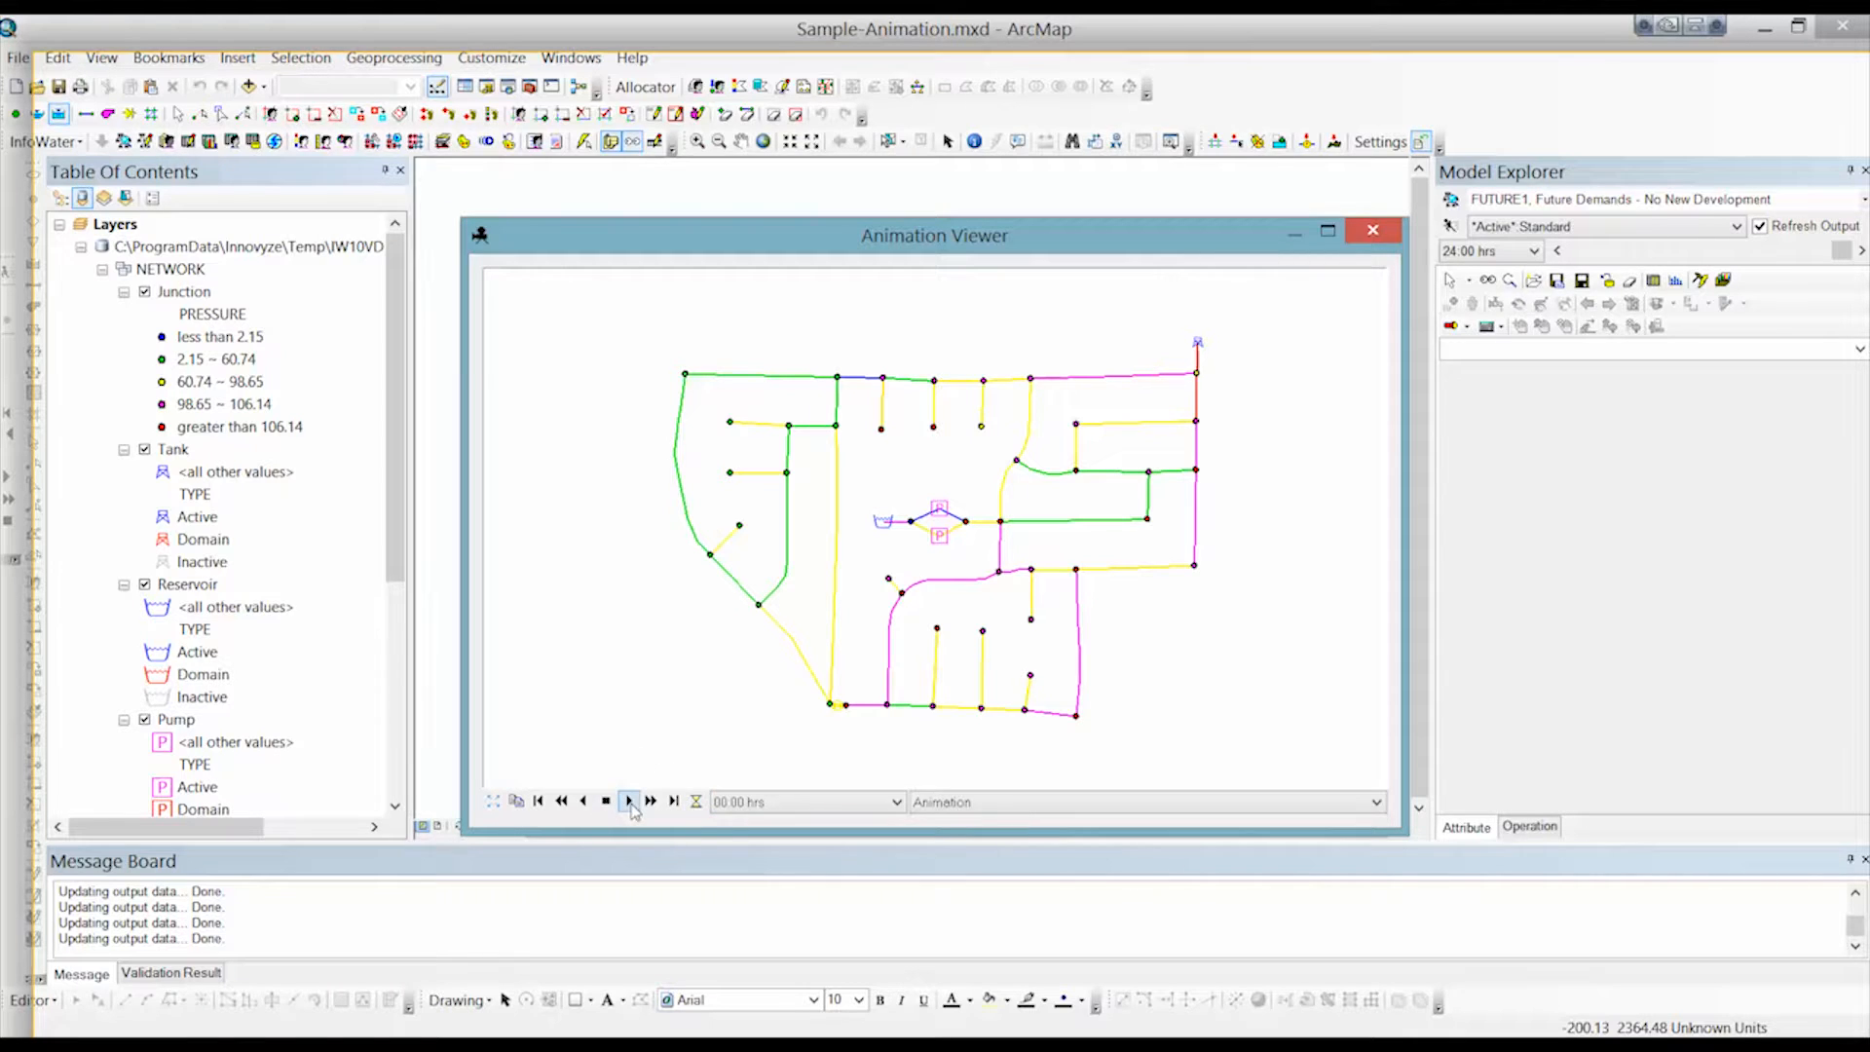
Play a few hourly frames, step back one frame and reset the animation to 00:00 hrs.
click(630, 801)
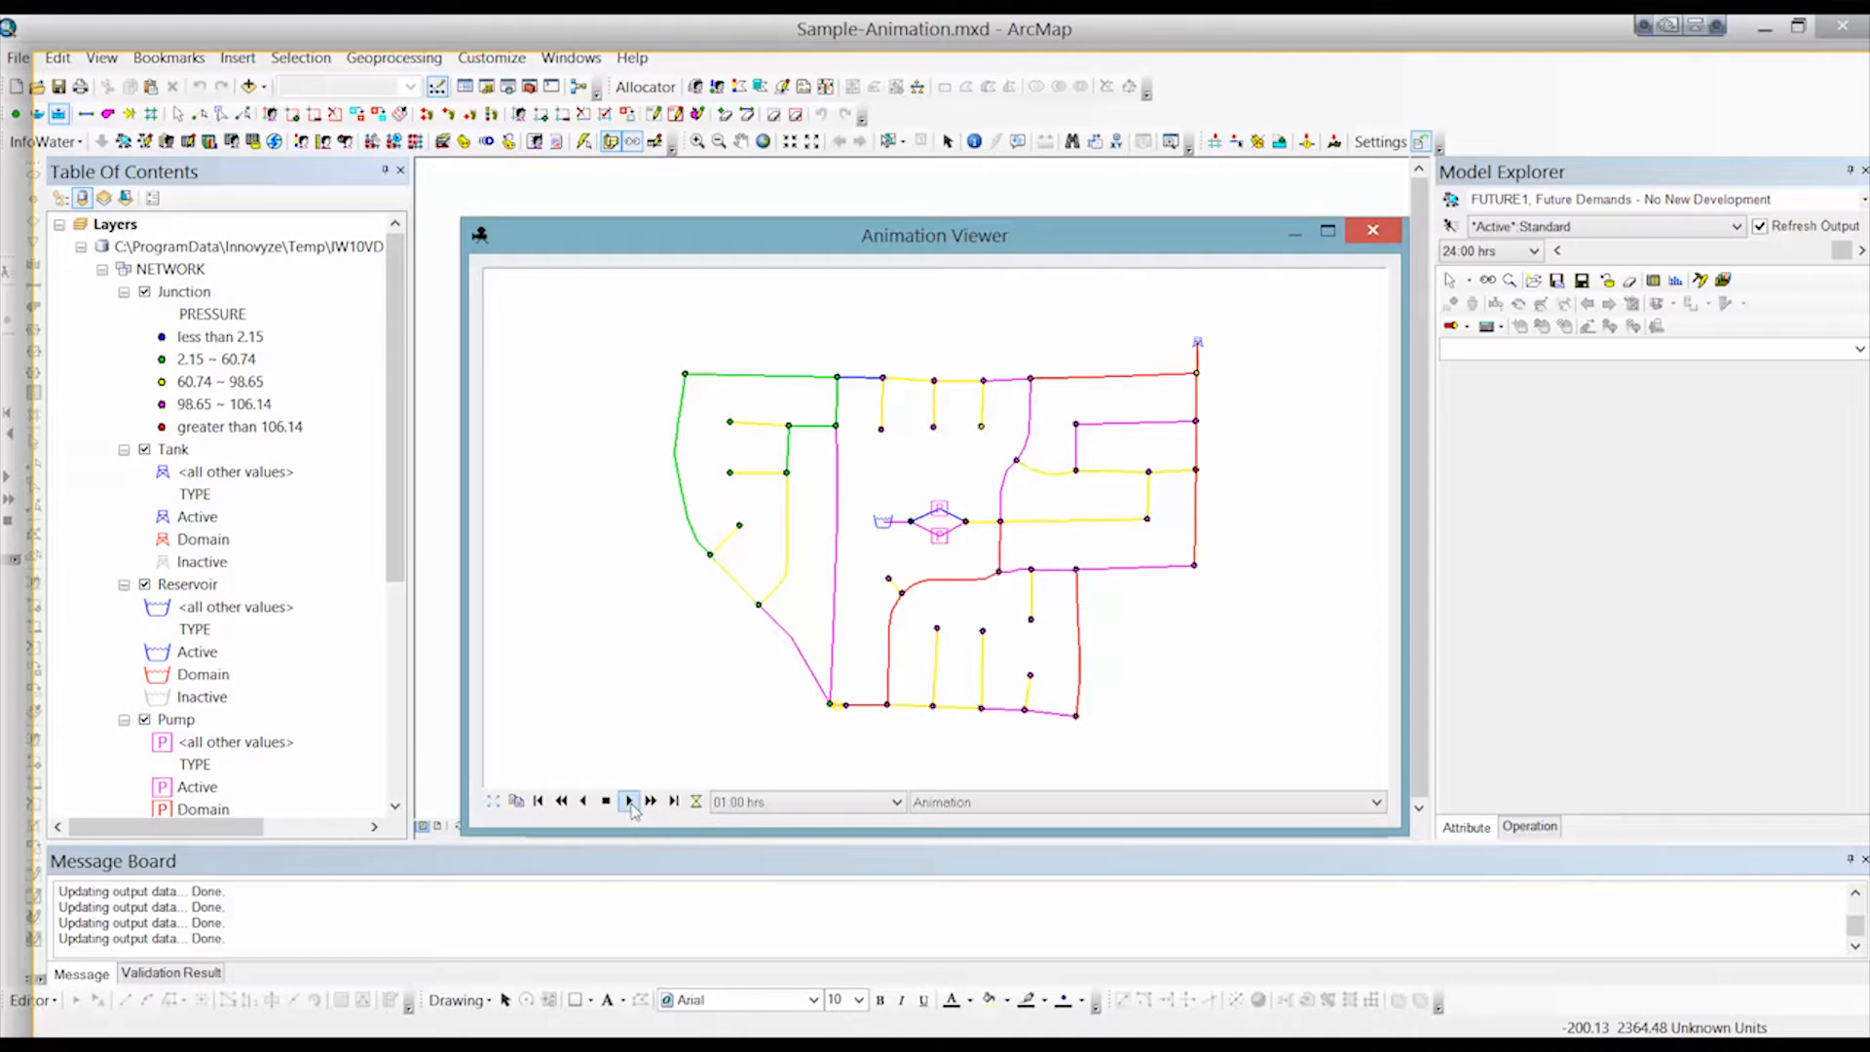
click(629, 801)
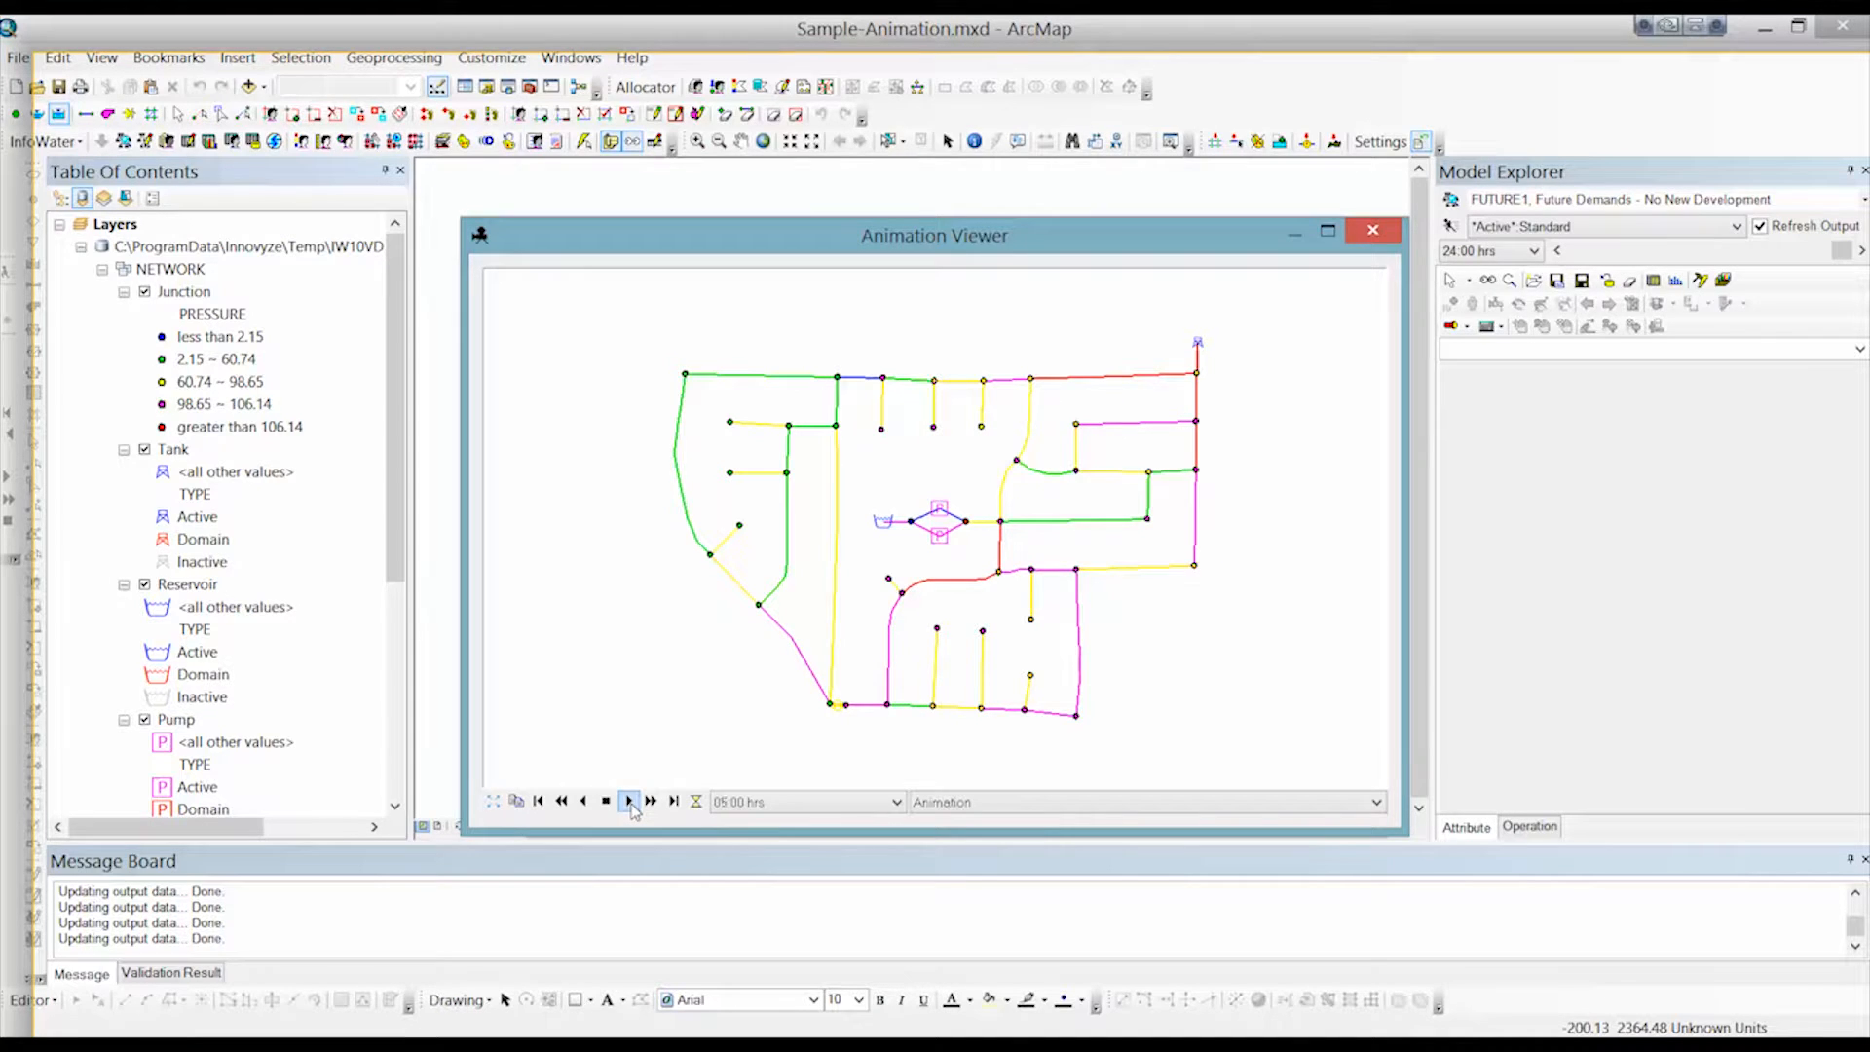
click(583, 801)
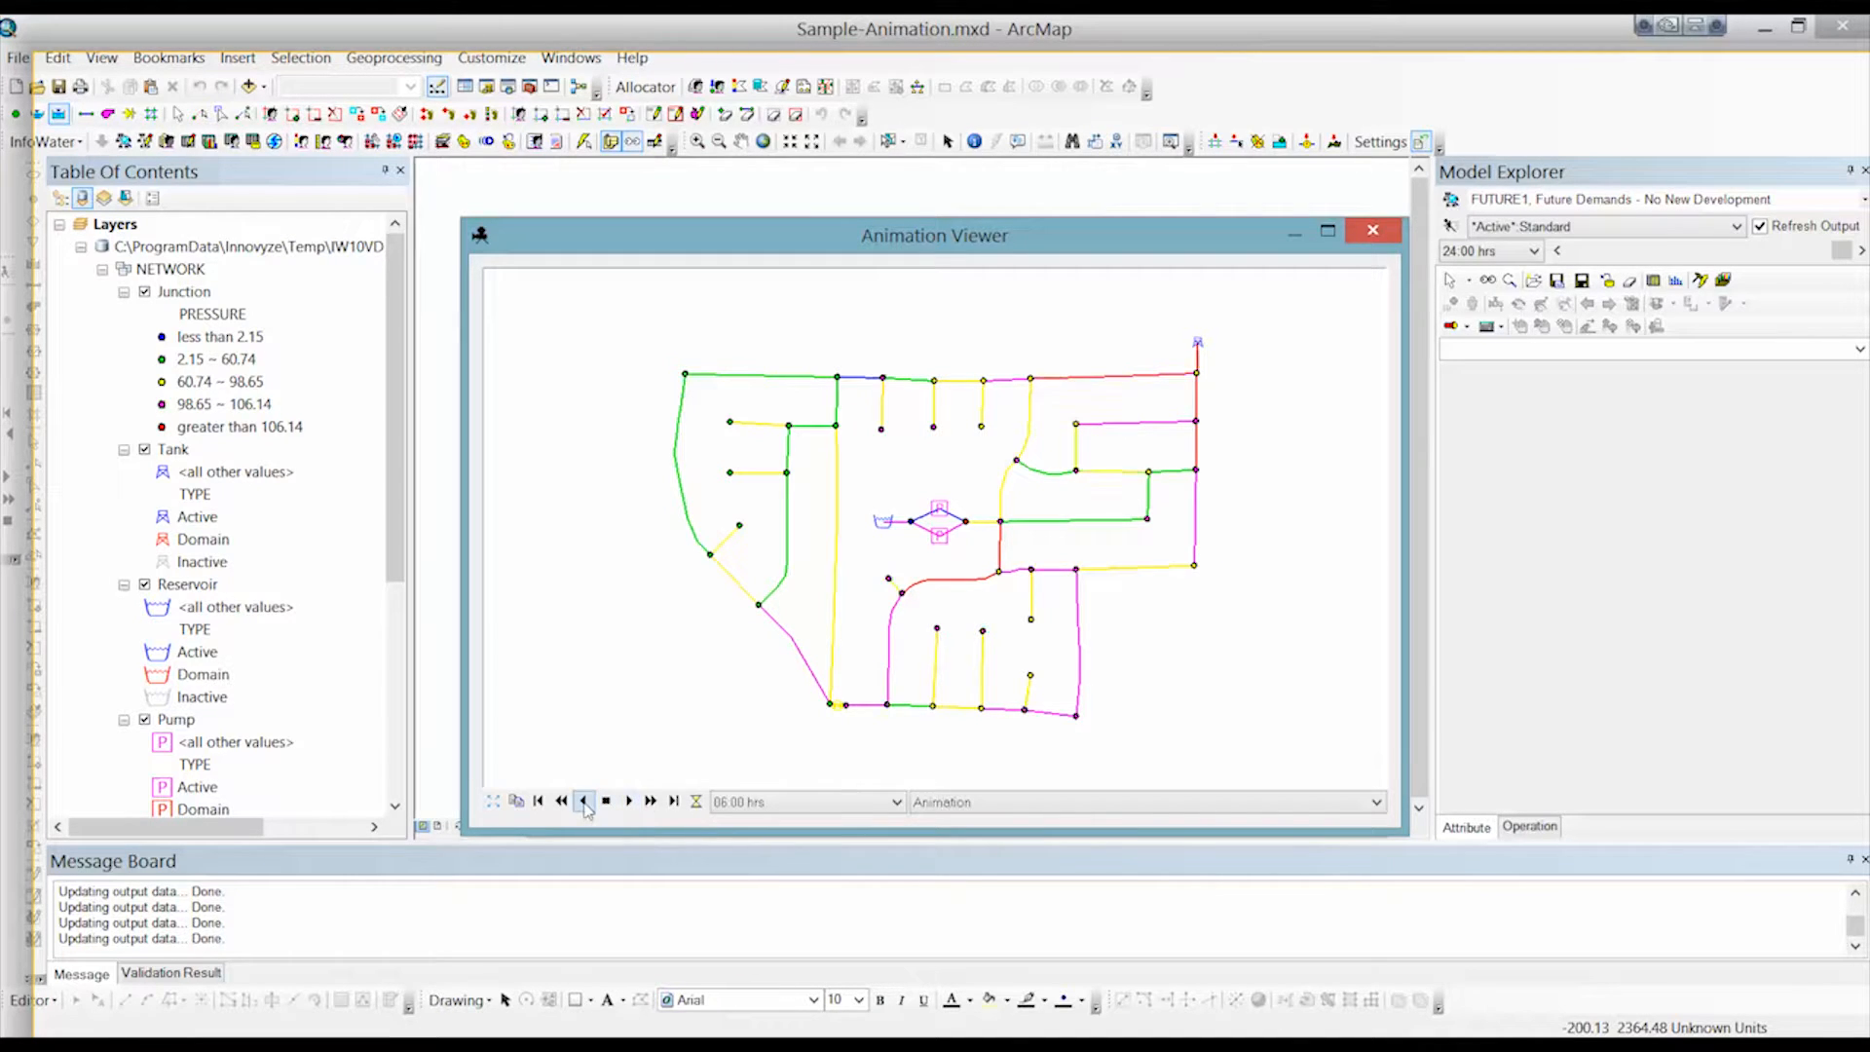
click(584, 800)
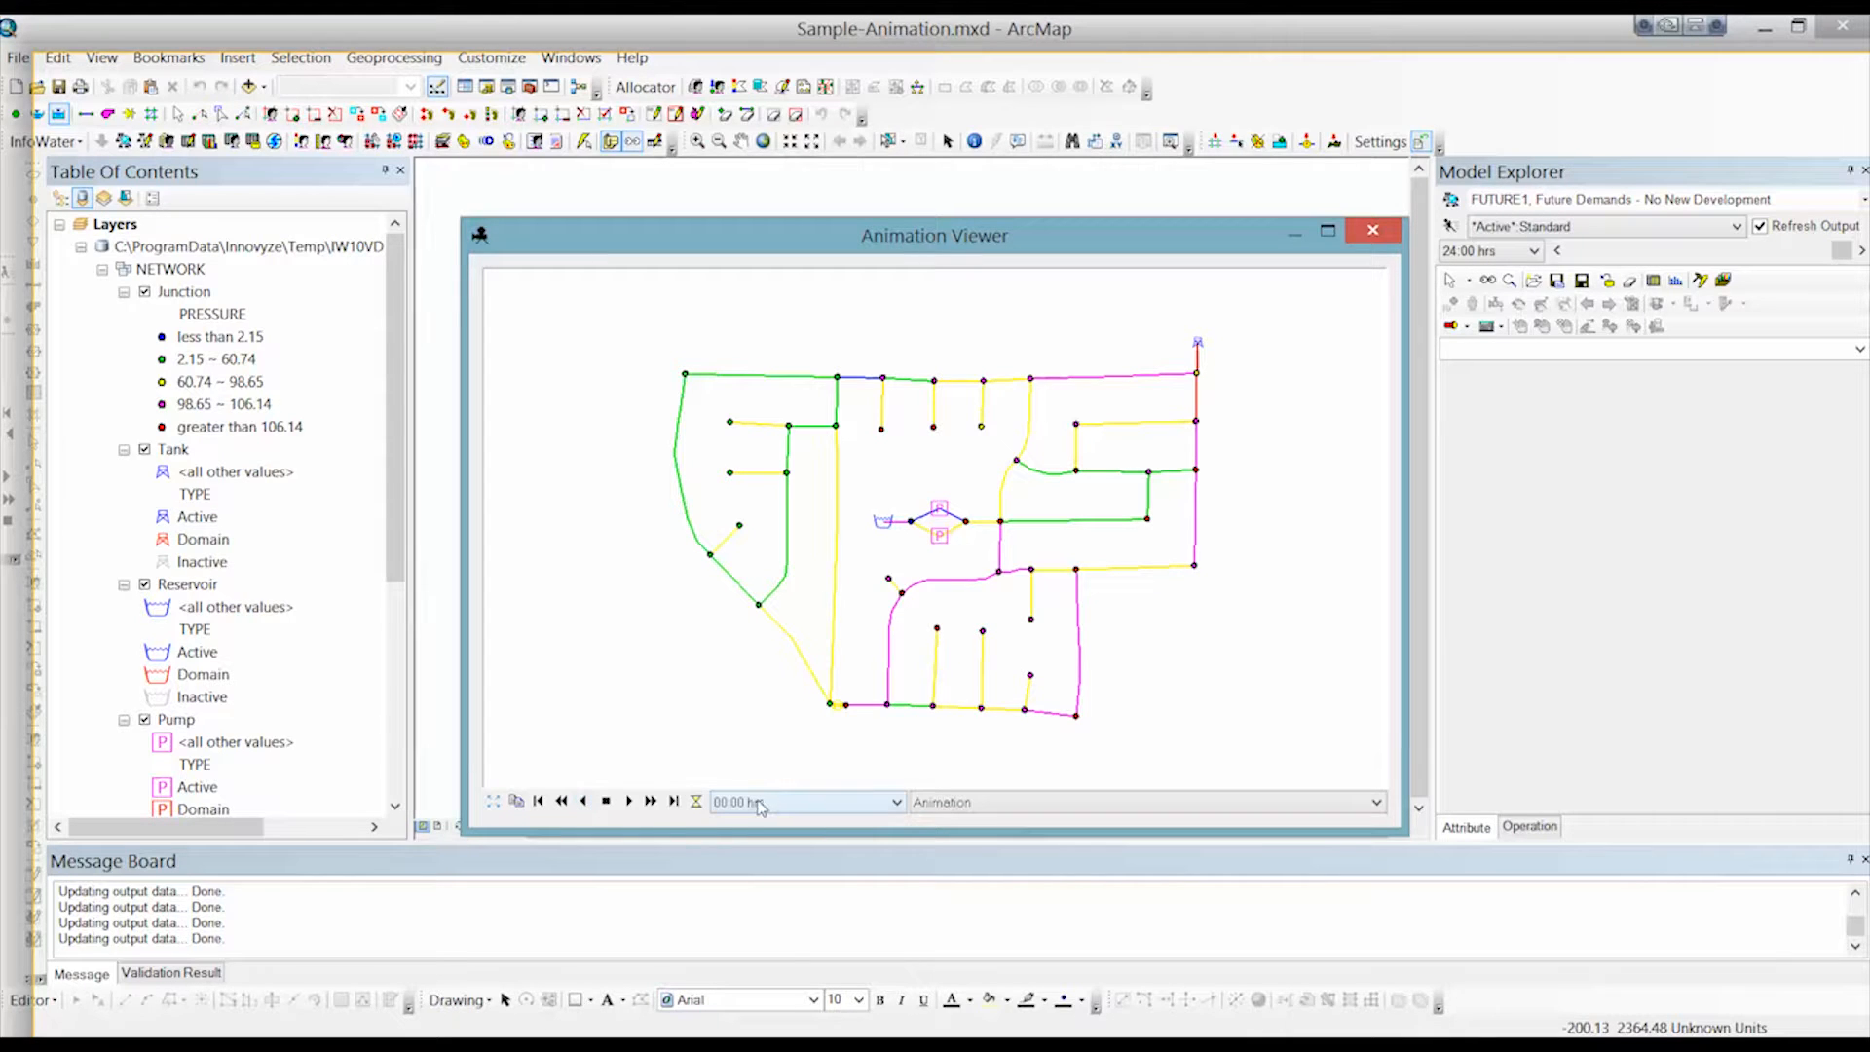
mouse_move(650, 801)
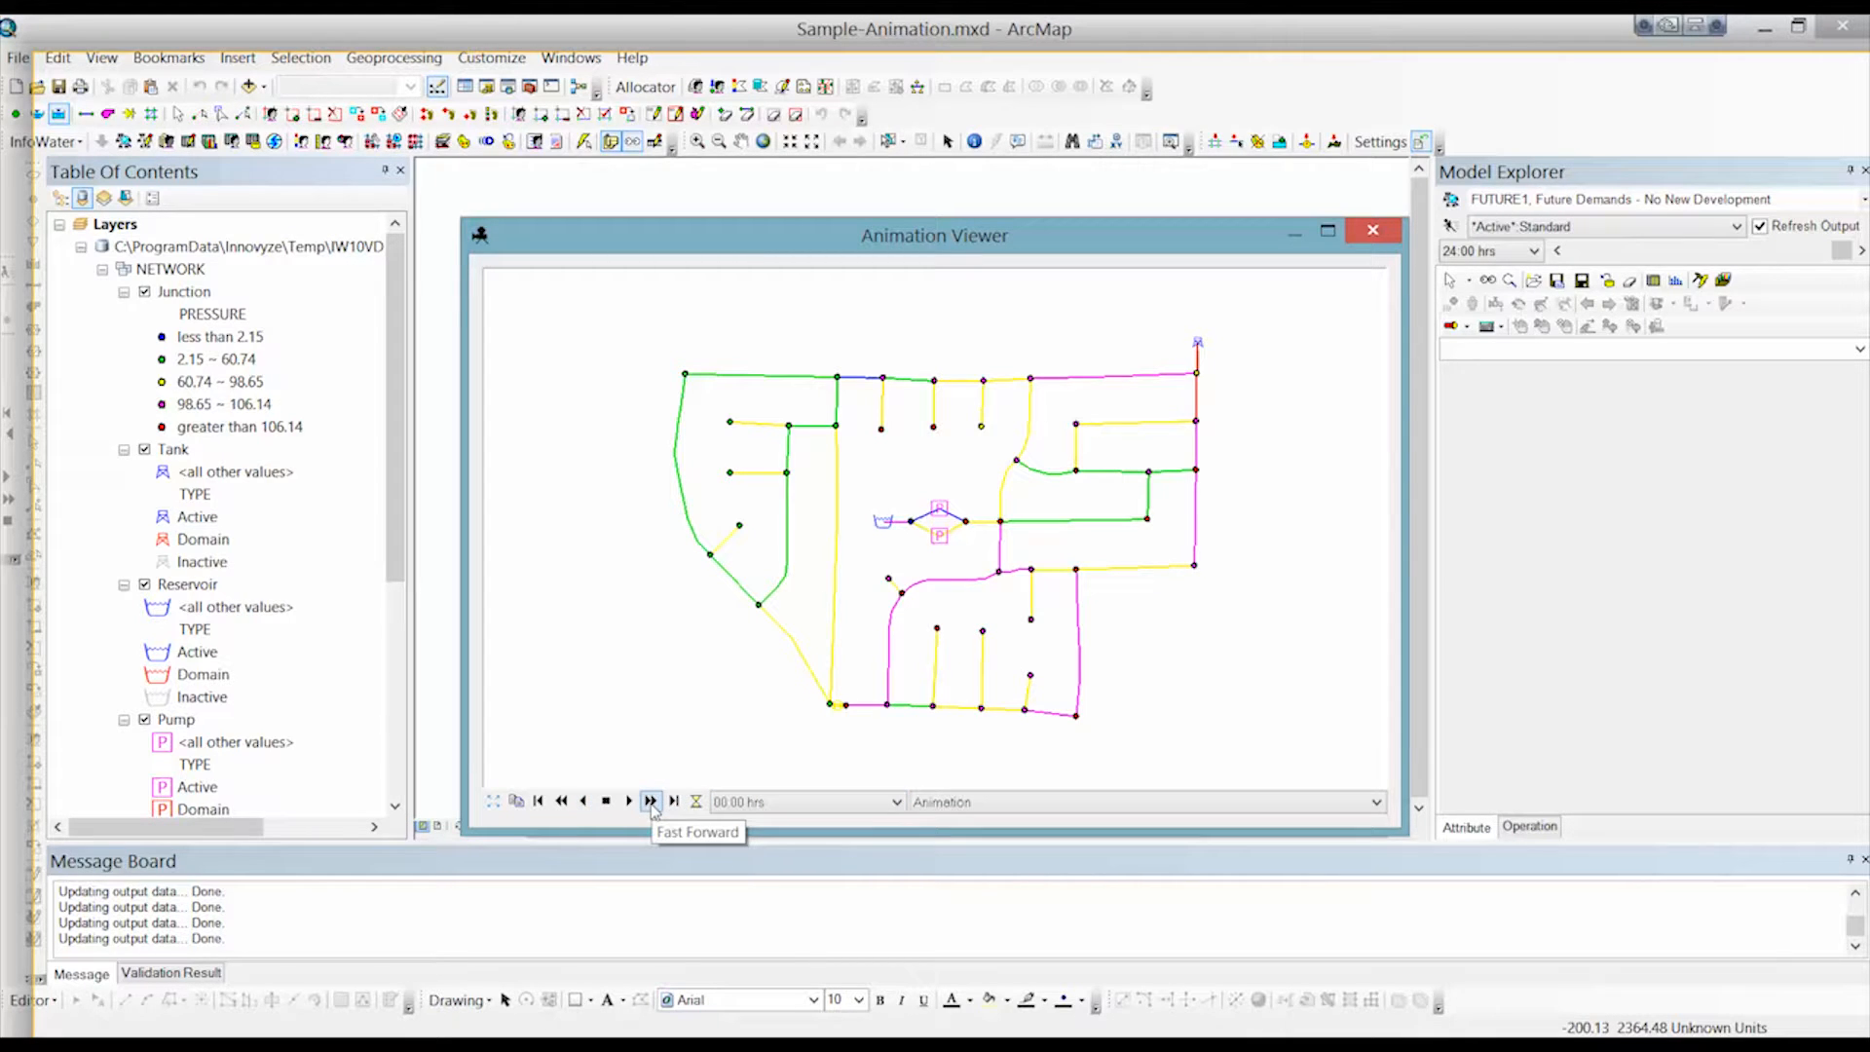
Fast-forward the animation through the hourly frames until it reaches 24:00 hrs.
click(650, 801)
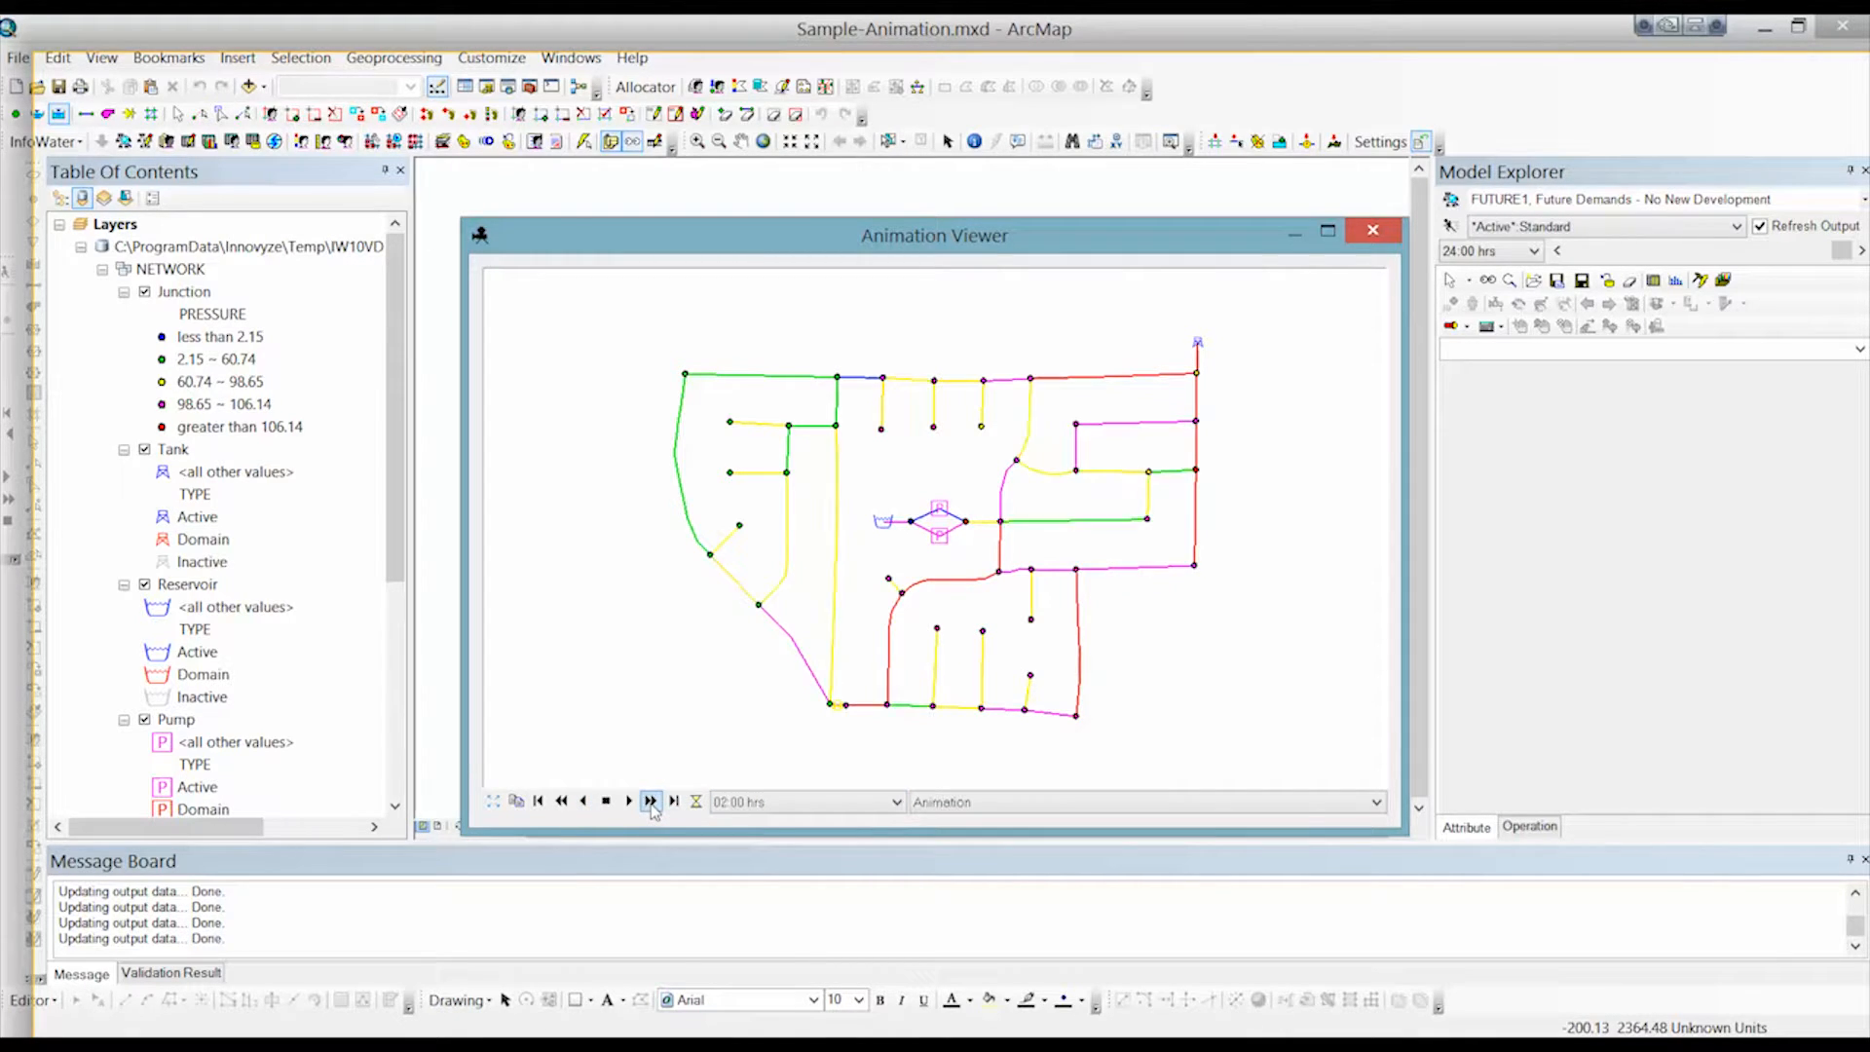
click(651, 801)
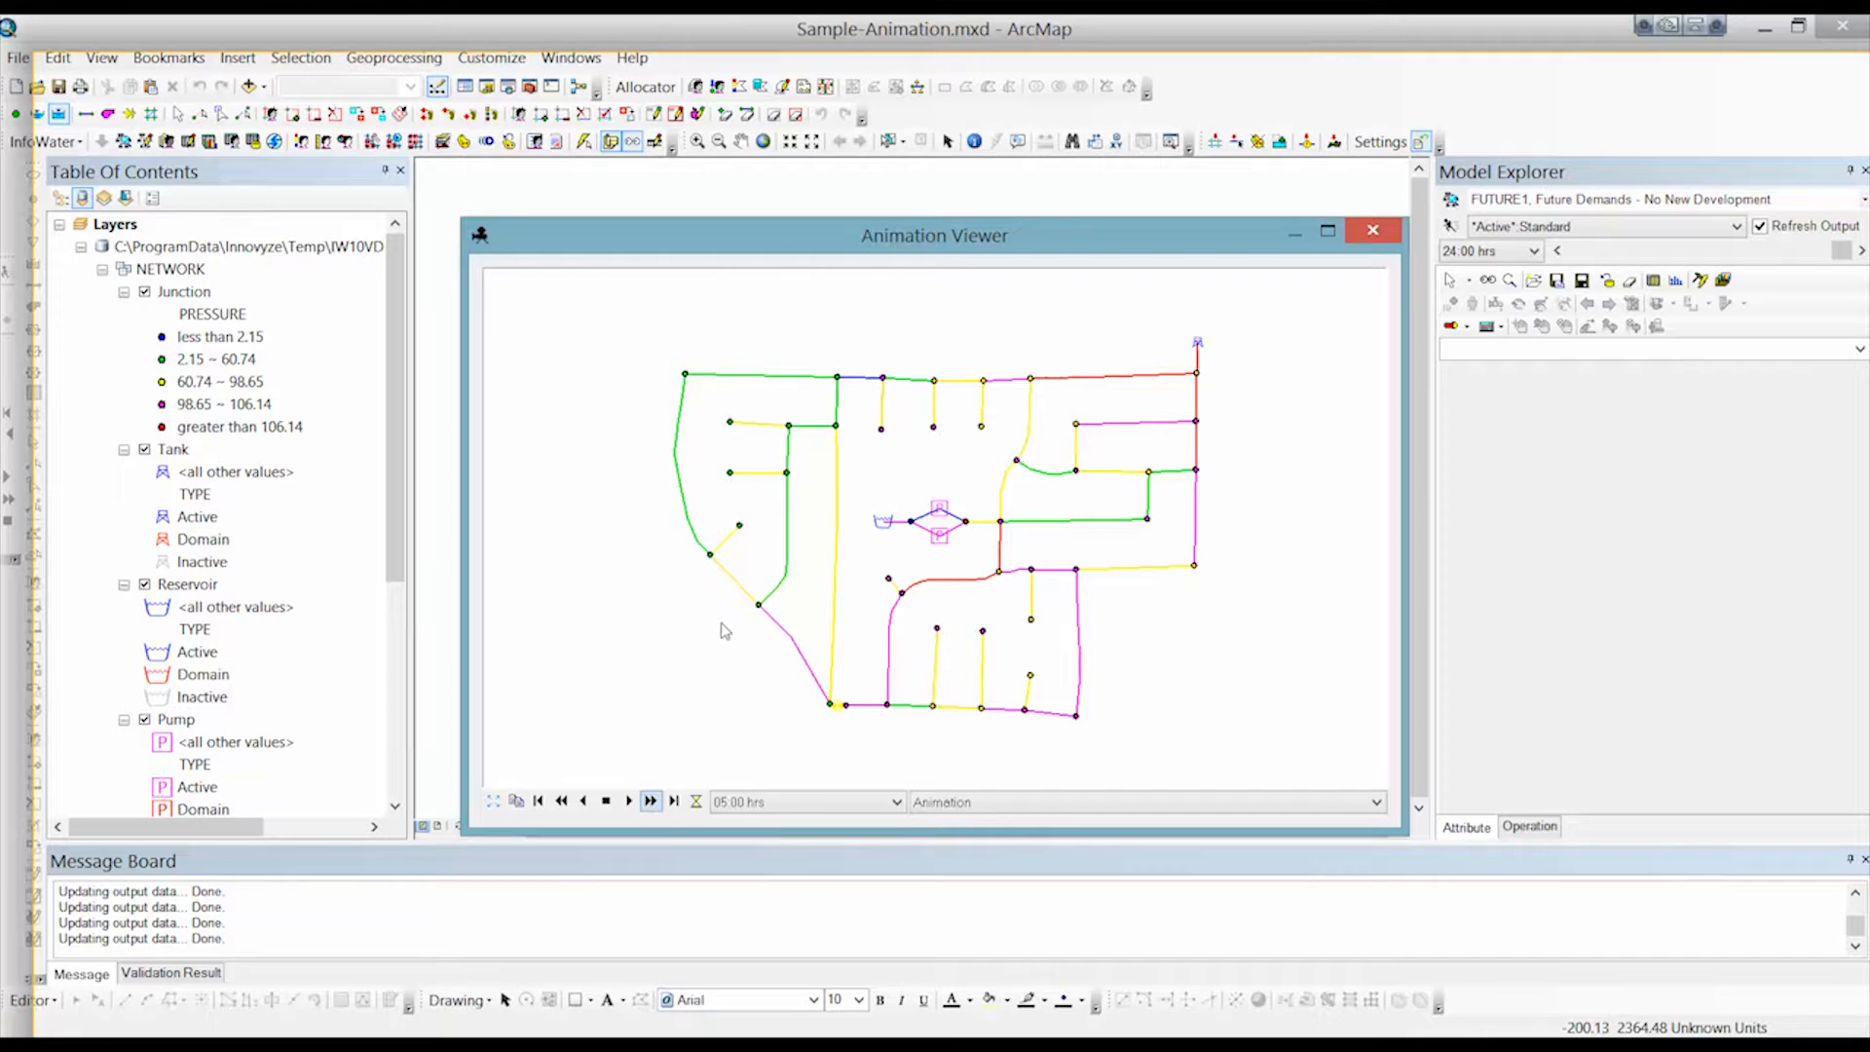
click(649, 801)
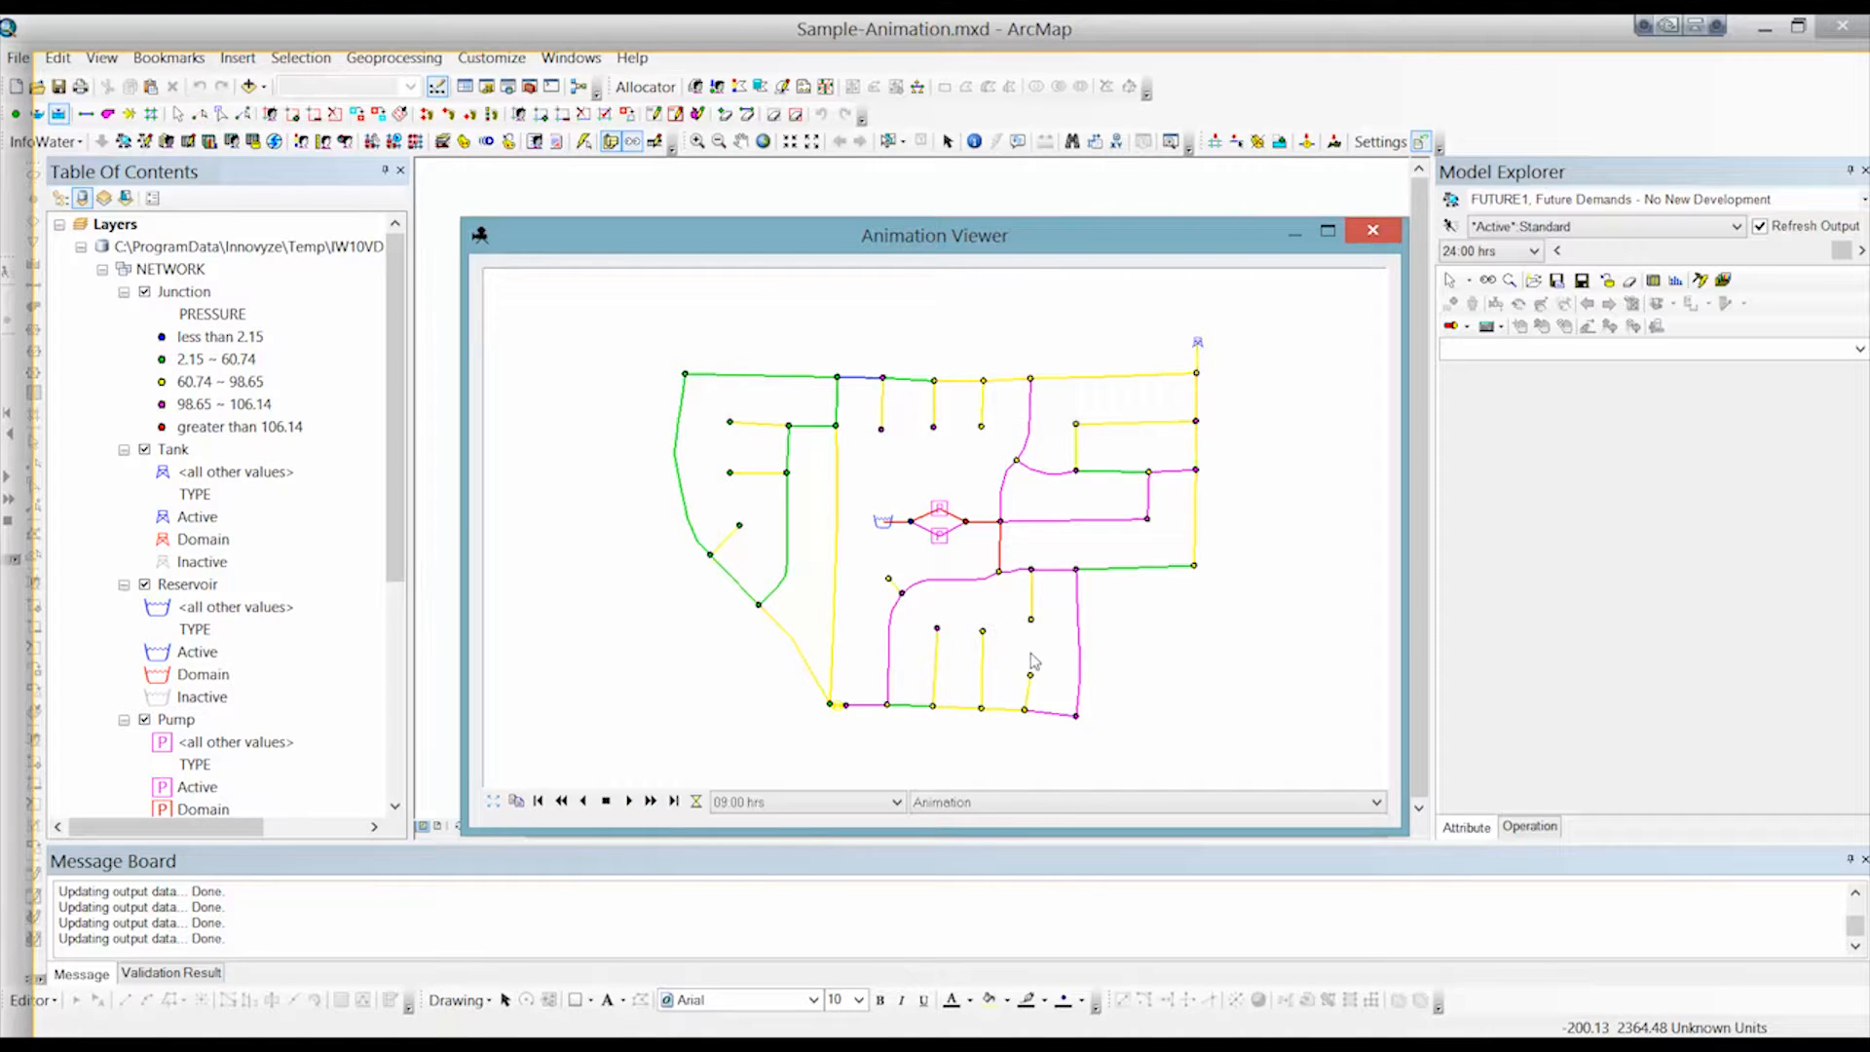
click(651, 801)
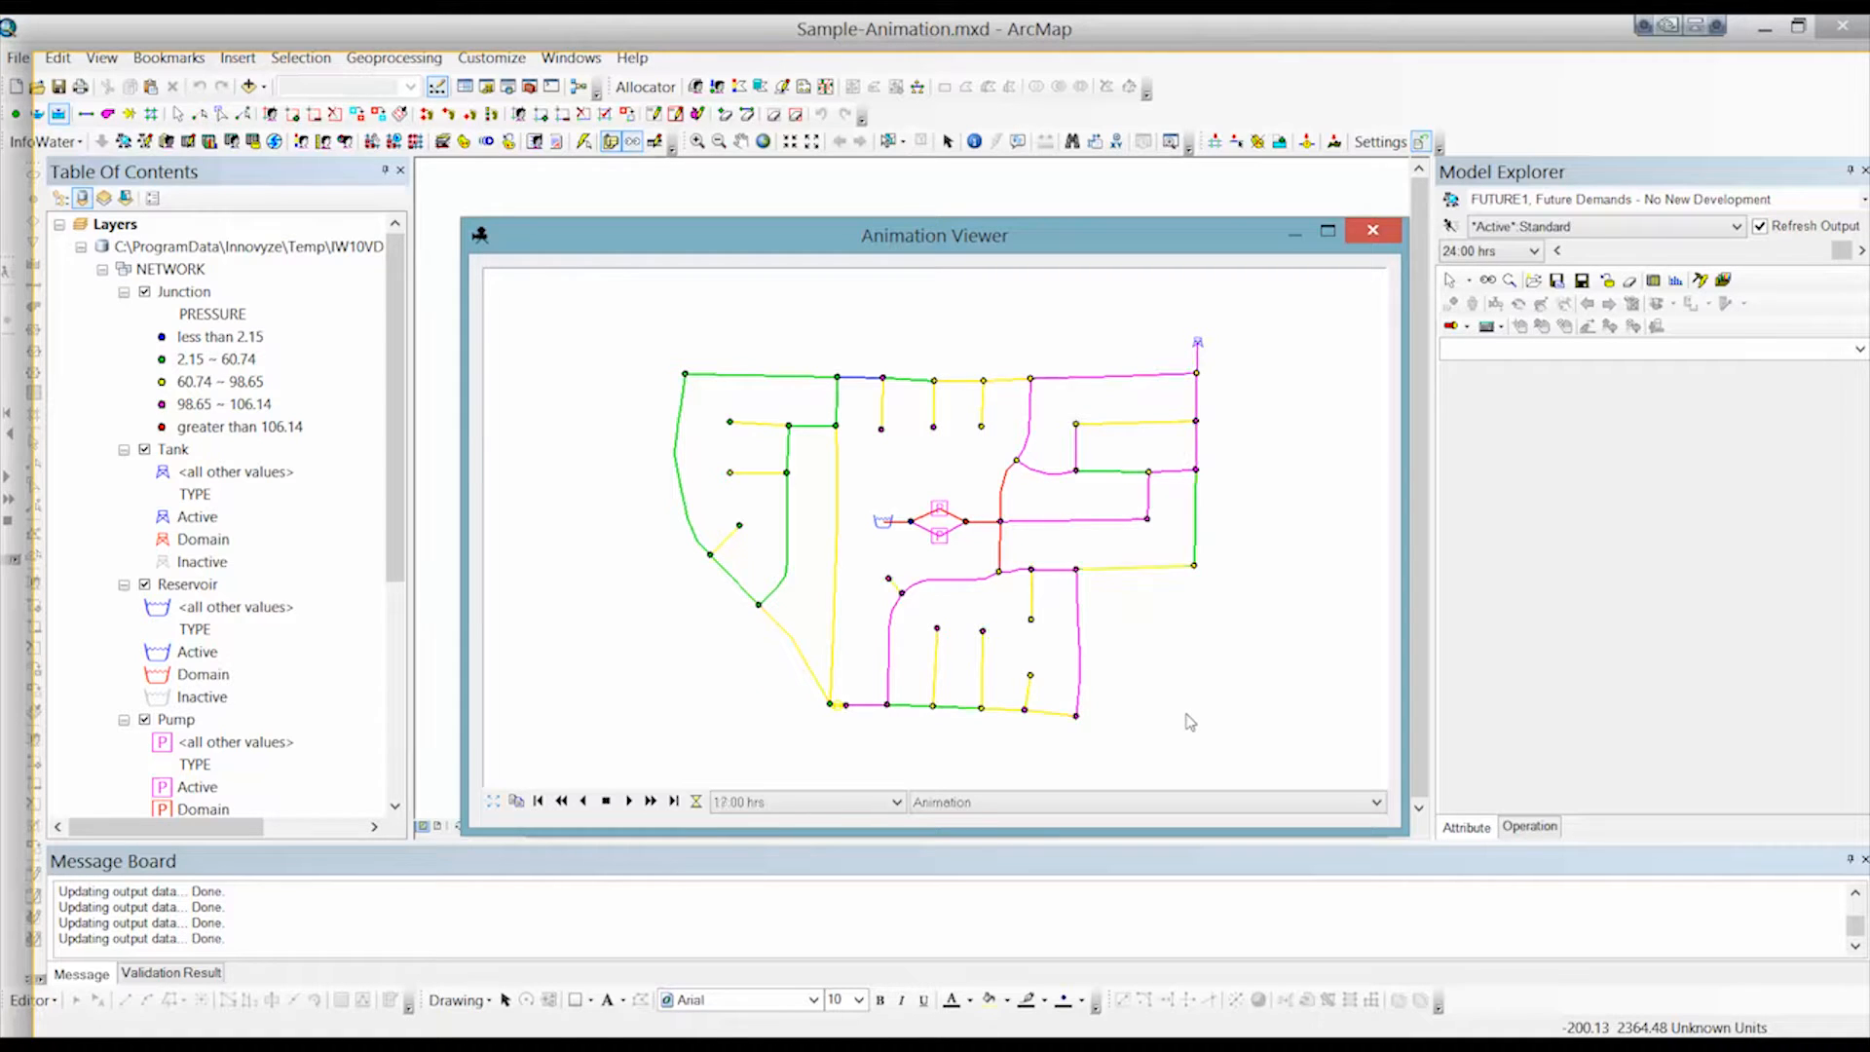
click(651, 801)
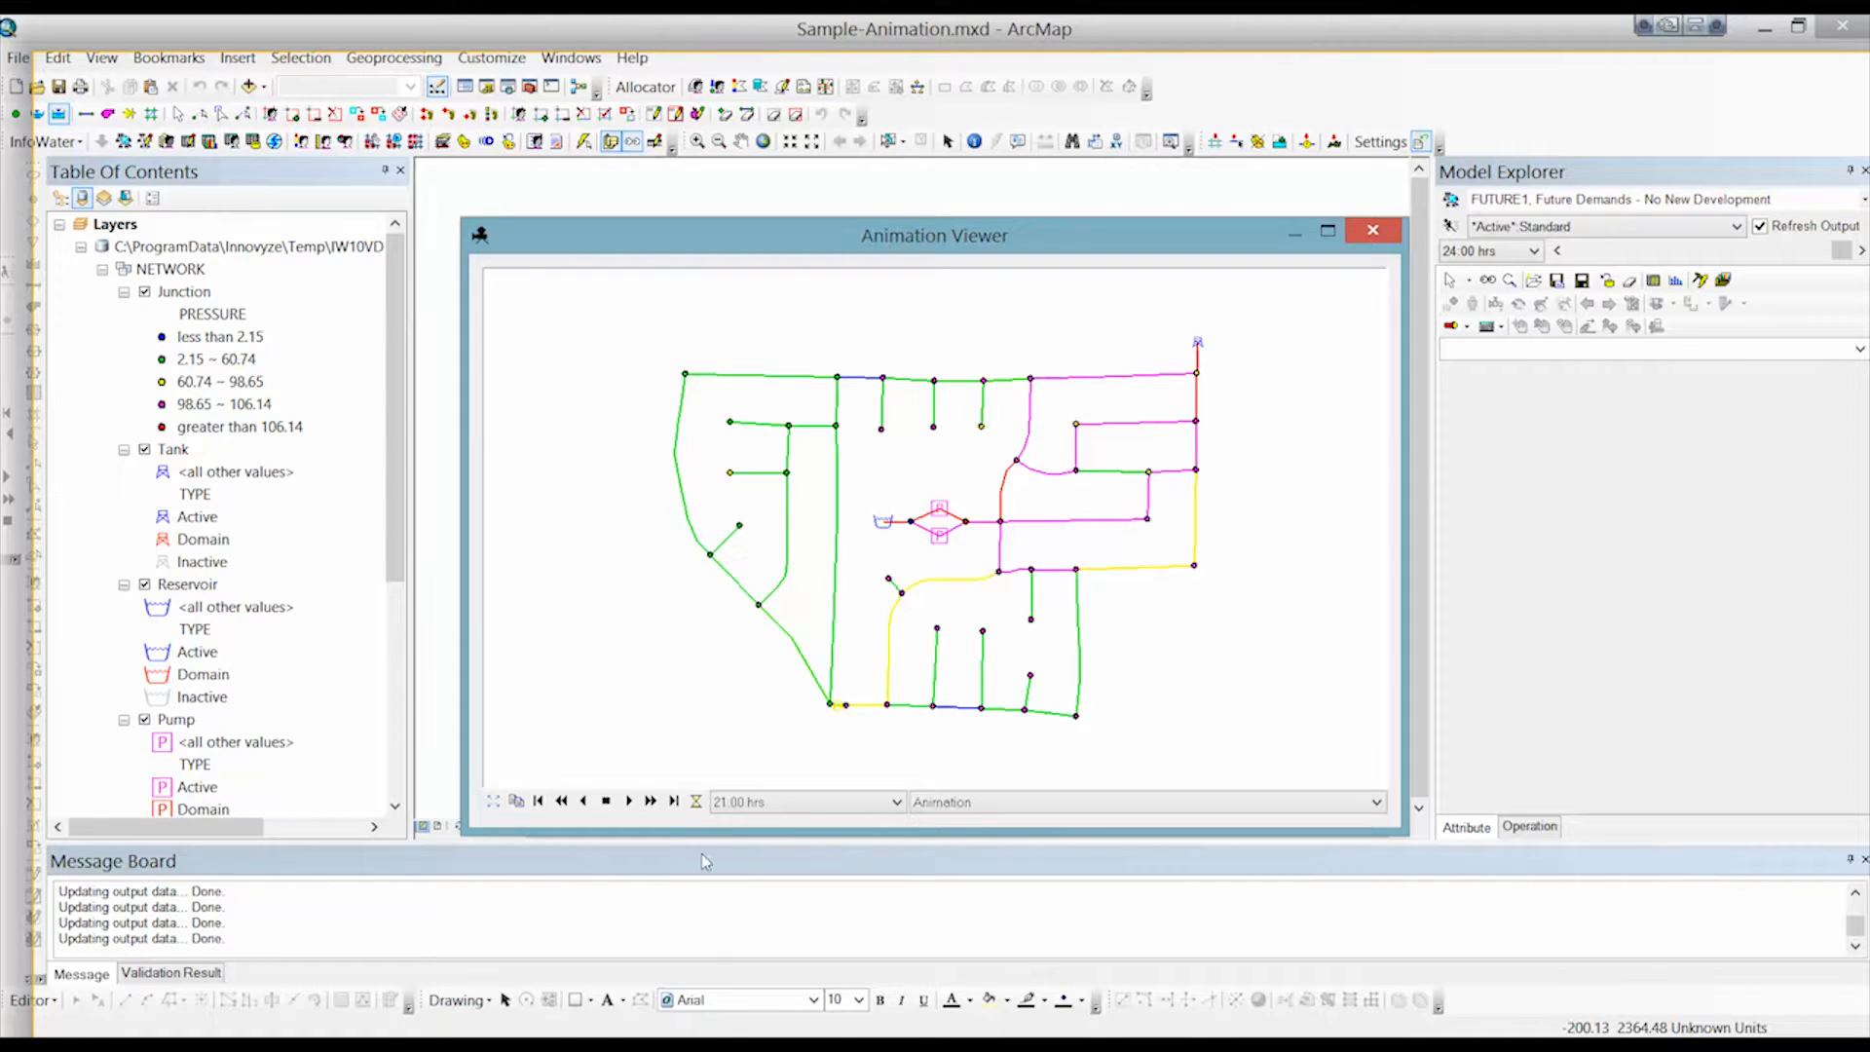
click(629, 800)
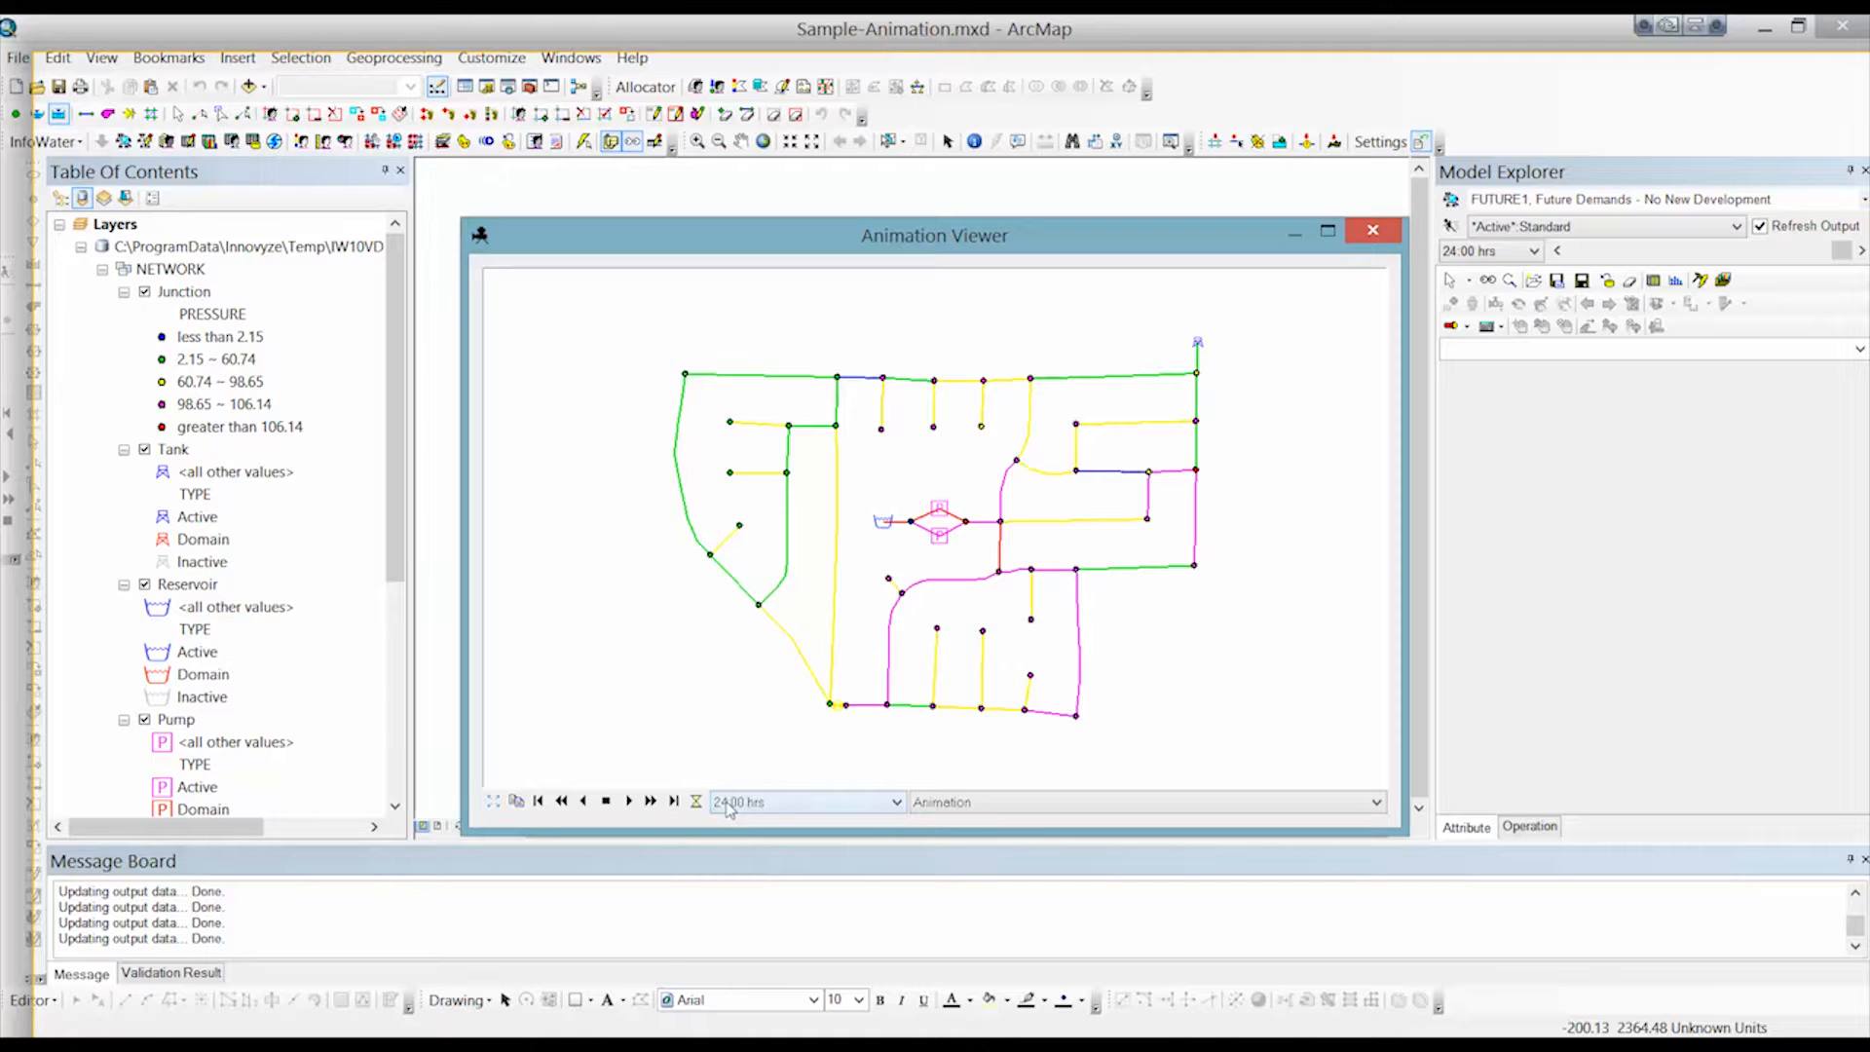
Stop playback, rewind to 00:00 hrs and fast-forward the animation from the start.
click(604, 801)
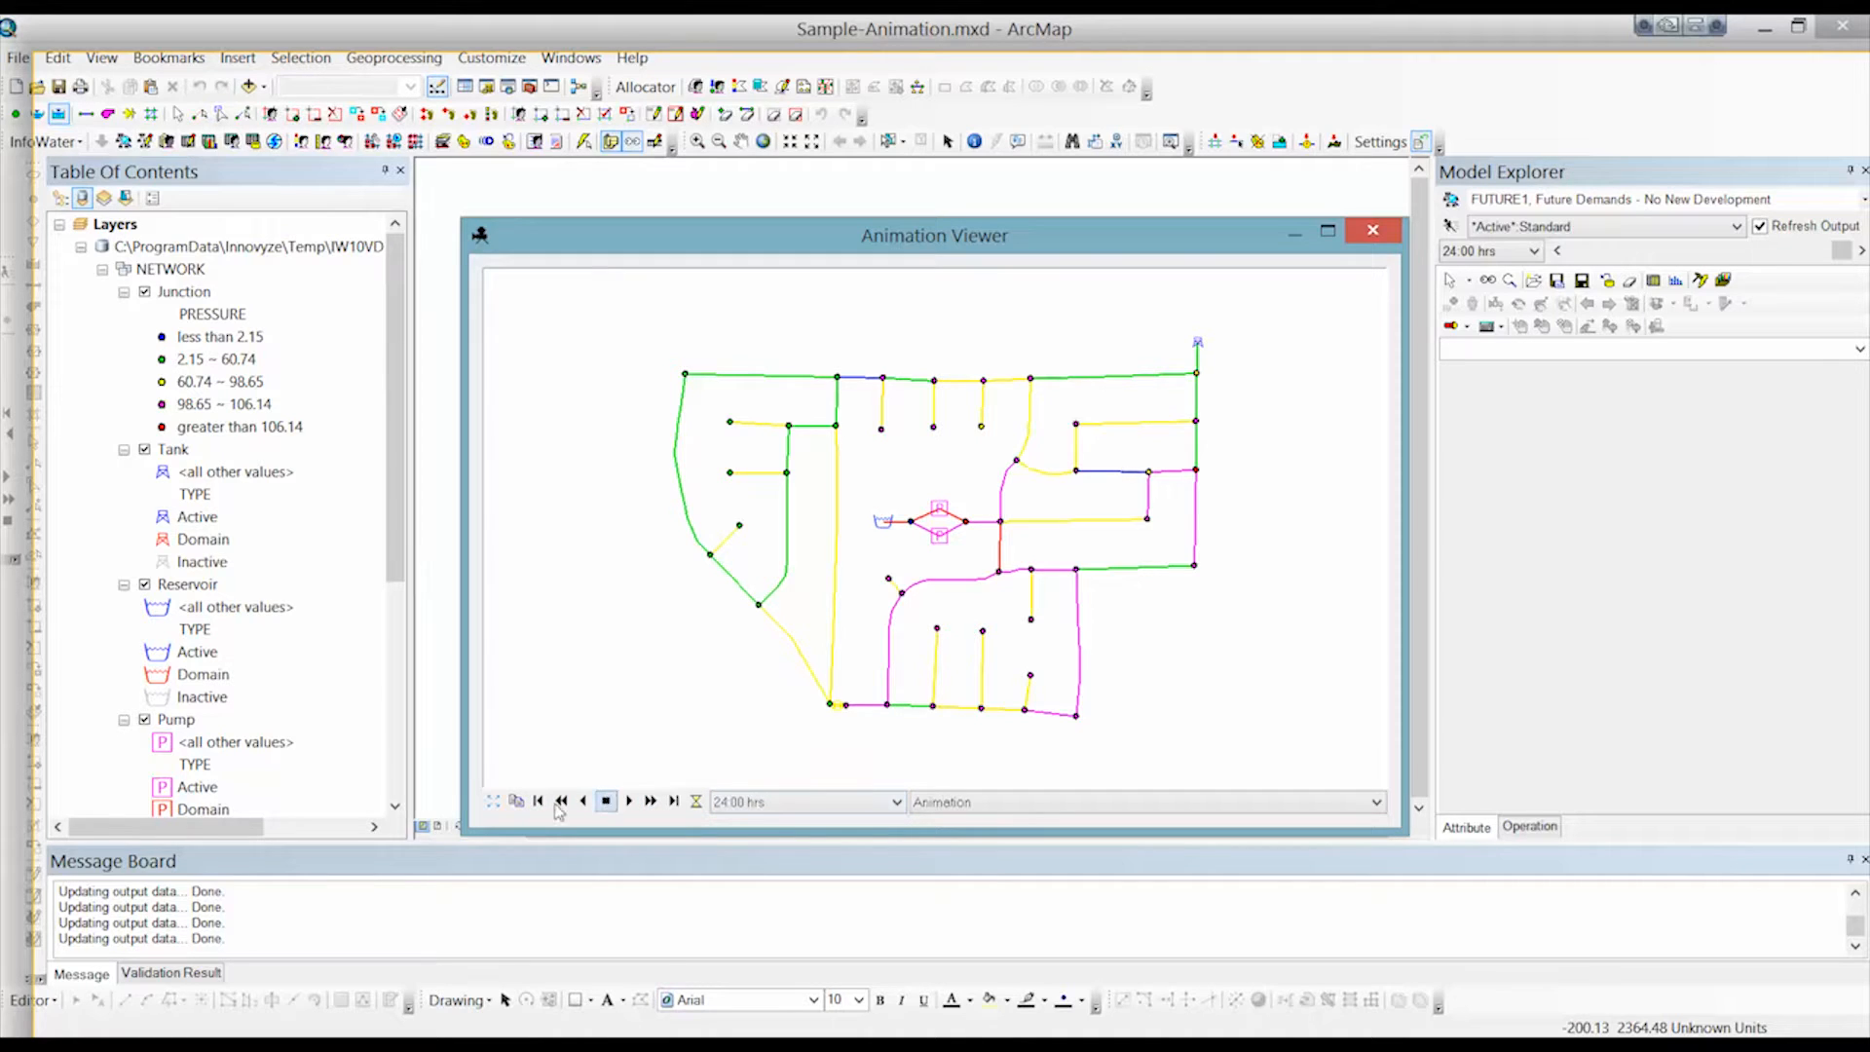
click(538, 801)
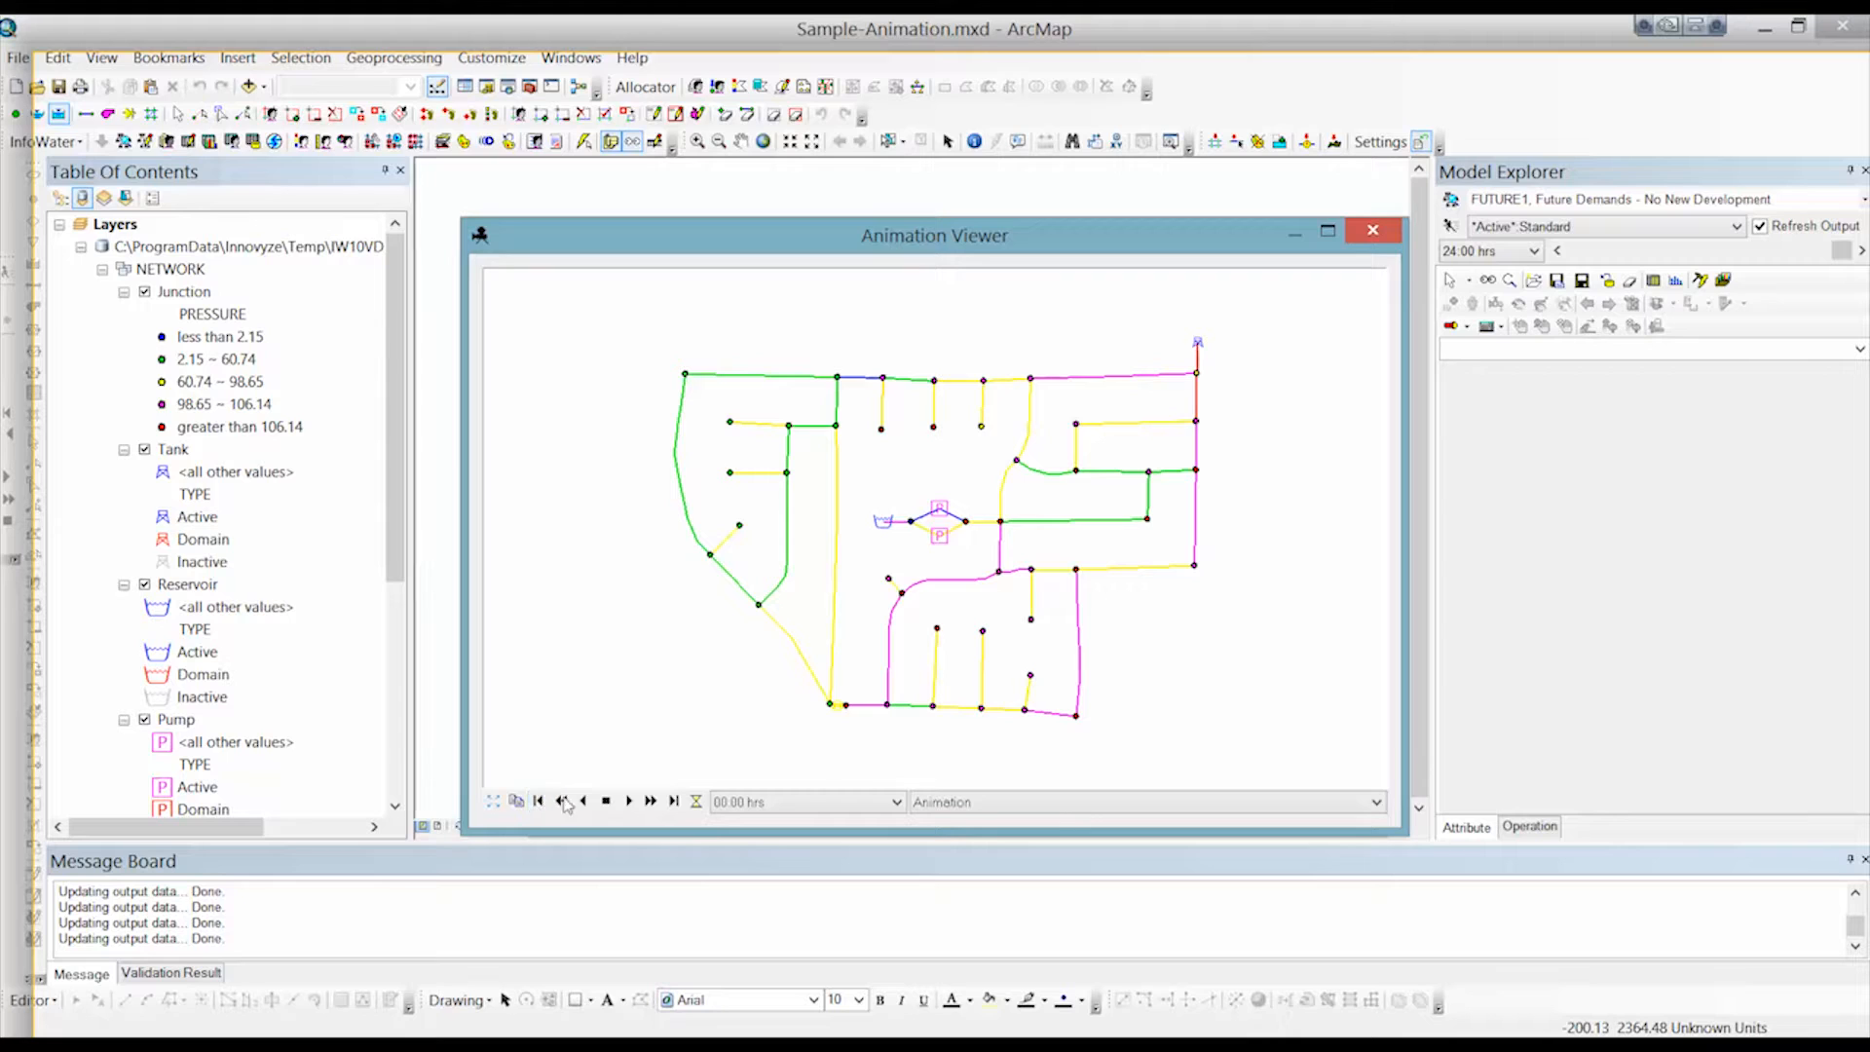
click(650, 800)
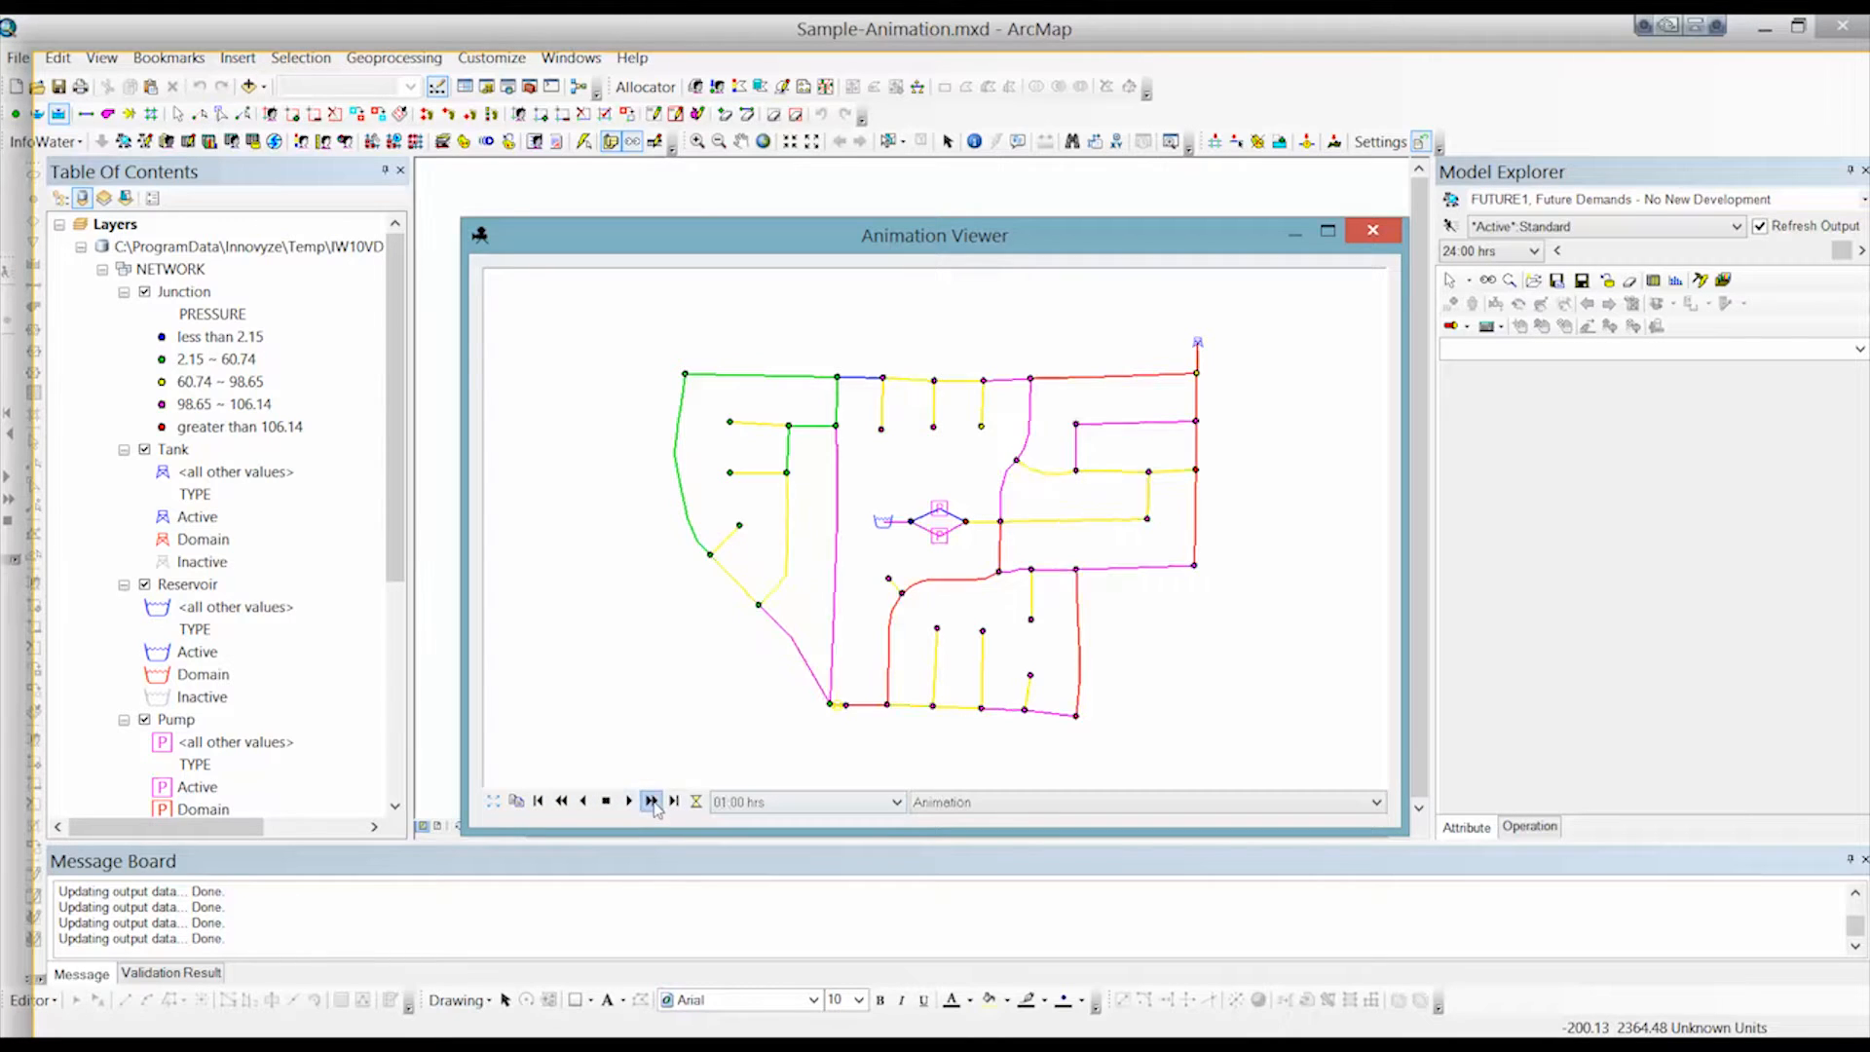
click(650, 801)
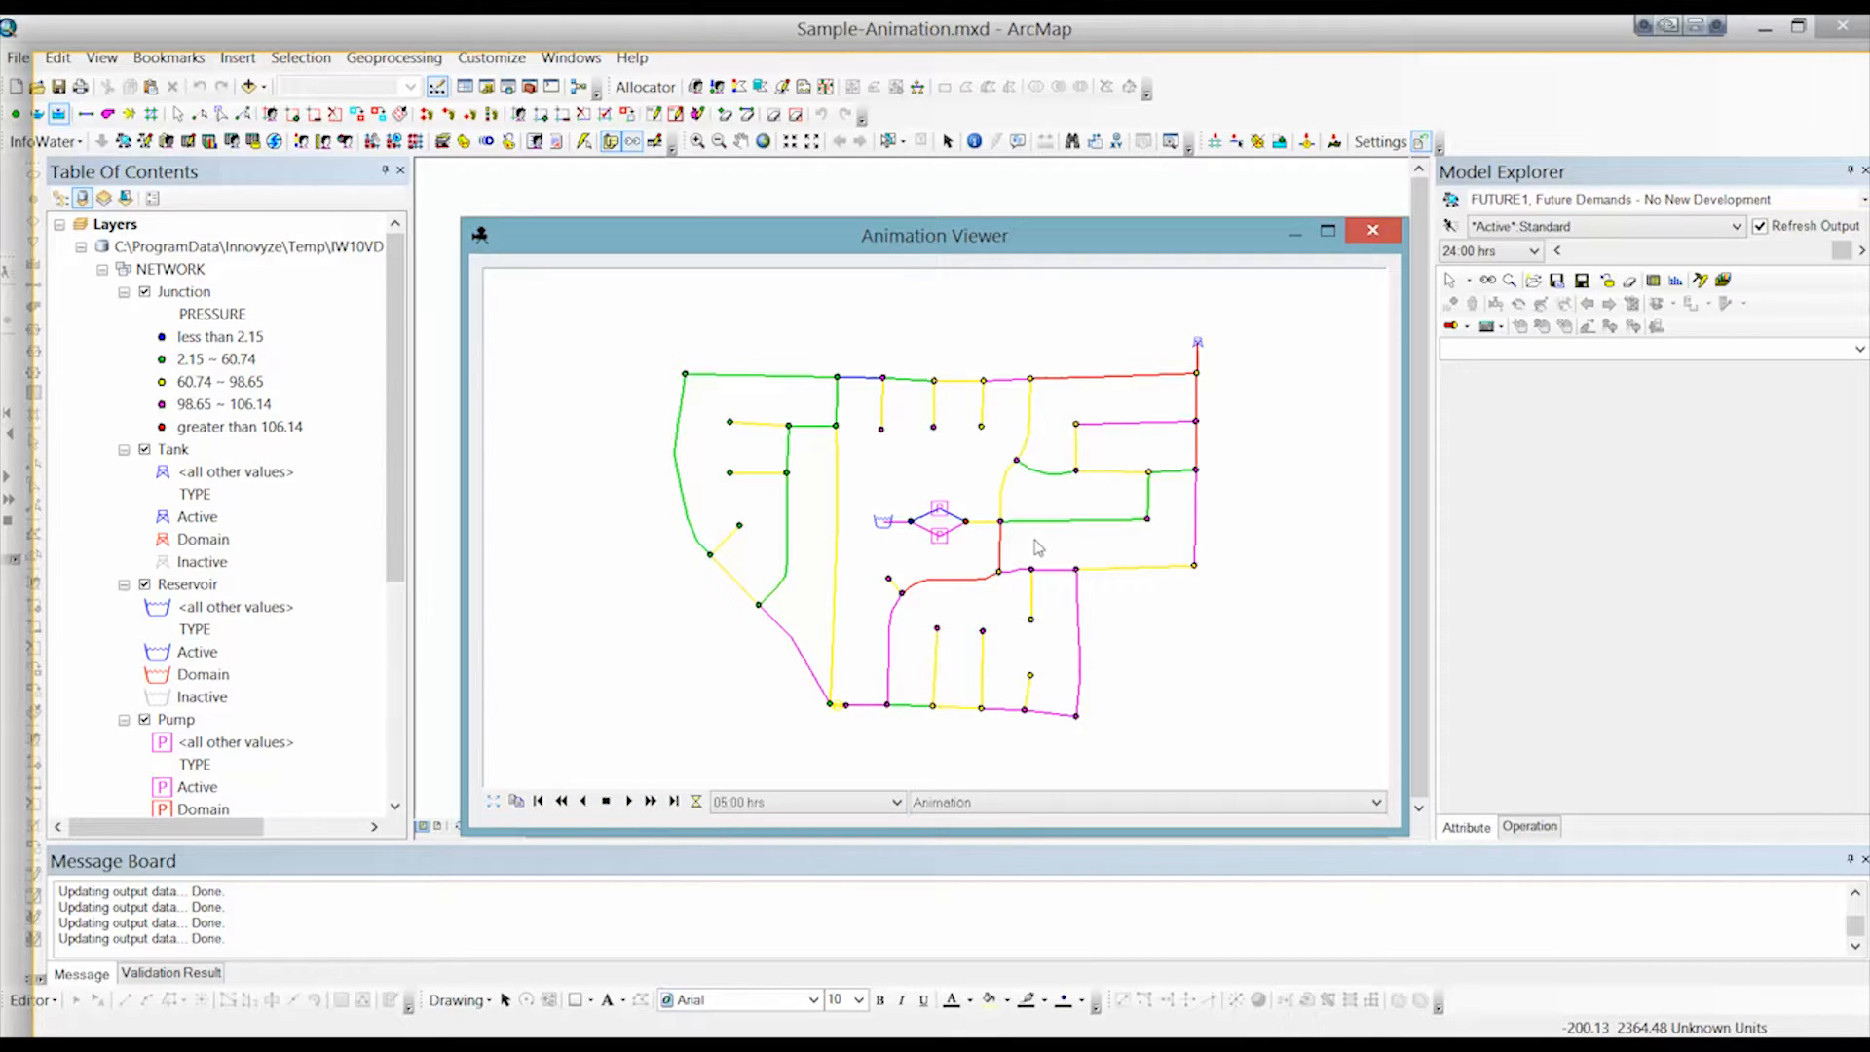
click(629, 801)
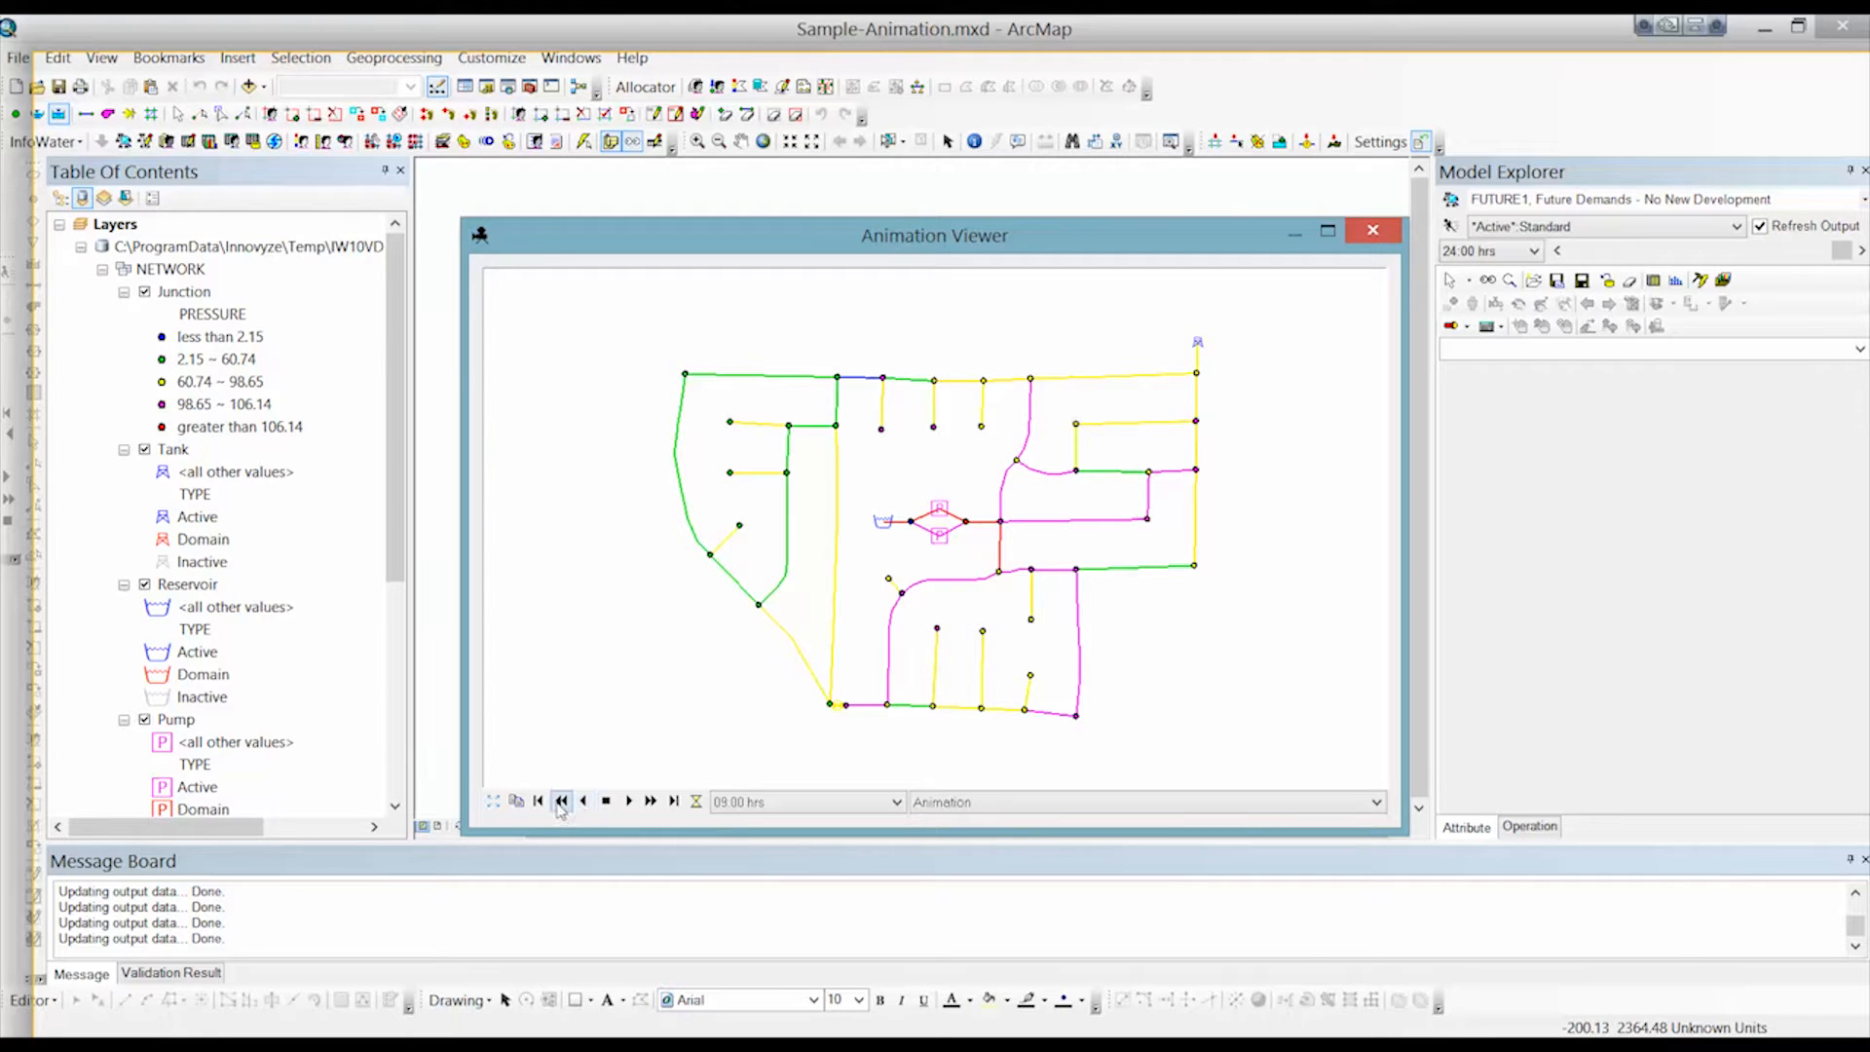
Run the animation back toward earlier hours, step back once, then play forward to about 13:00 hrs.
click(650, 800)
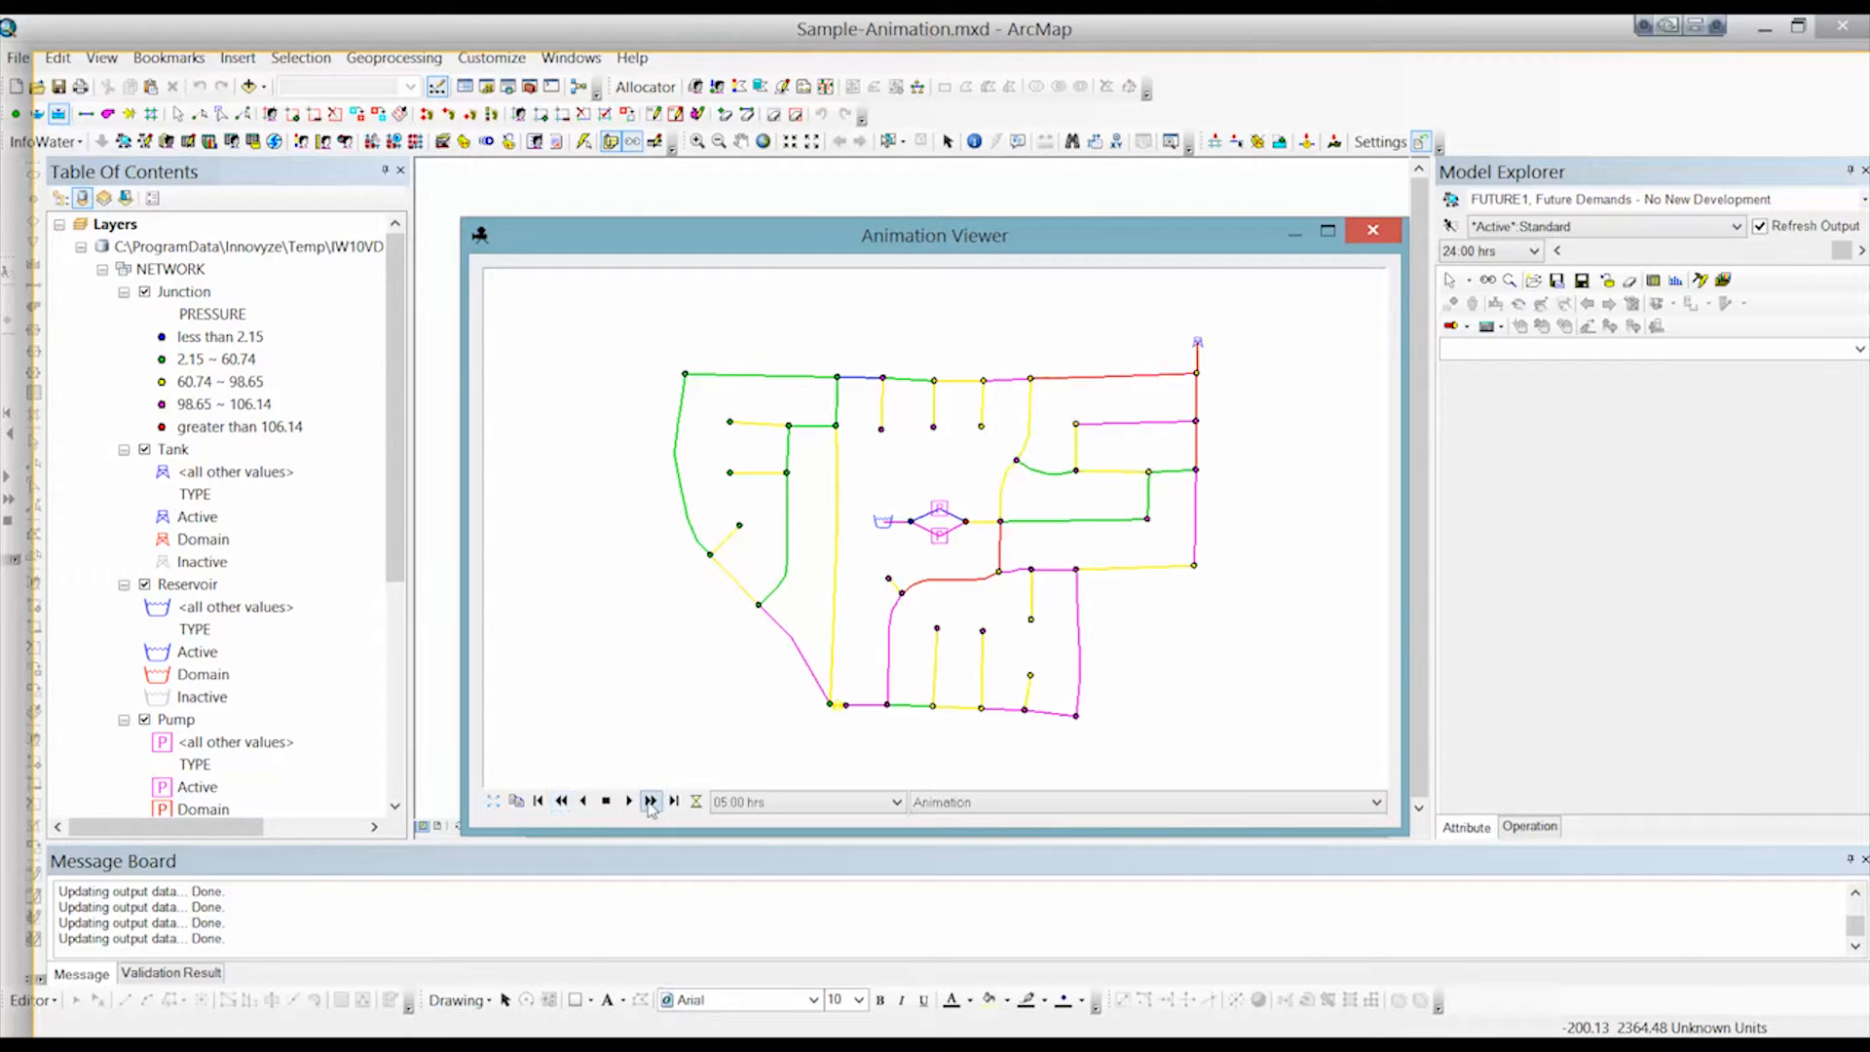
click(582, 800)
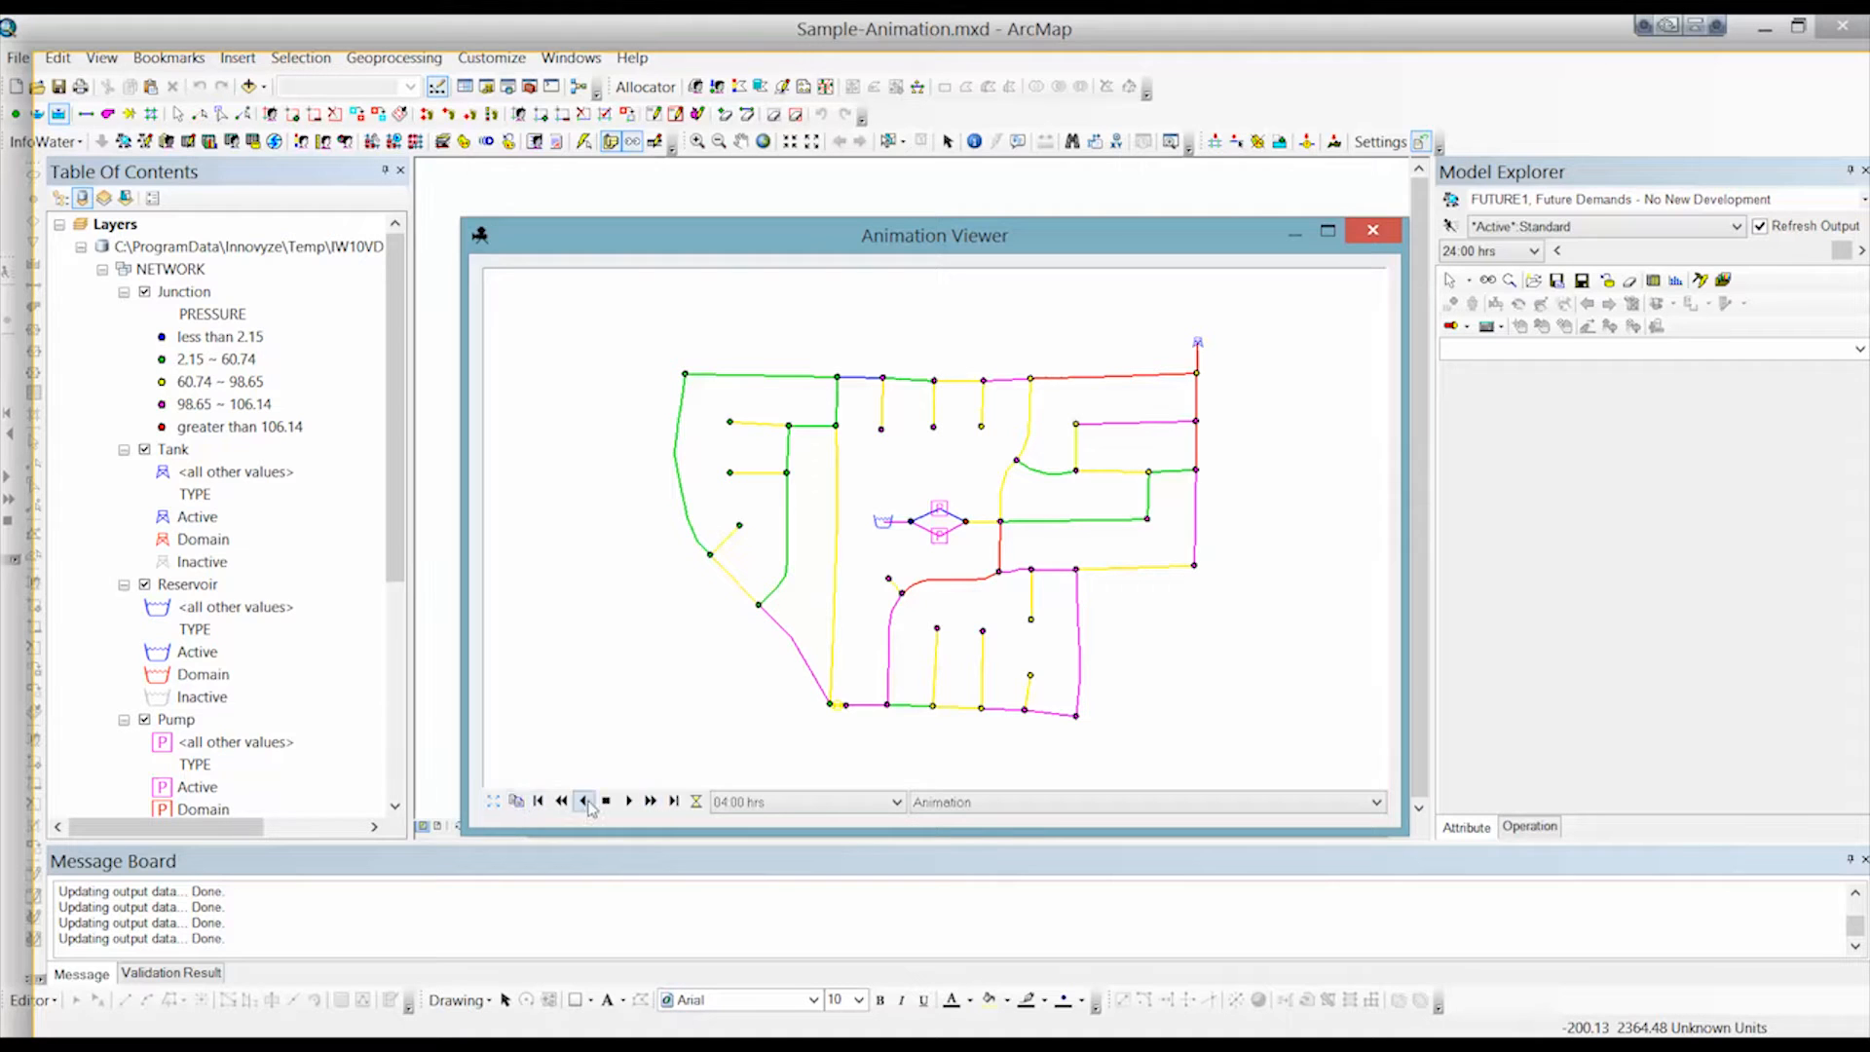
click(651, 801)
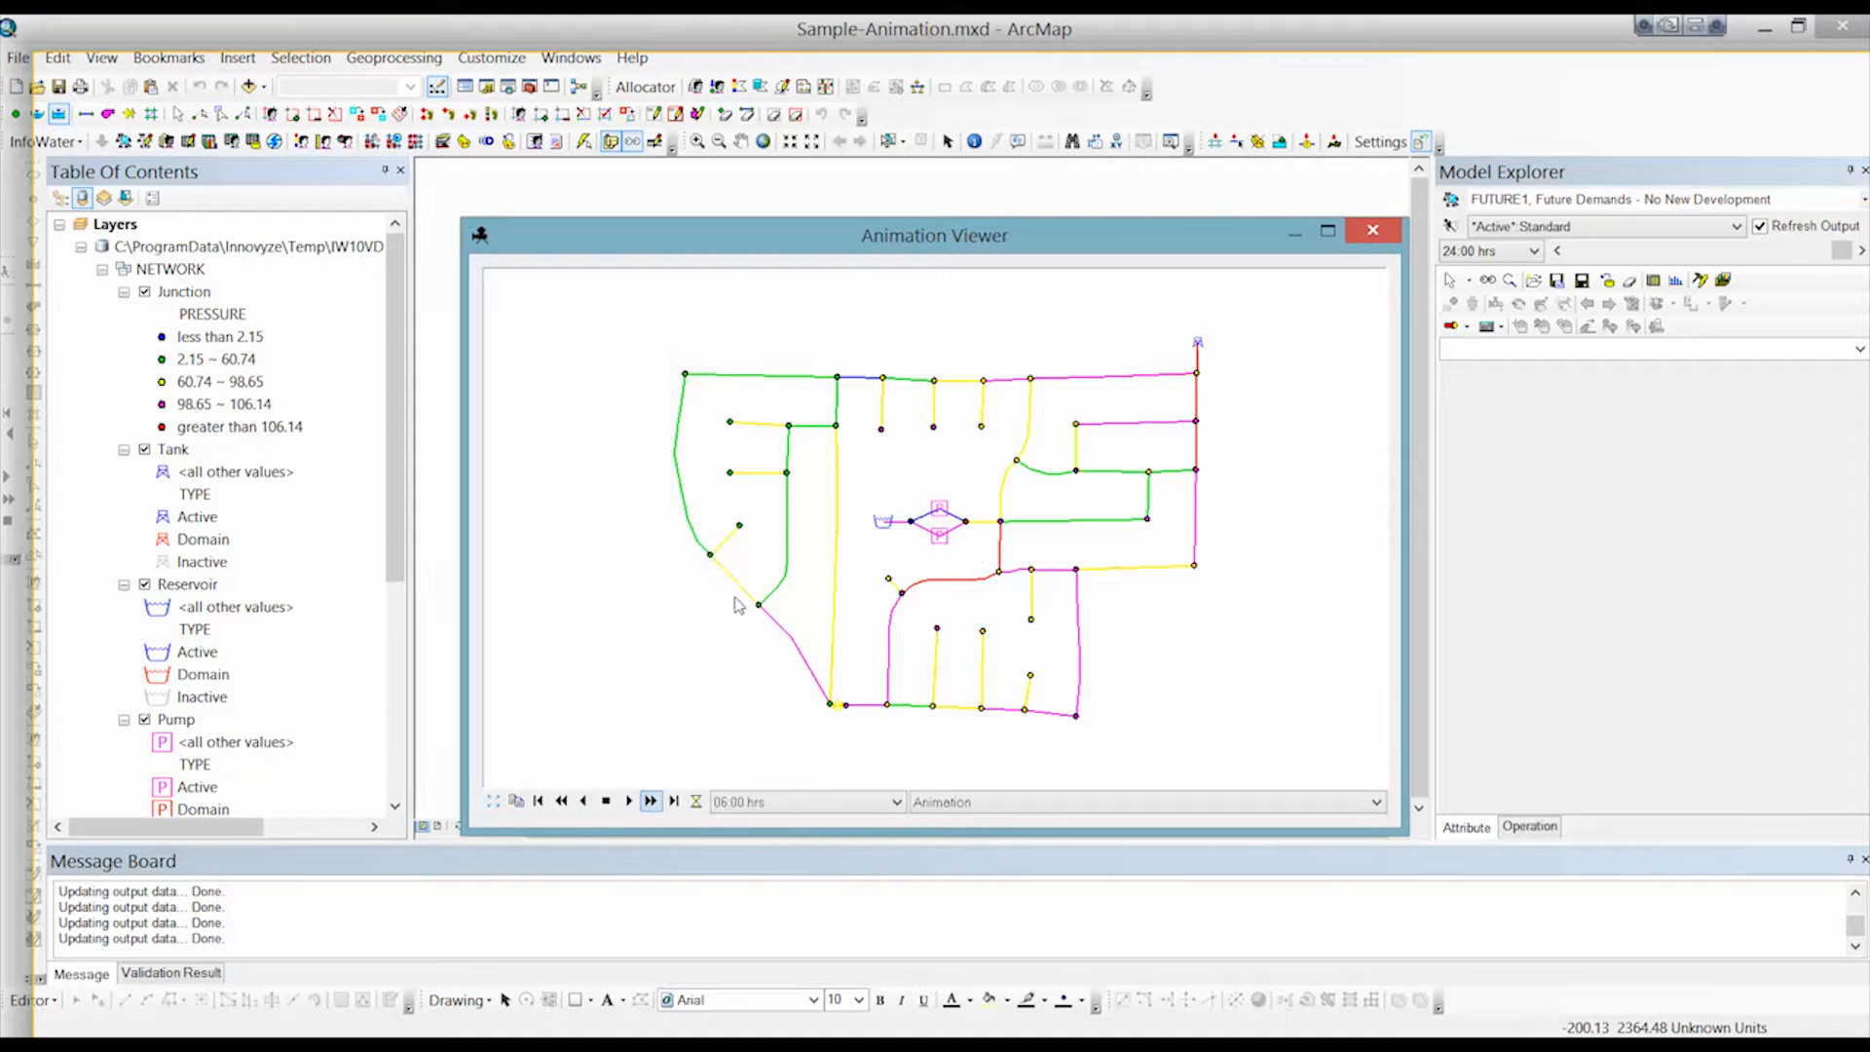
click(651, 800)
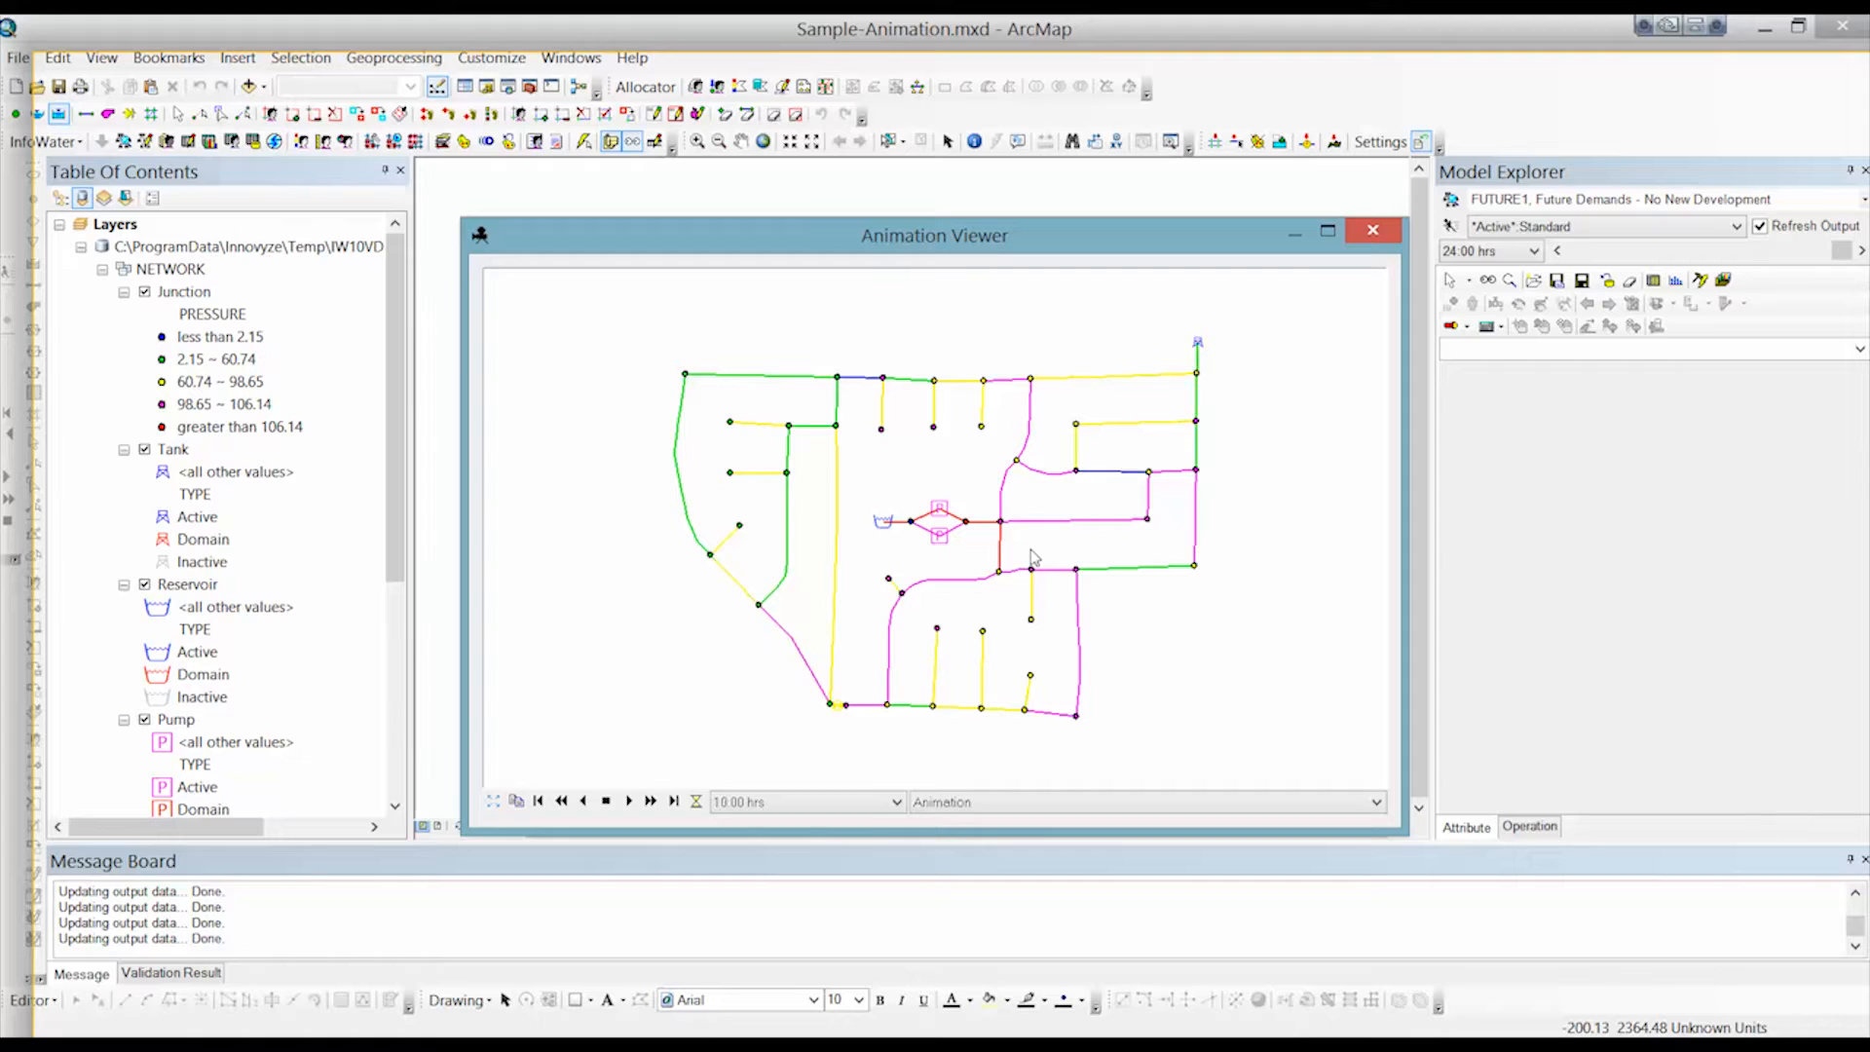
click(629, 801)
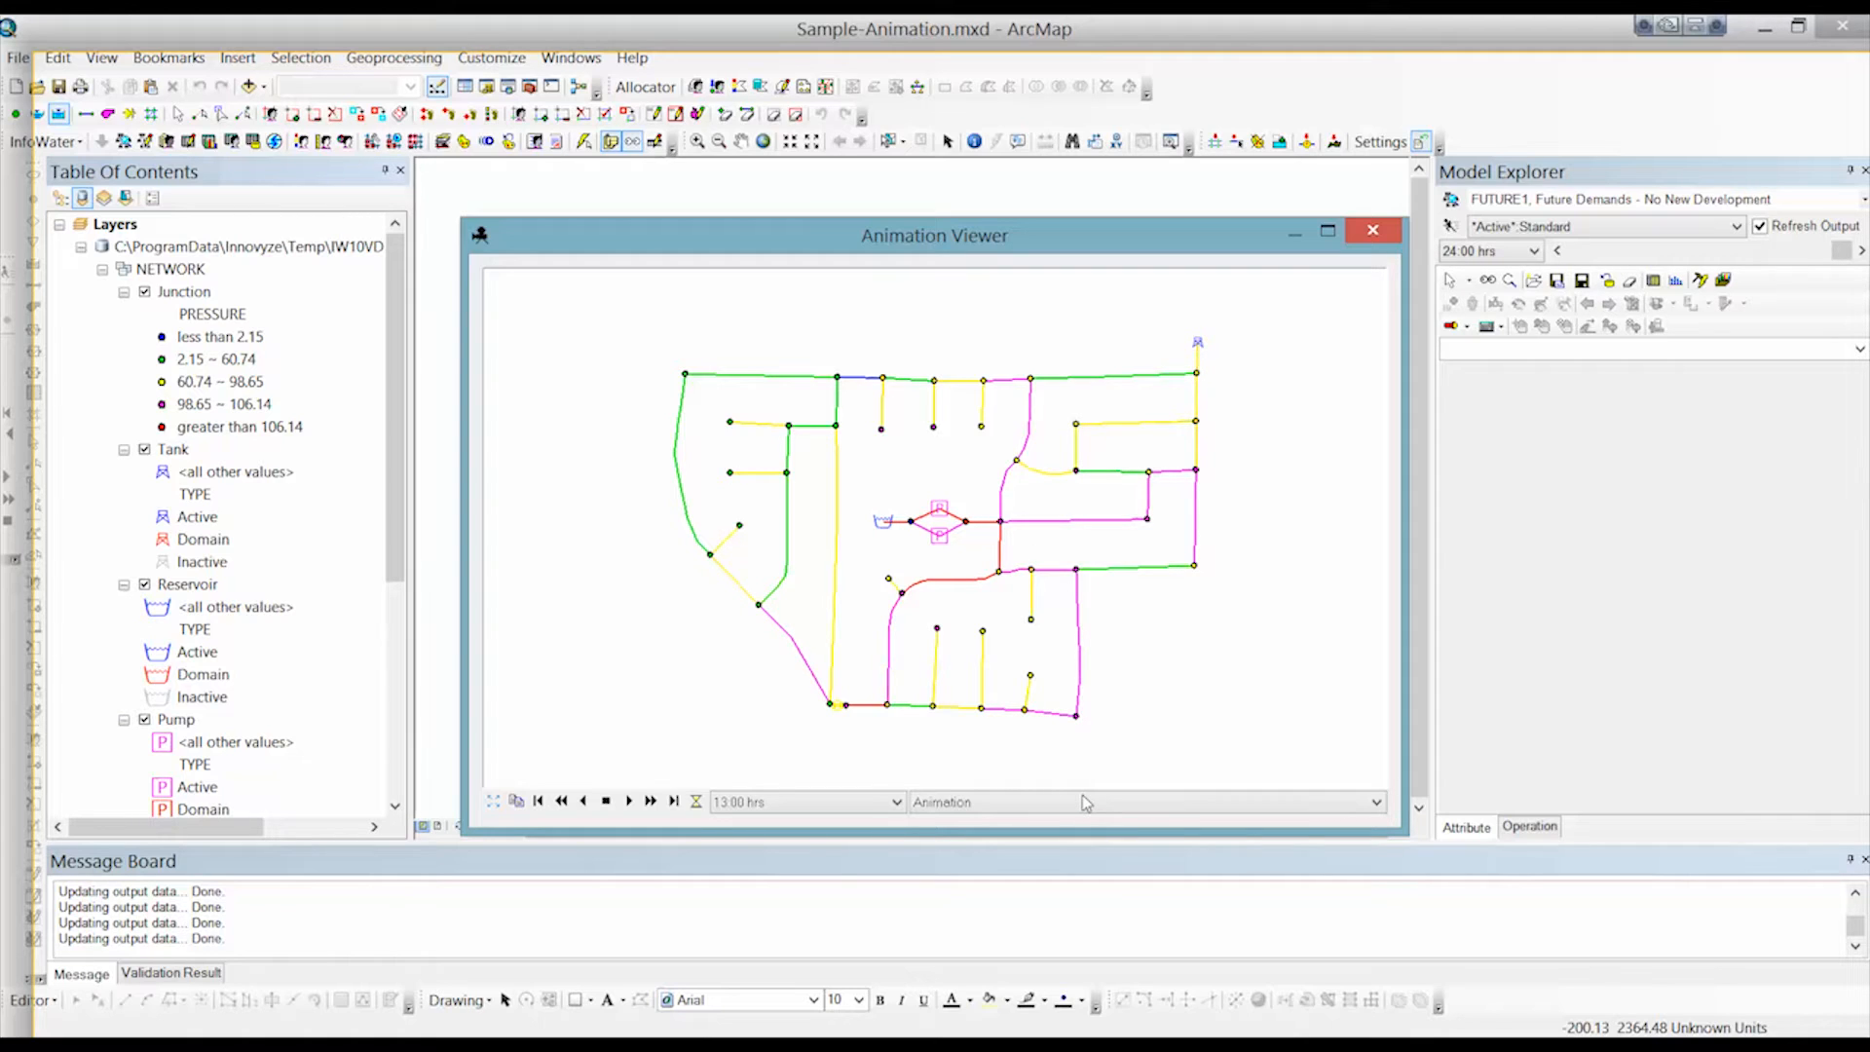
Switch the Animation Viewer from Animation to the saved Animation2.
click(1373, 801)
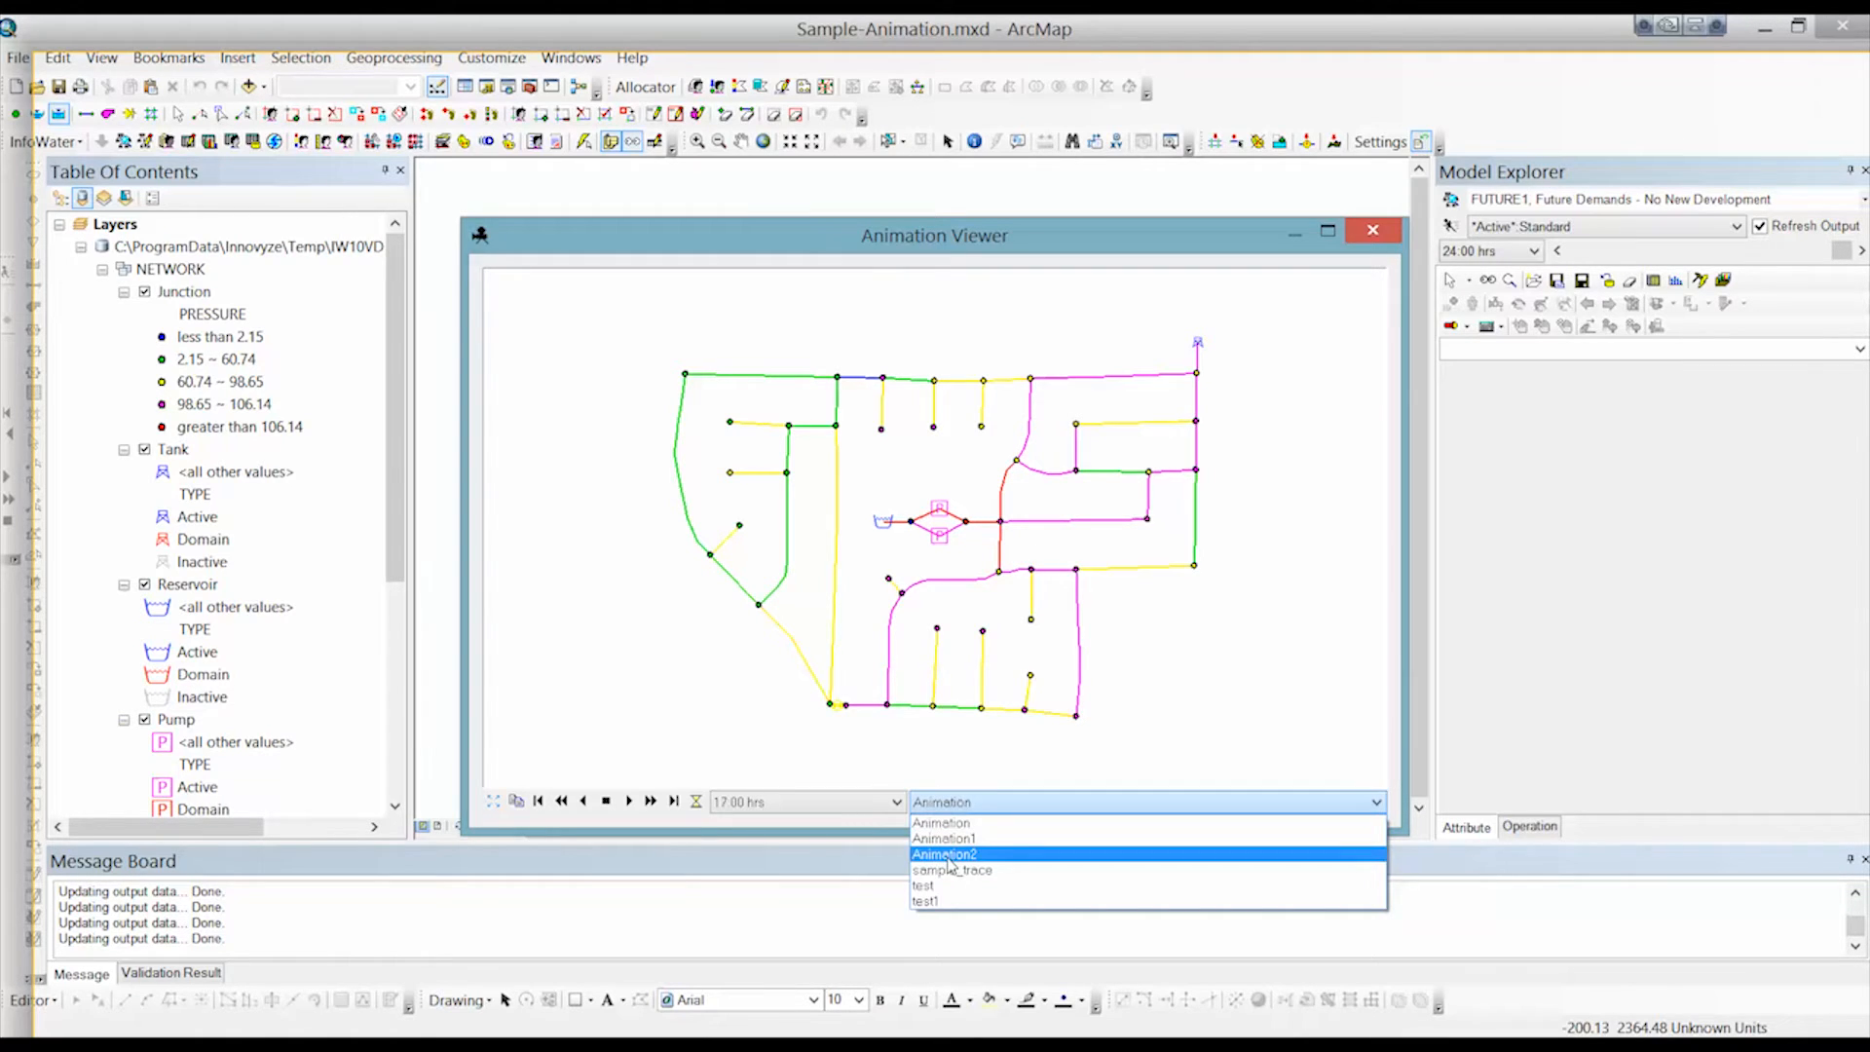
click(943, 853)
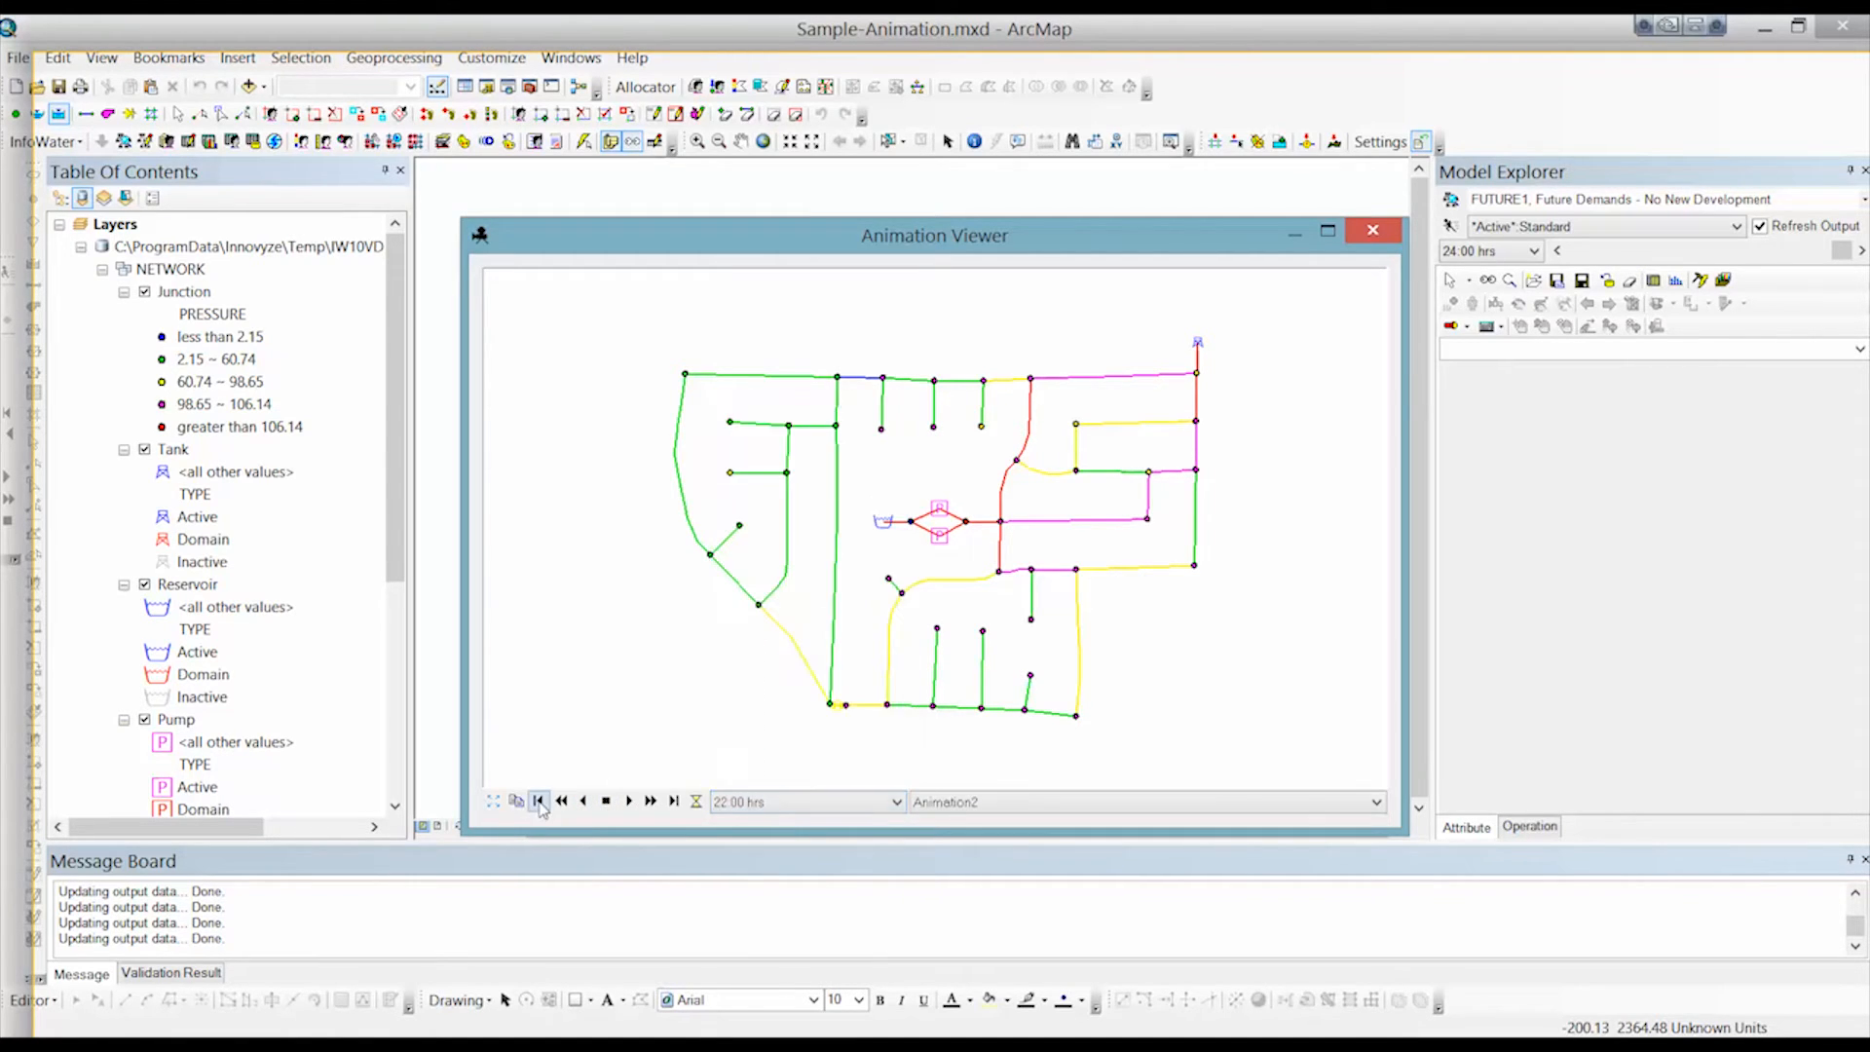
click(650, 801)
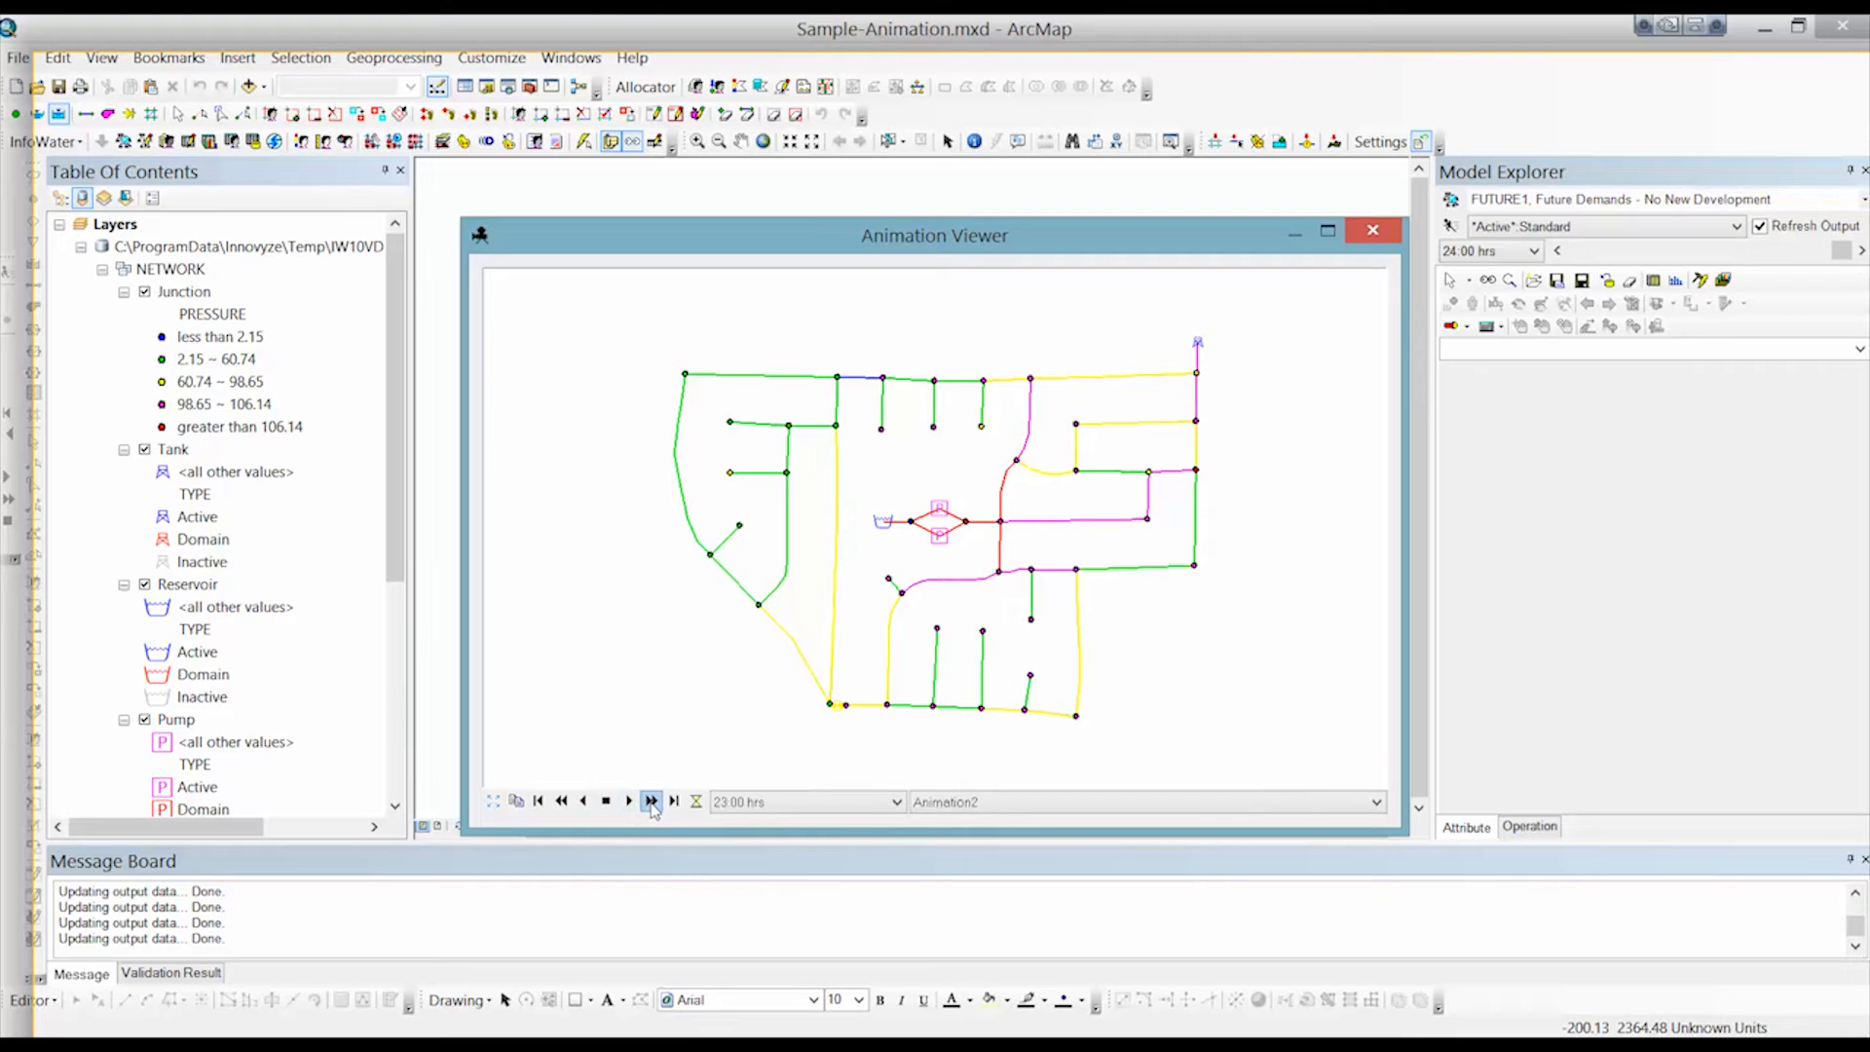
Fast-forward Animation2 through the day, wrapping past 24:00 and reaching 20:00 hrs.
click(606, 801)
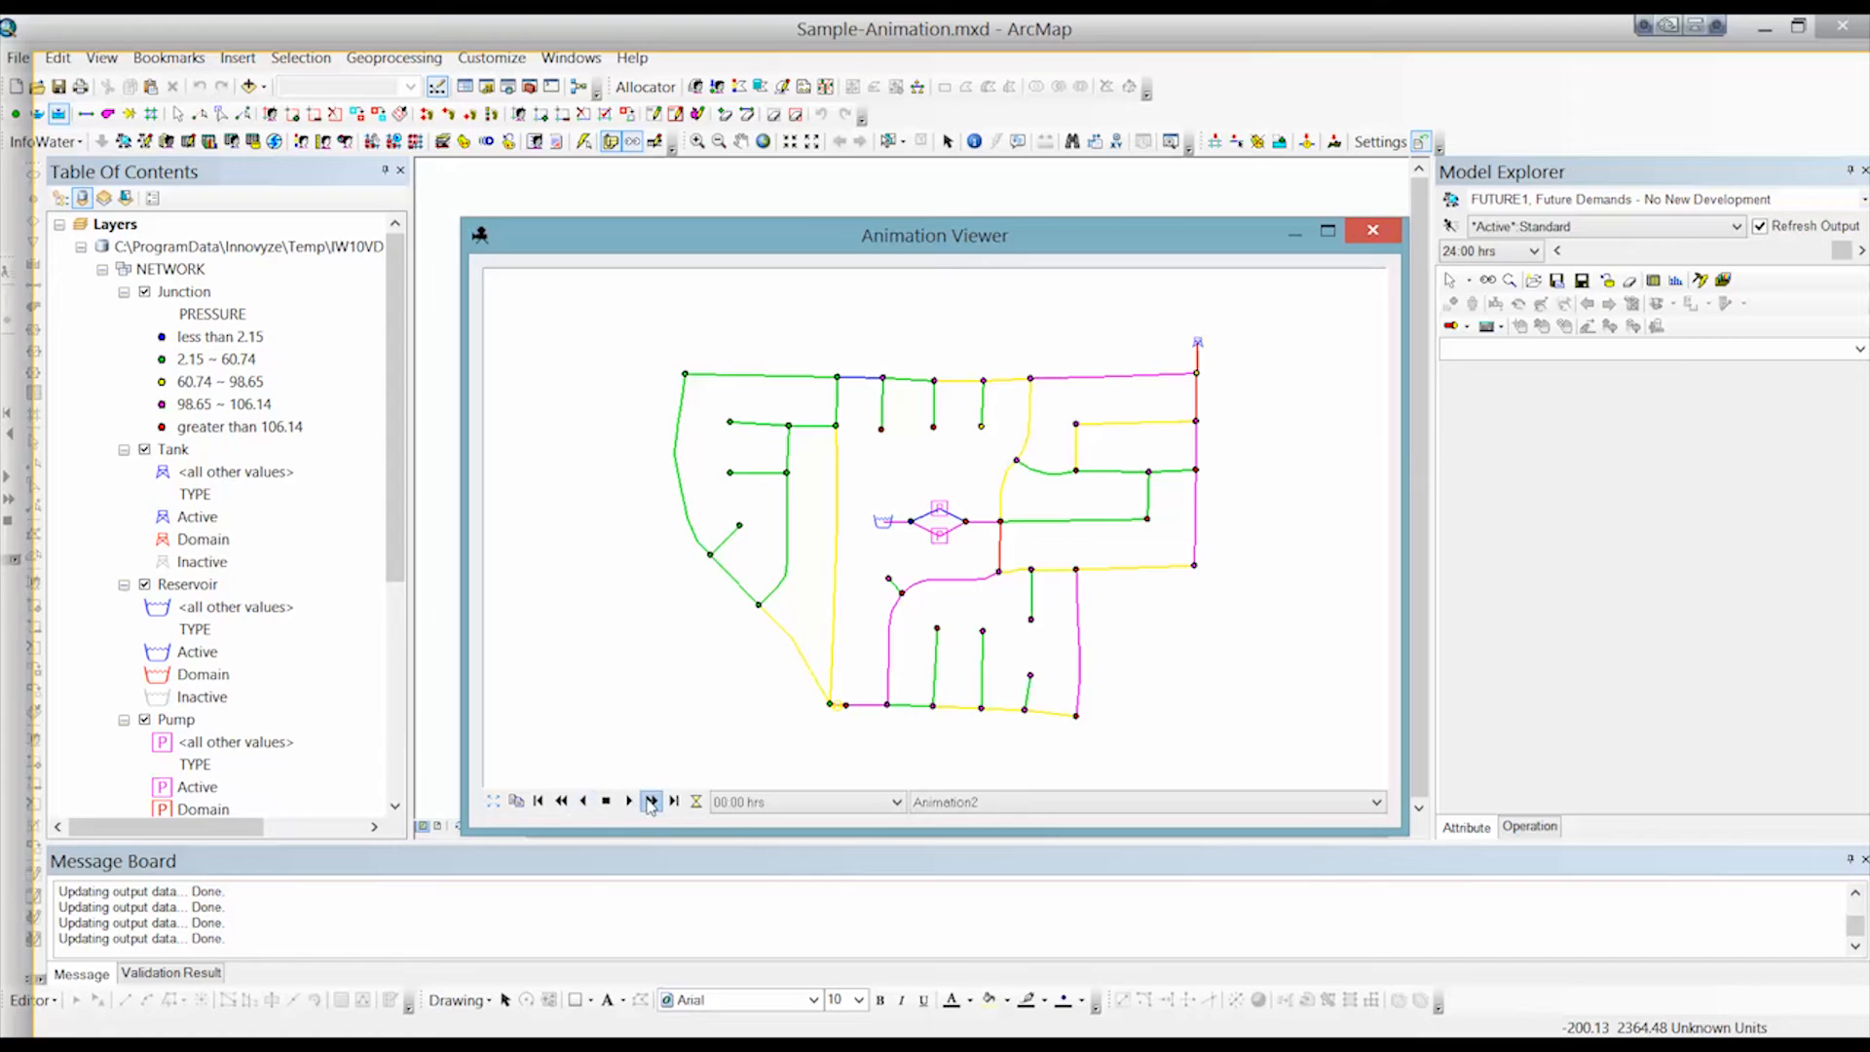
click(649, 801)
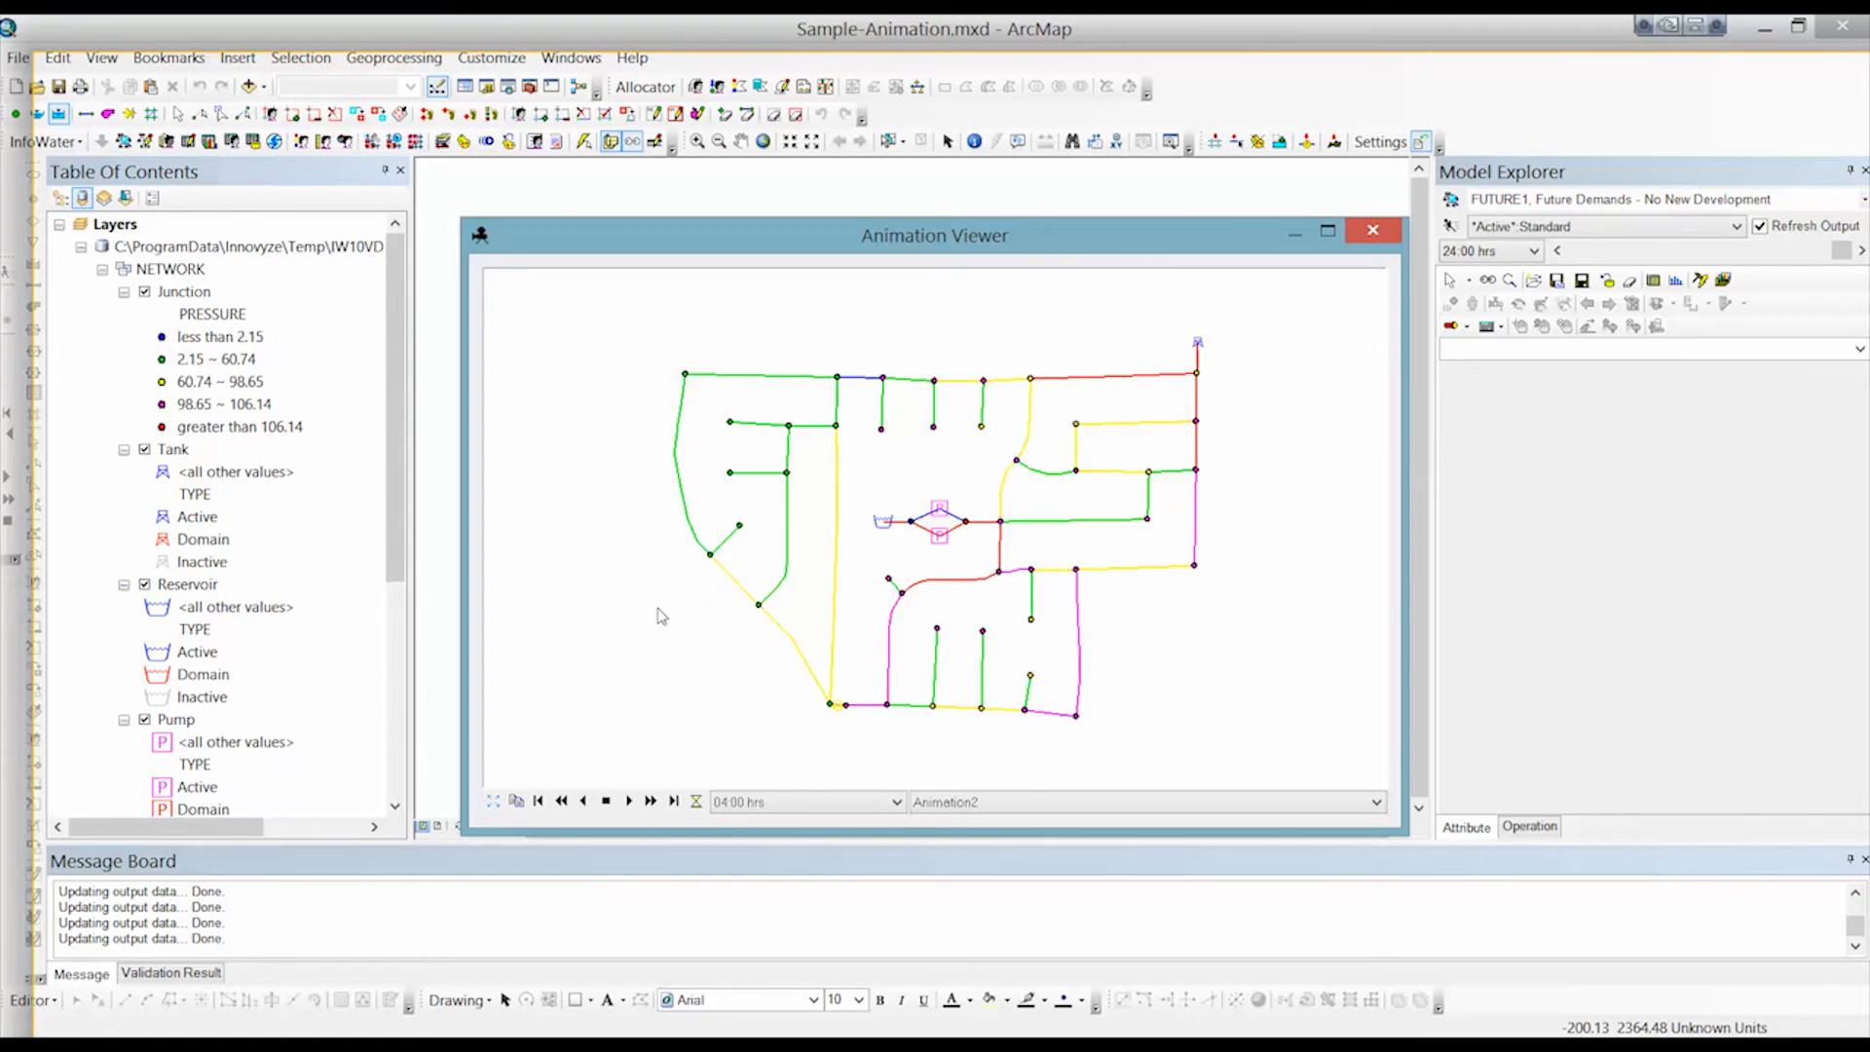
click(651, 801)
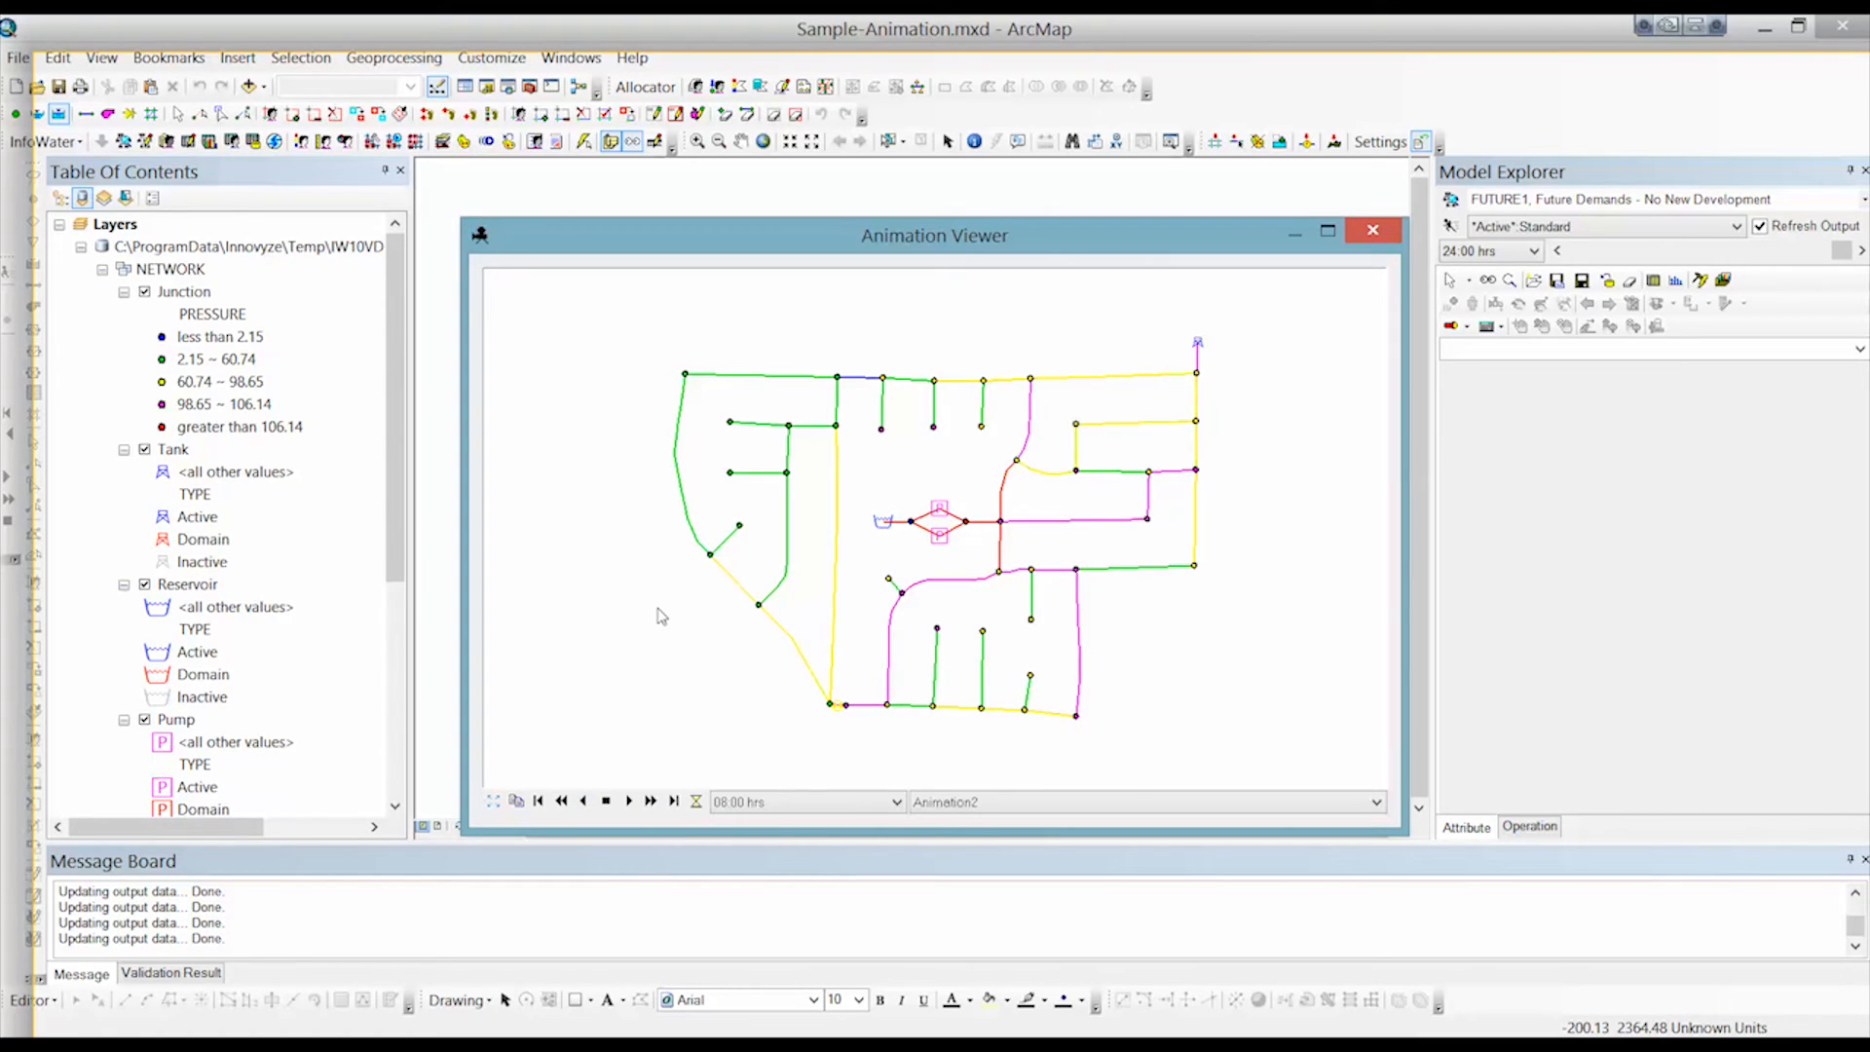
click(651, 801)
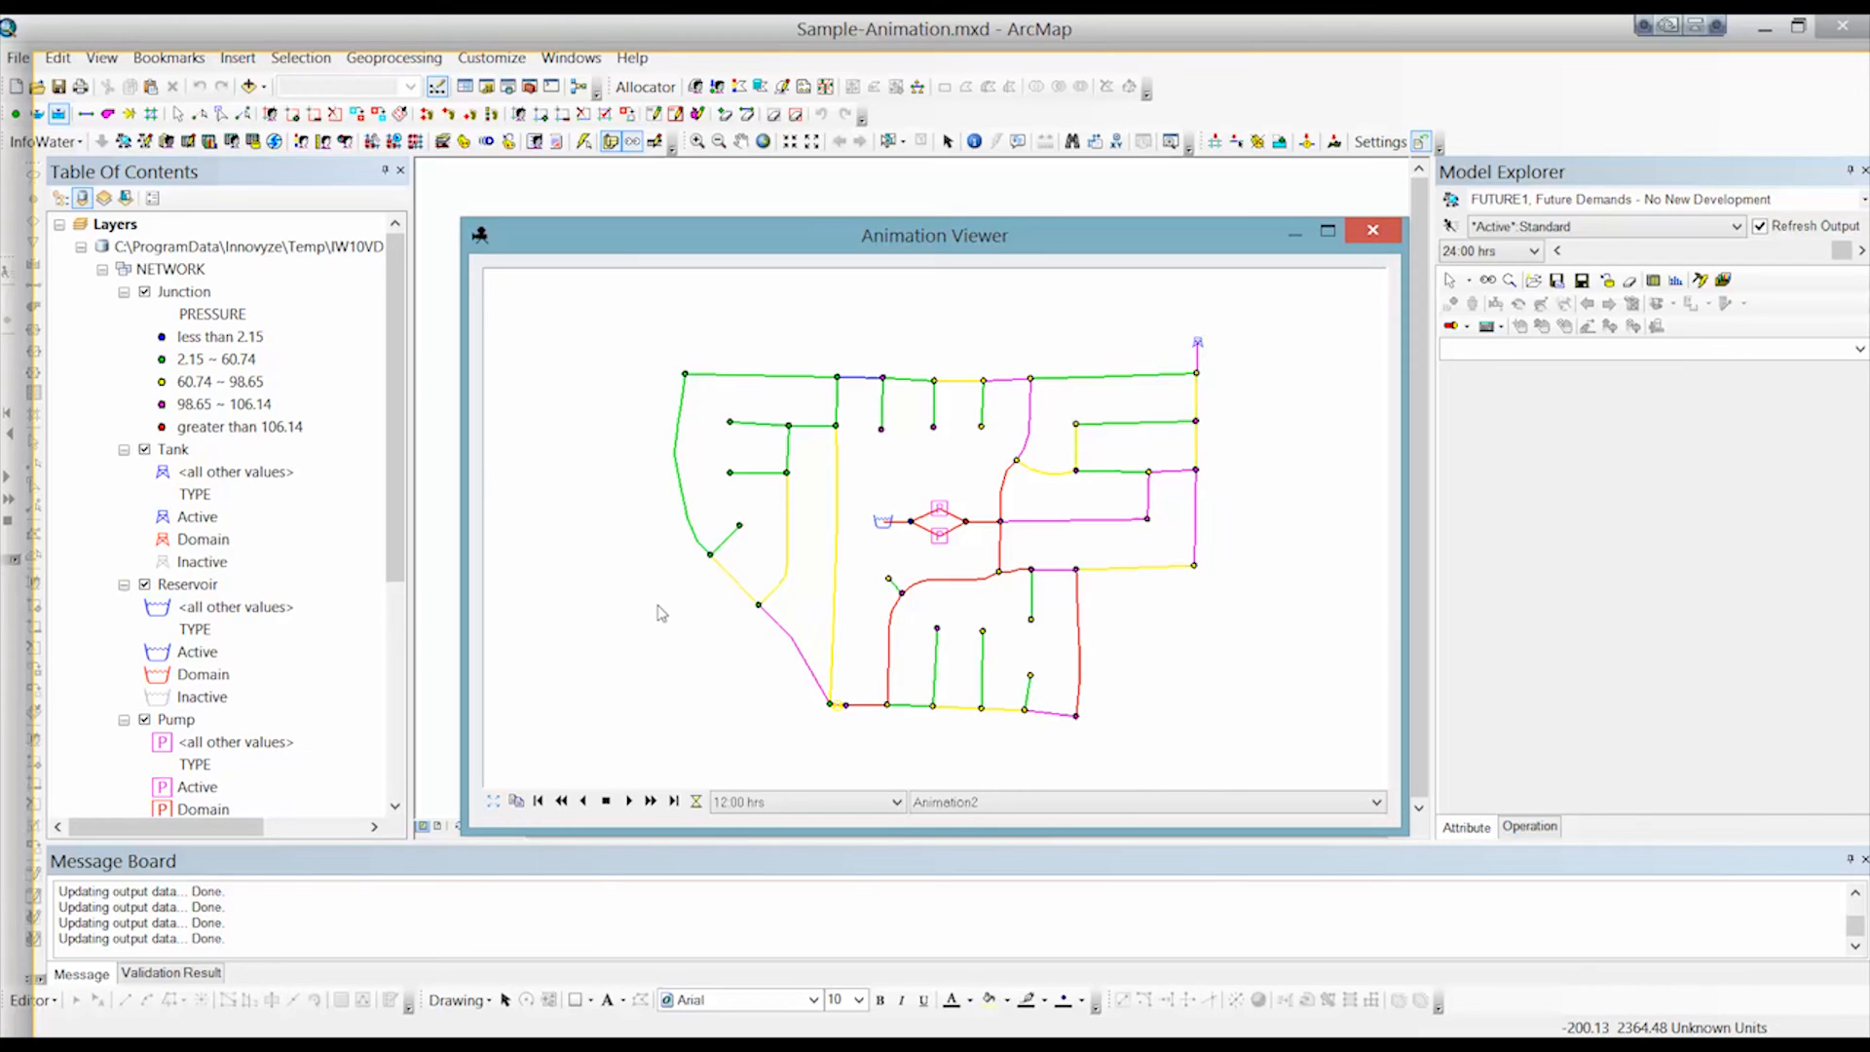
click(627, 800)
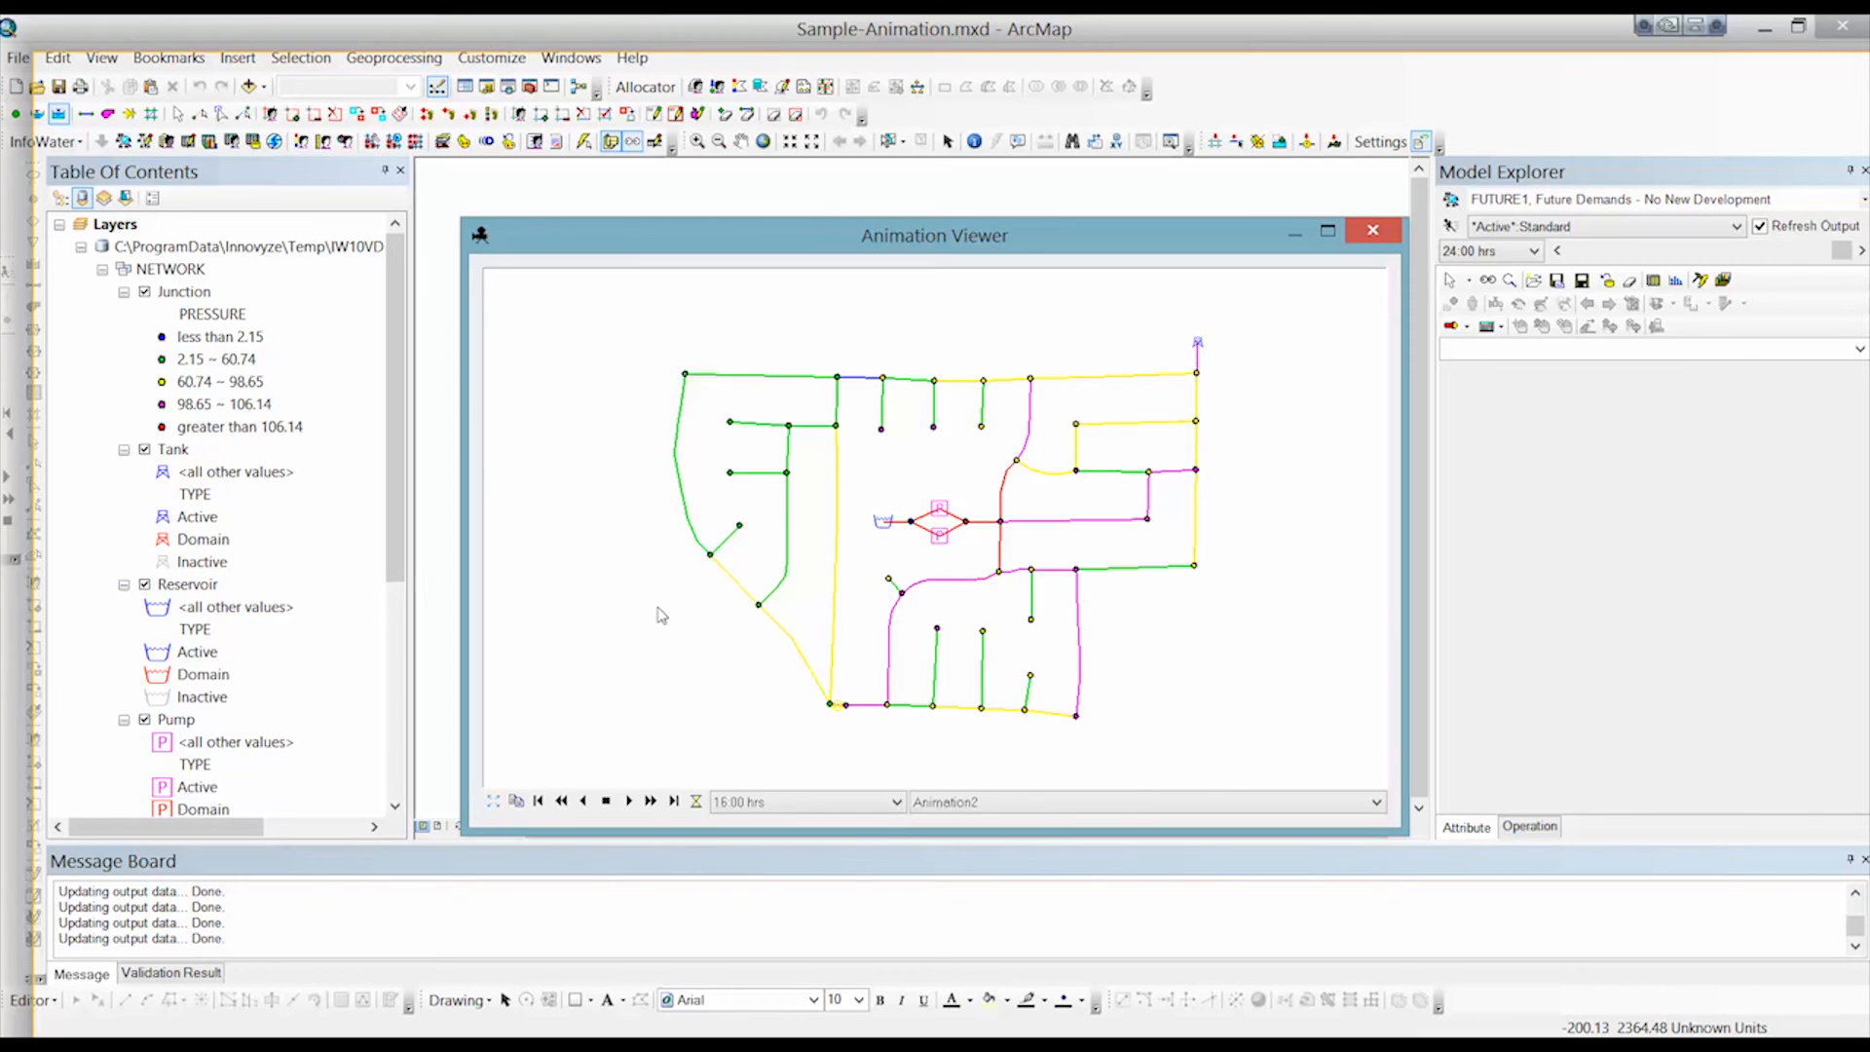
click(650, 801)
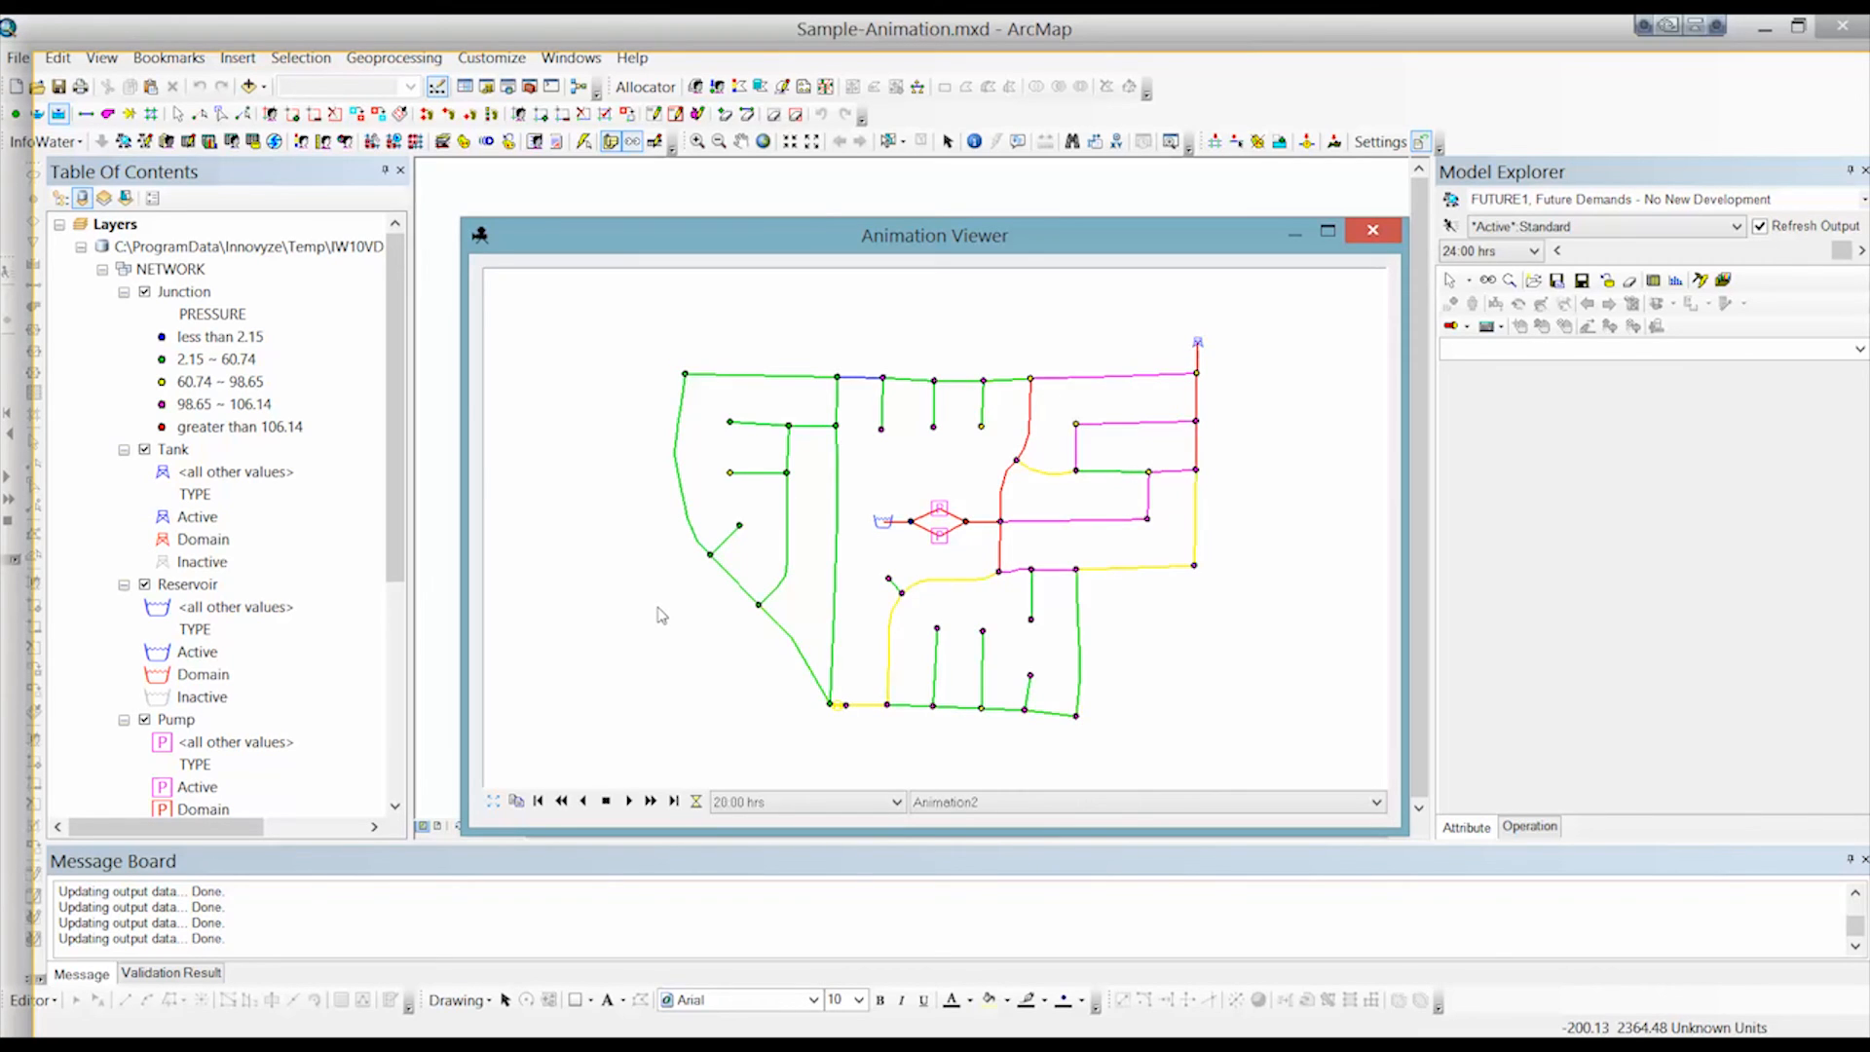